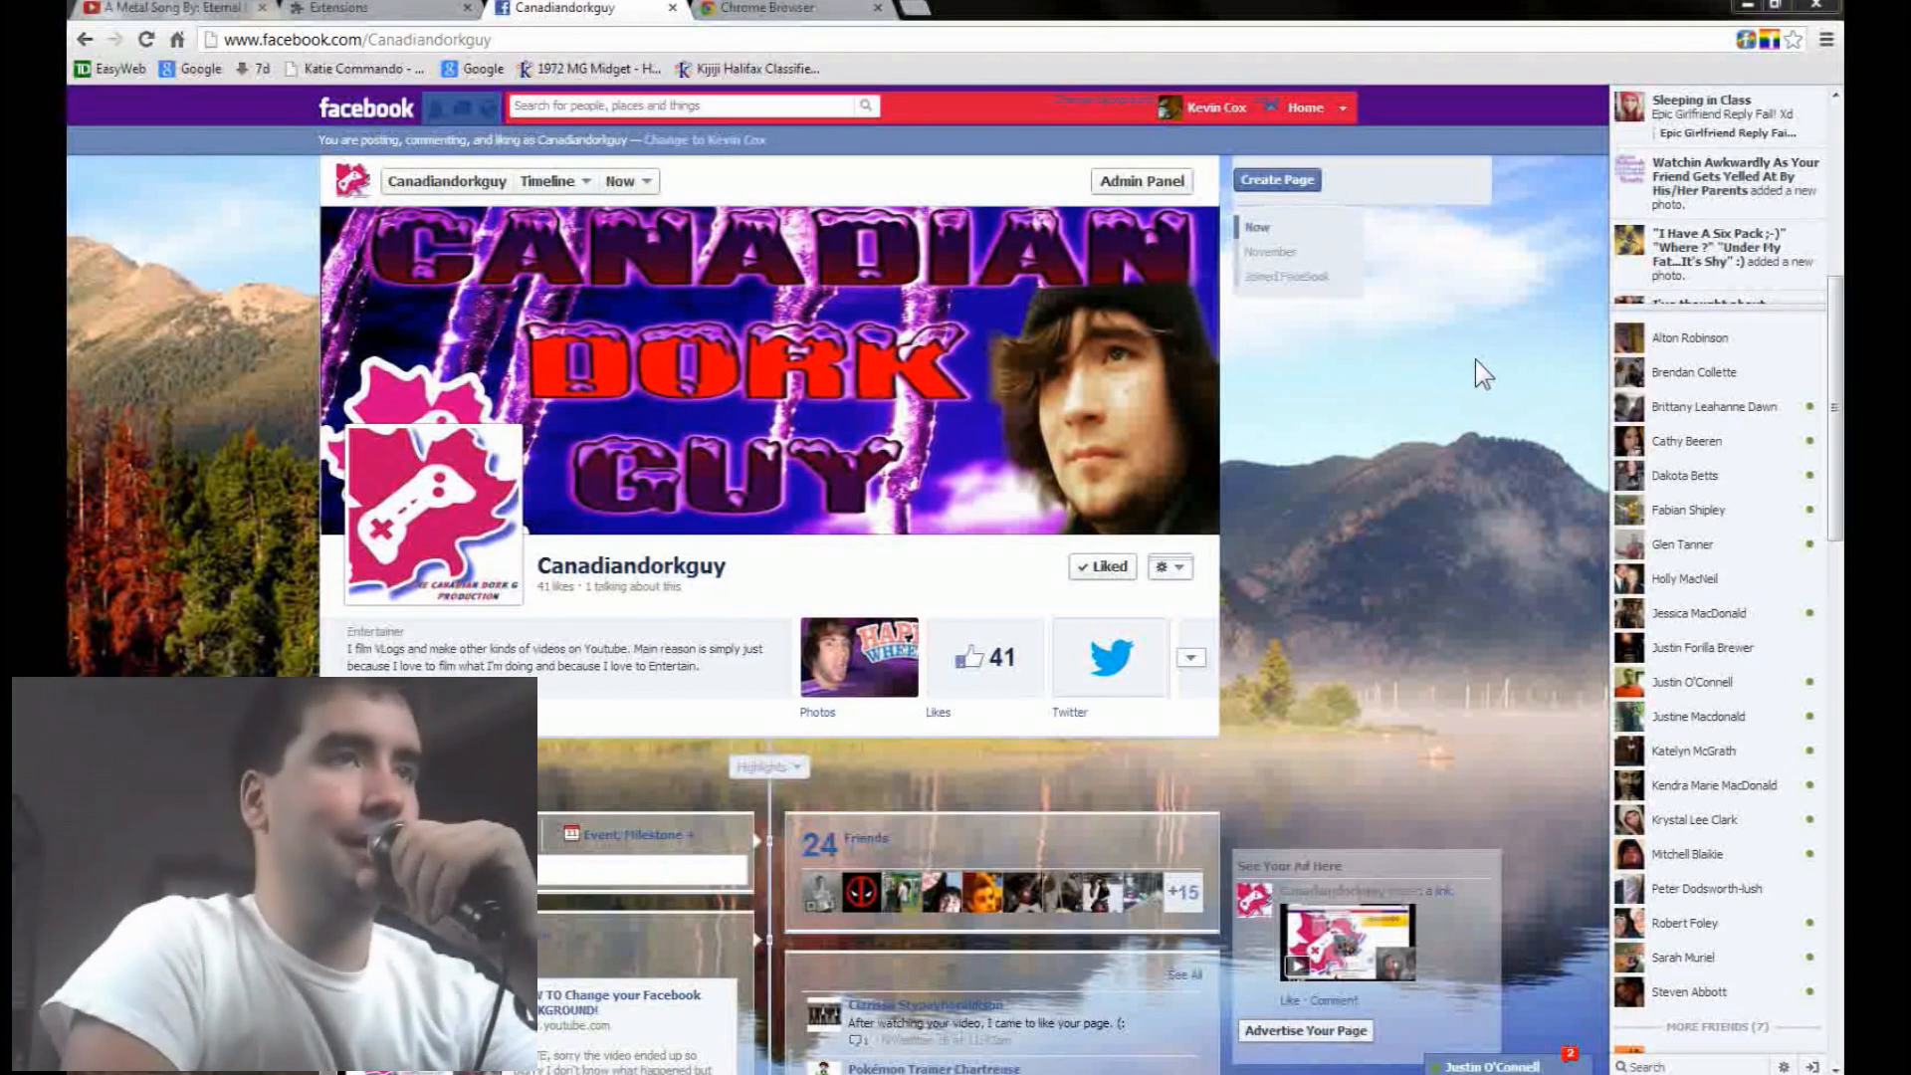
mouse_move(1471, 374)
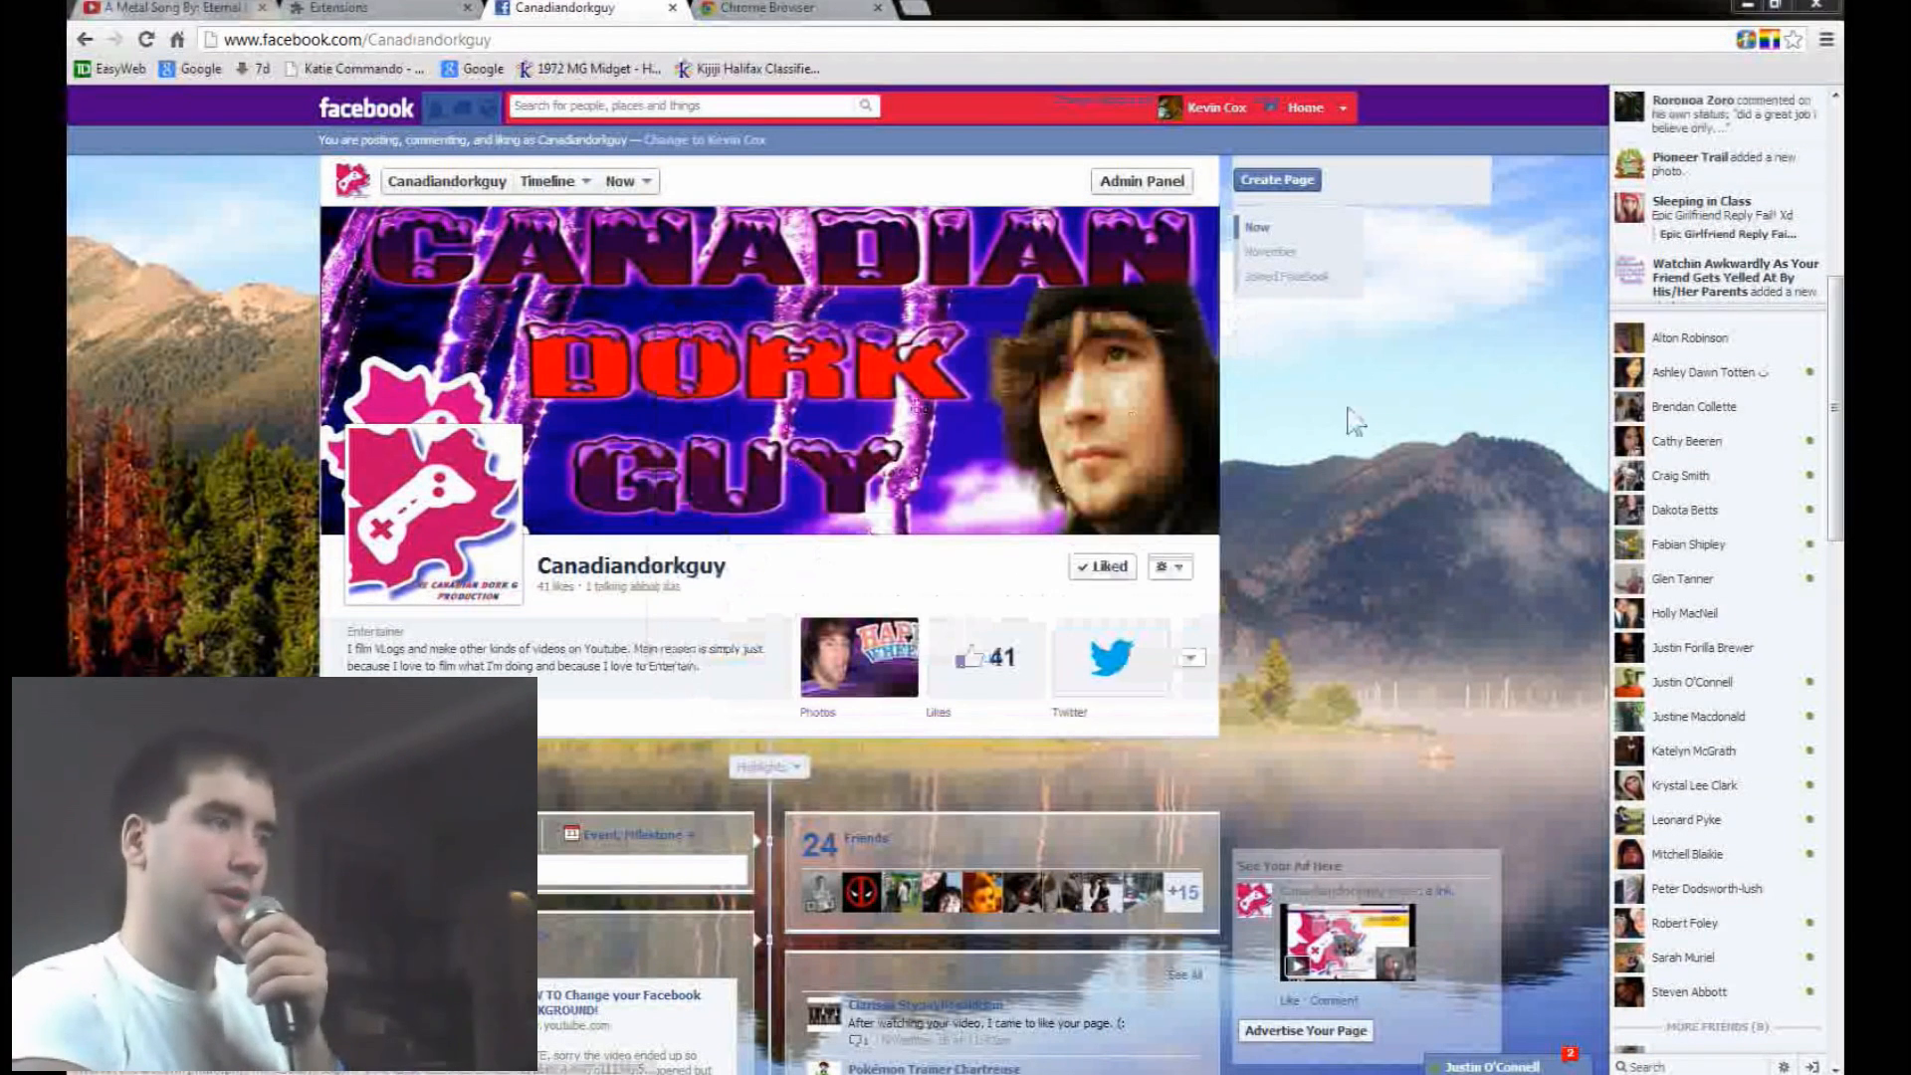
mouse_move(1362, 496)
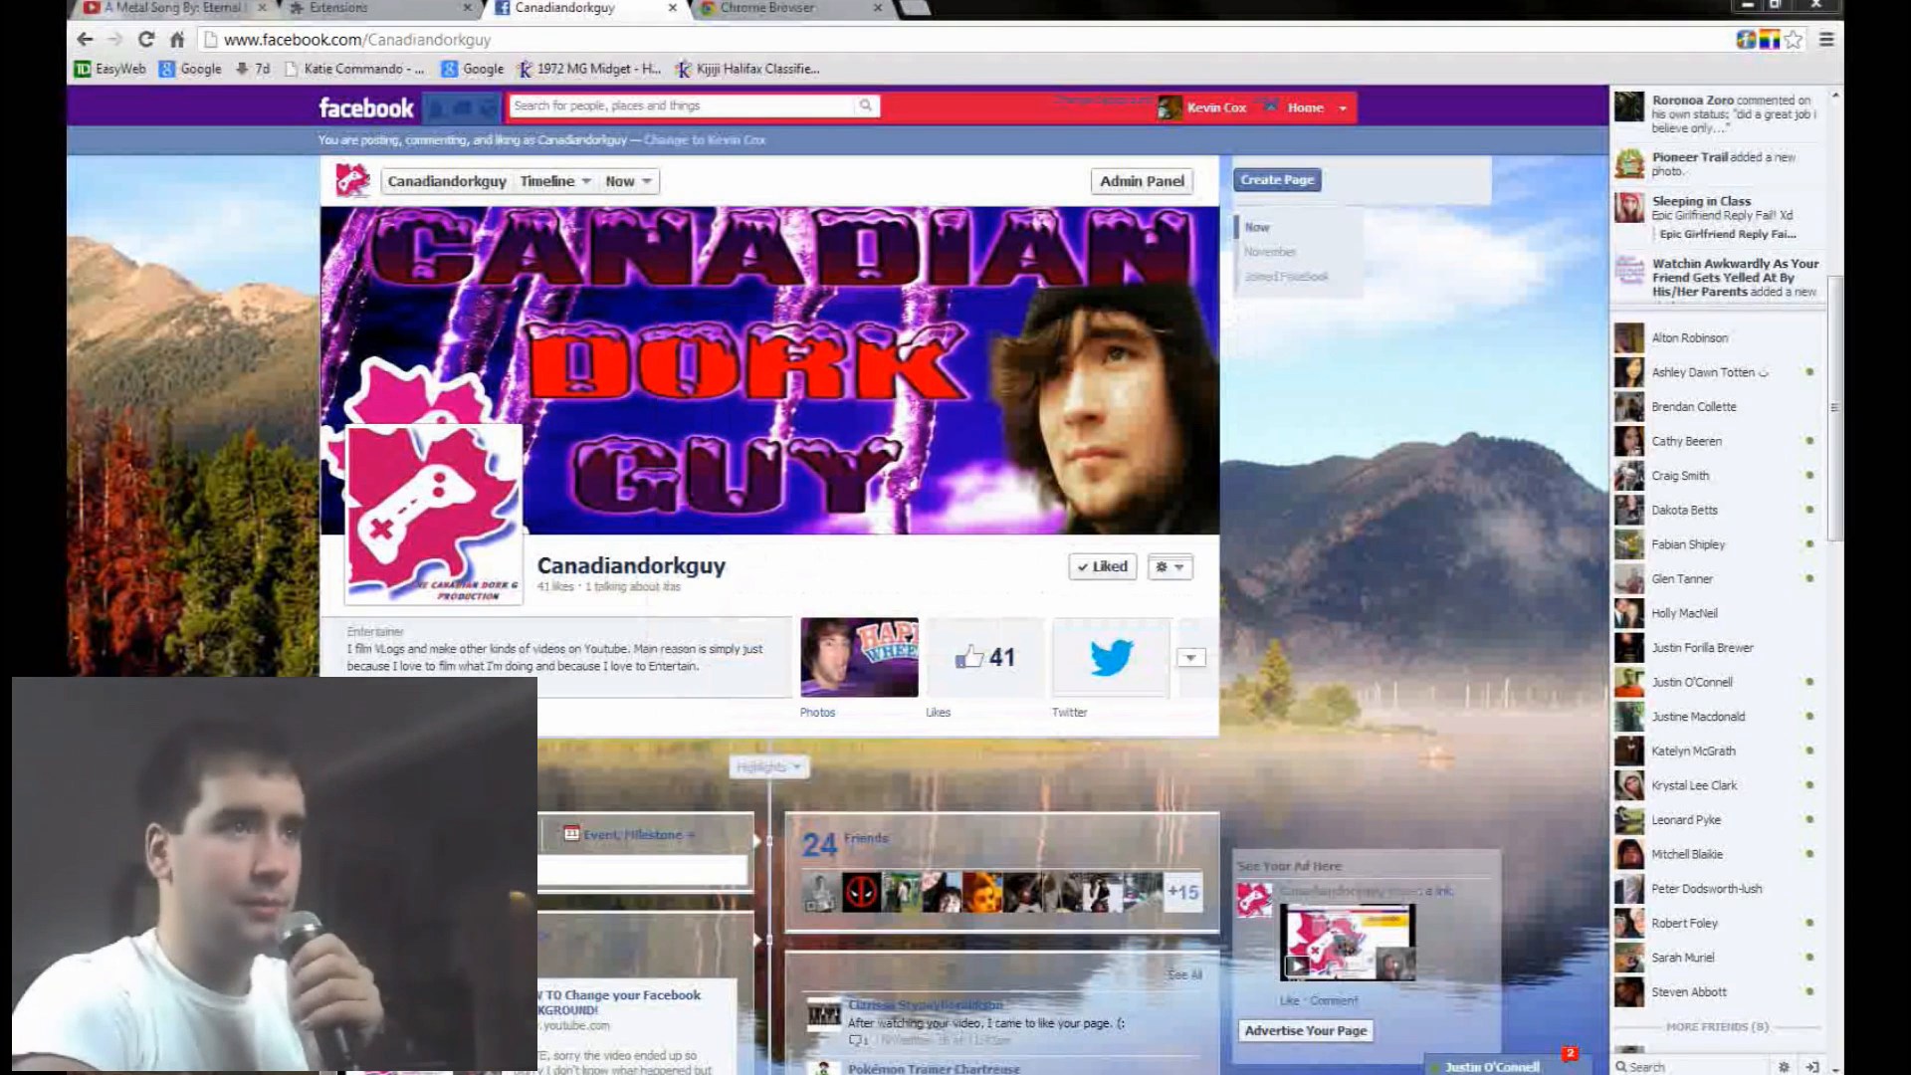
mouse_move(1590, 197)
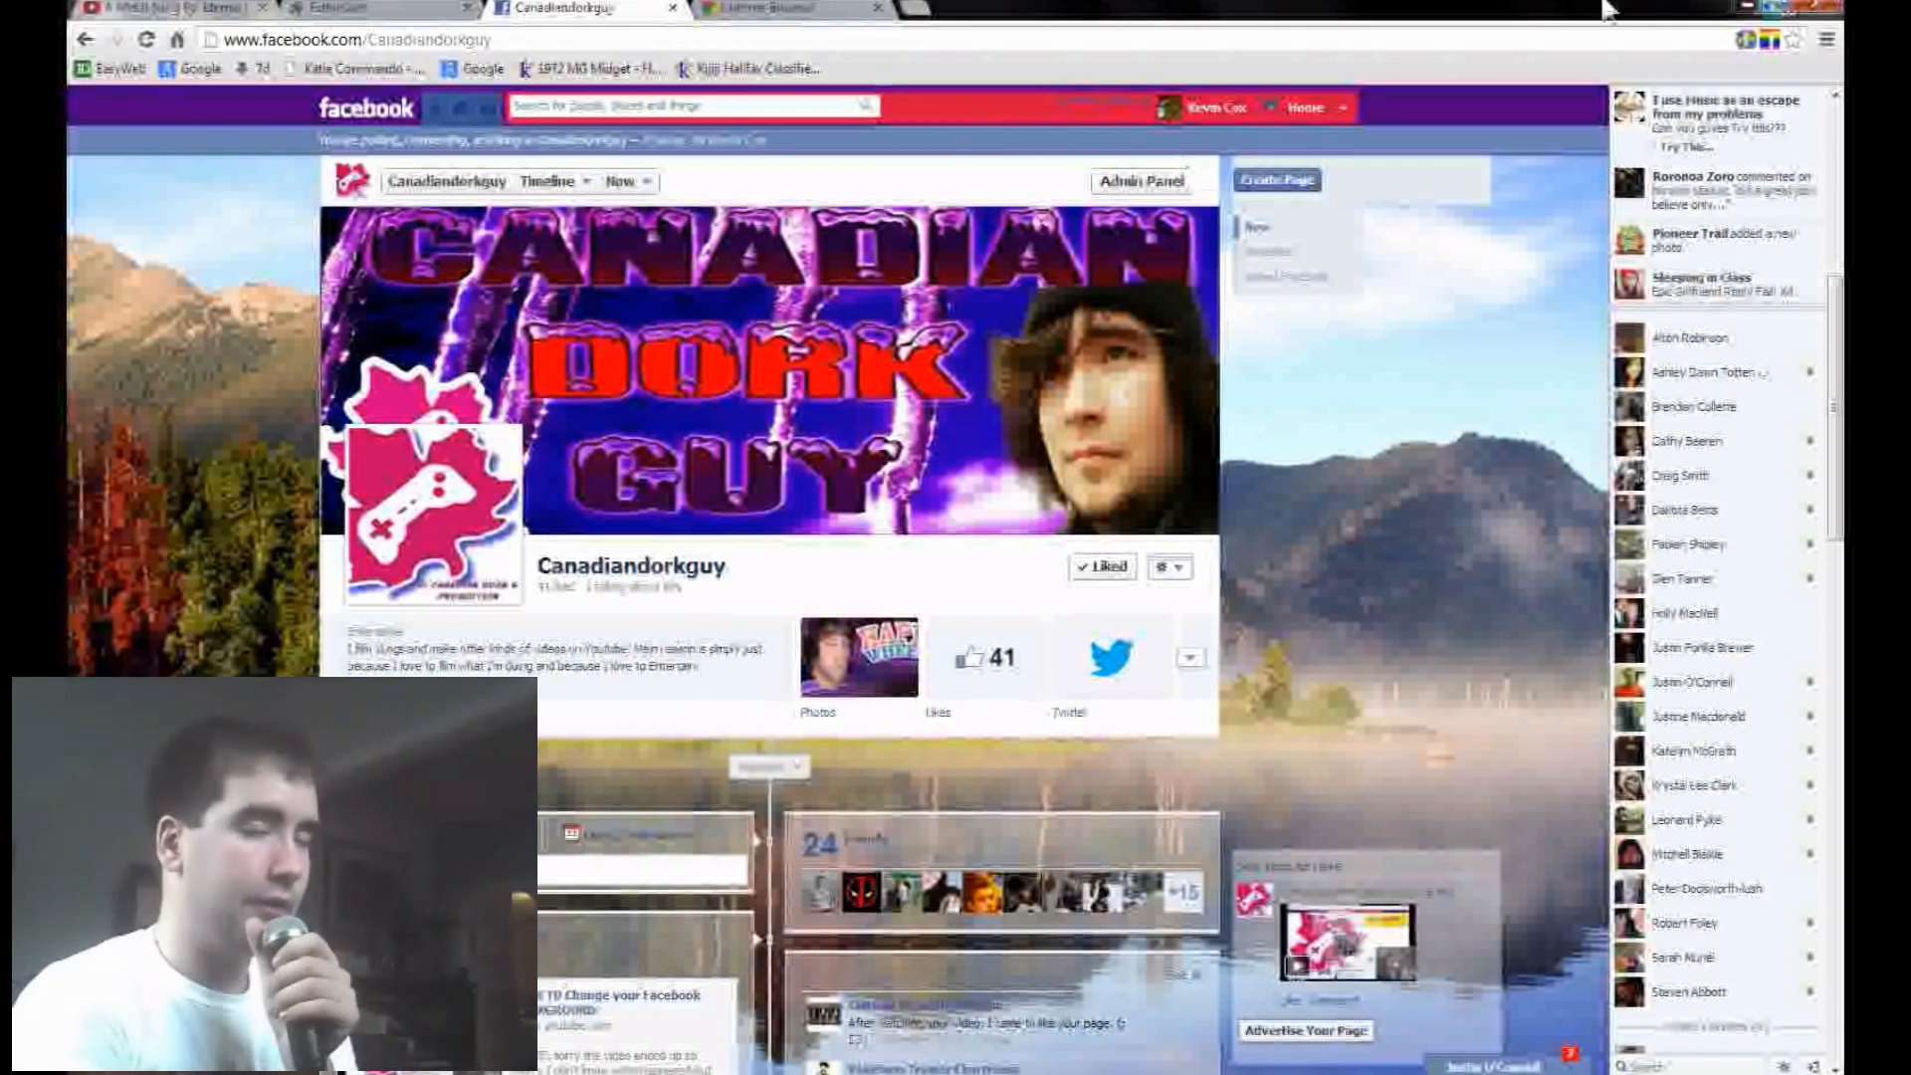
- Switch to the Chrome Browser download page tab
click(786, 10)
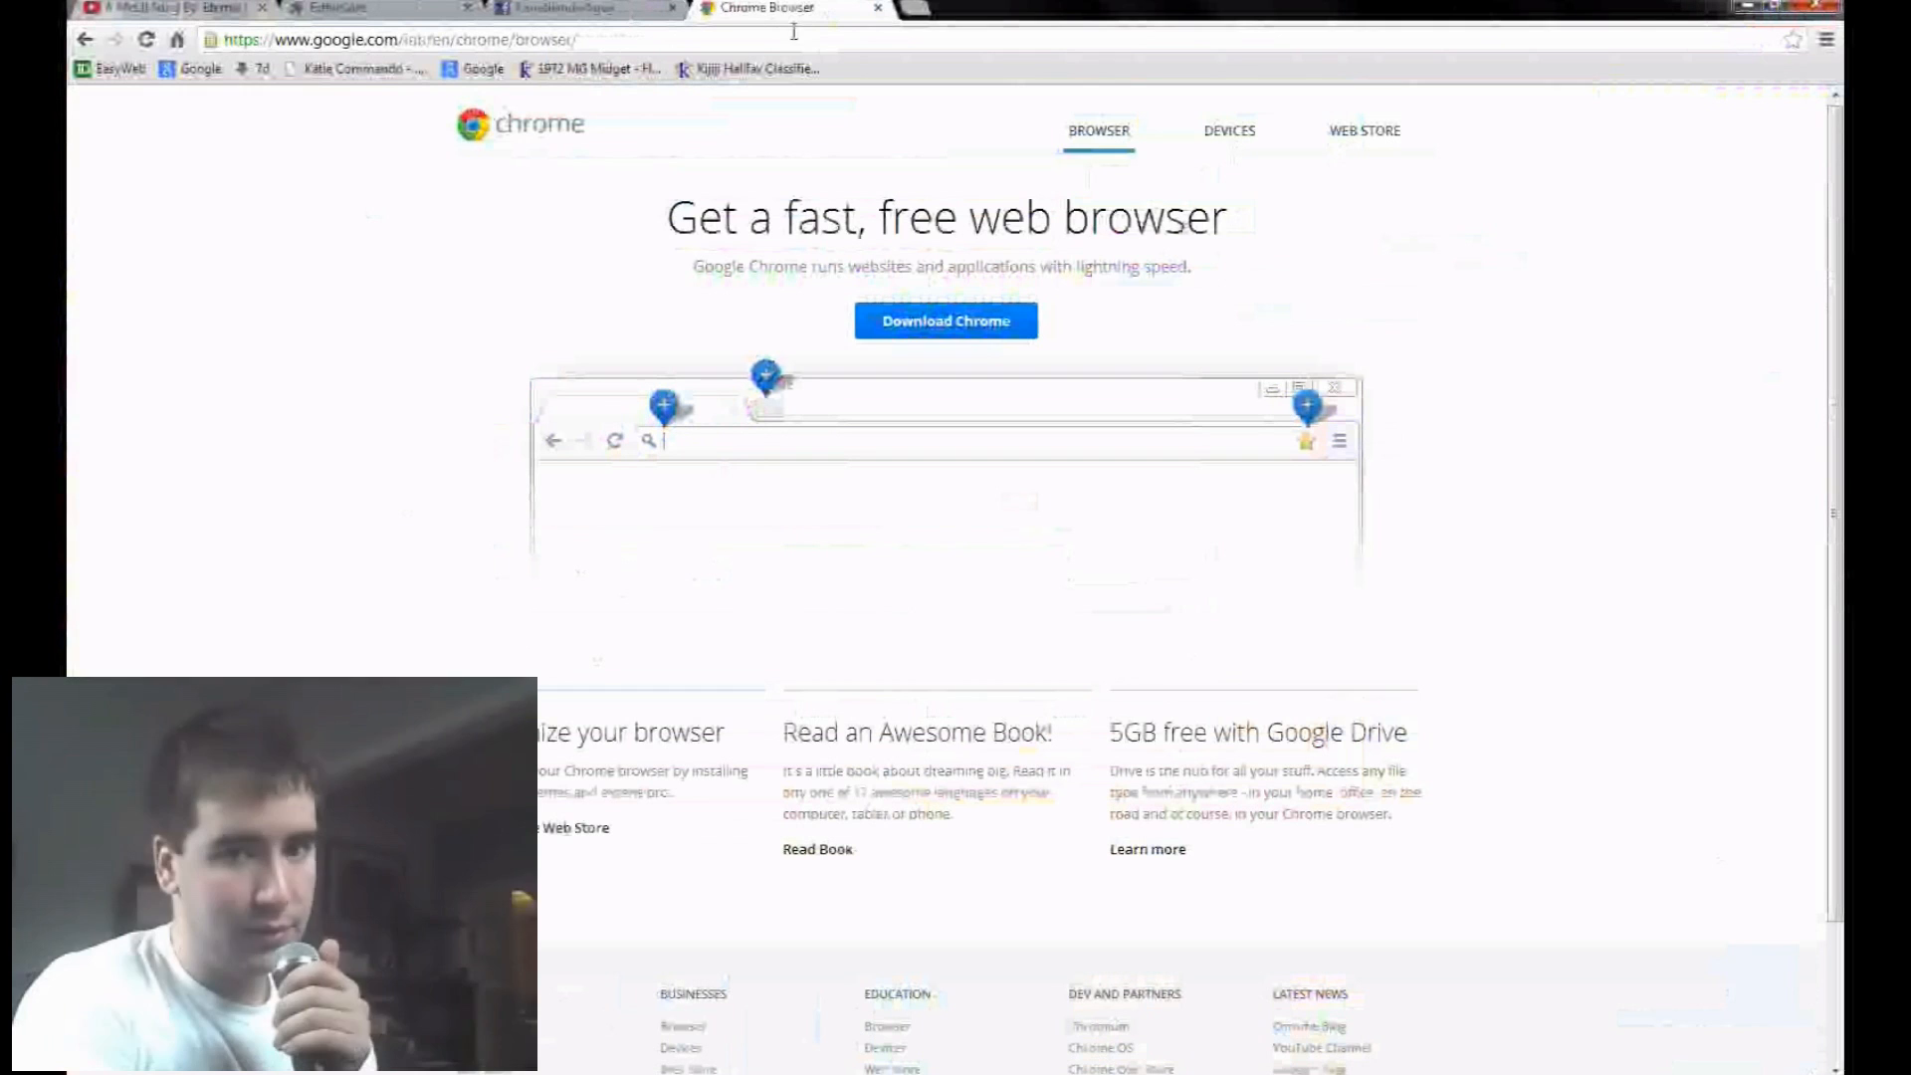
mouse_move(890, 162)
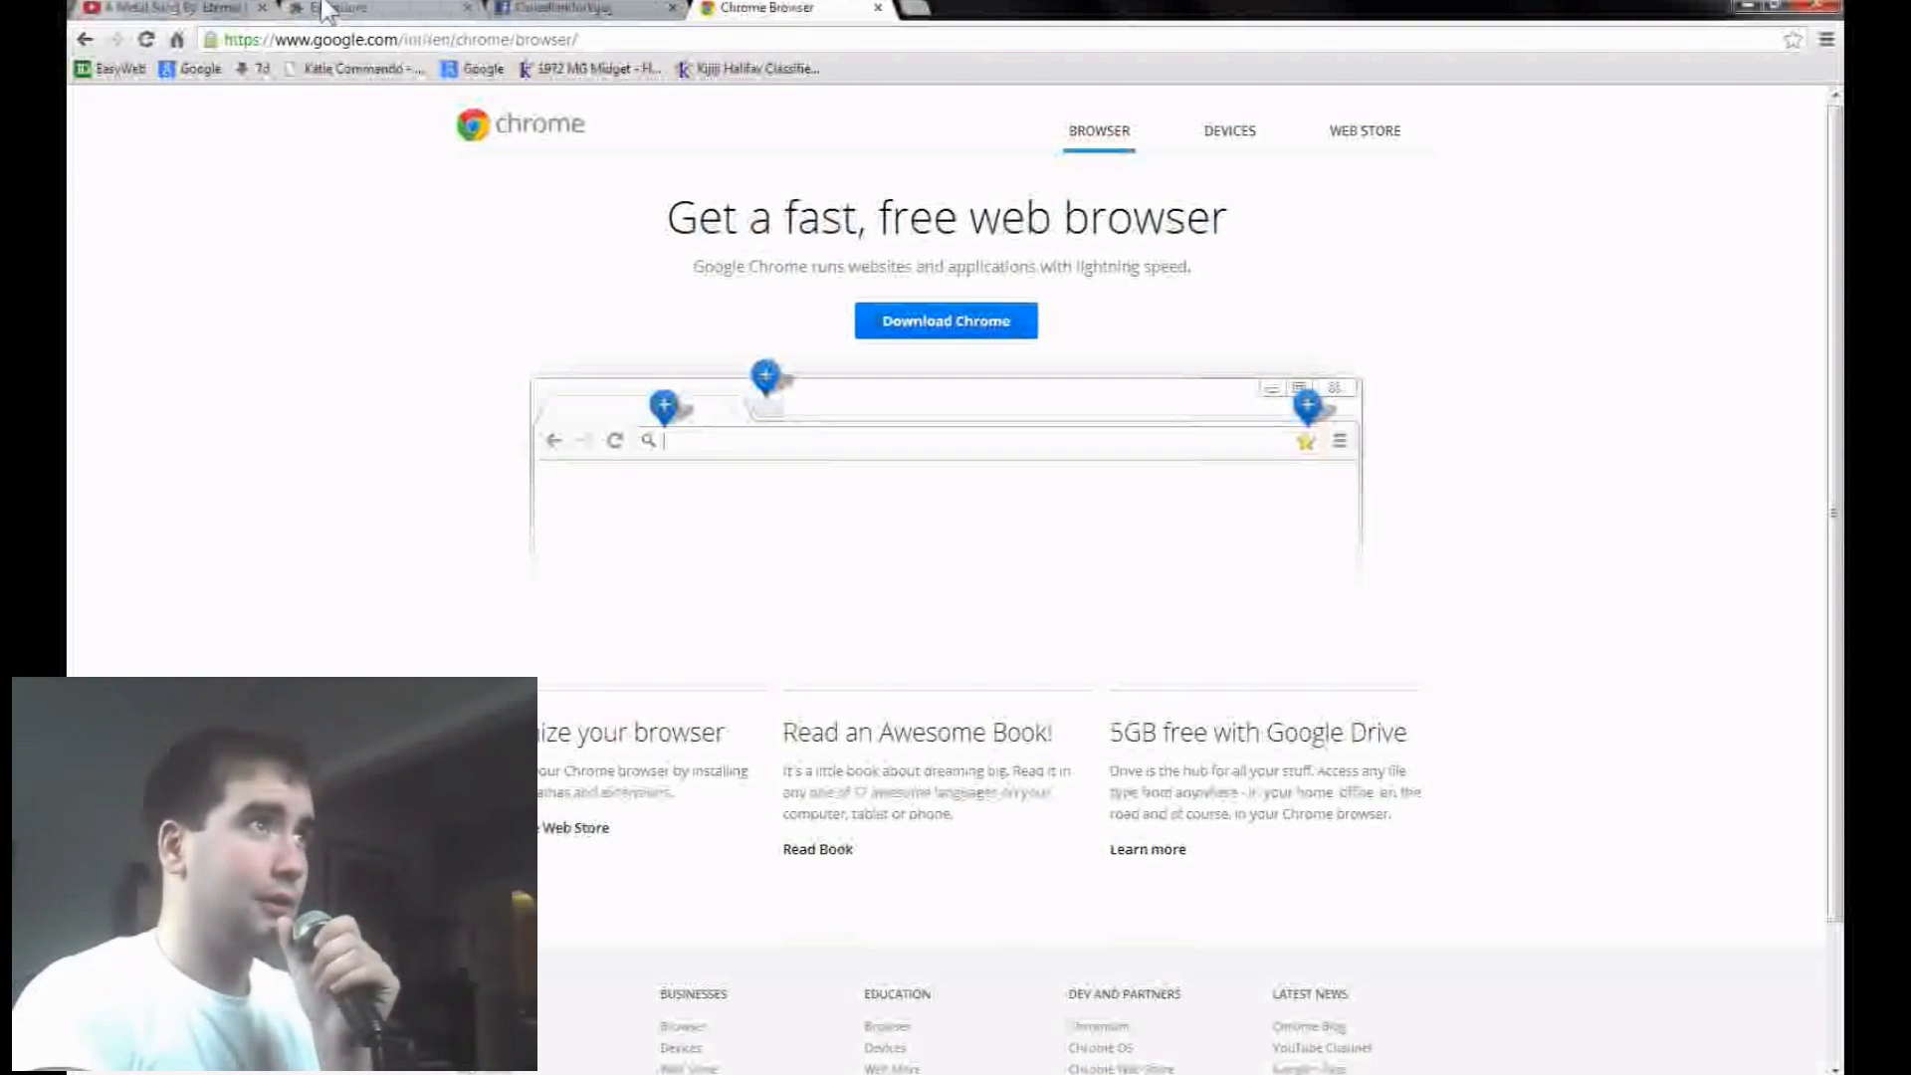
- From the Extensions page, browse the Chrome Web Store for more extensions
click(378, 9)
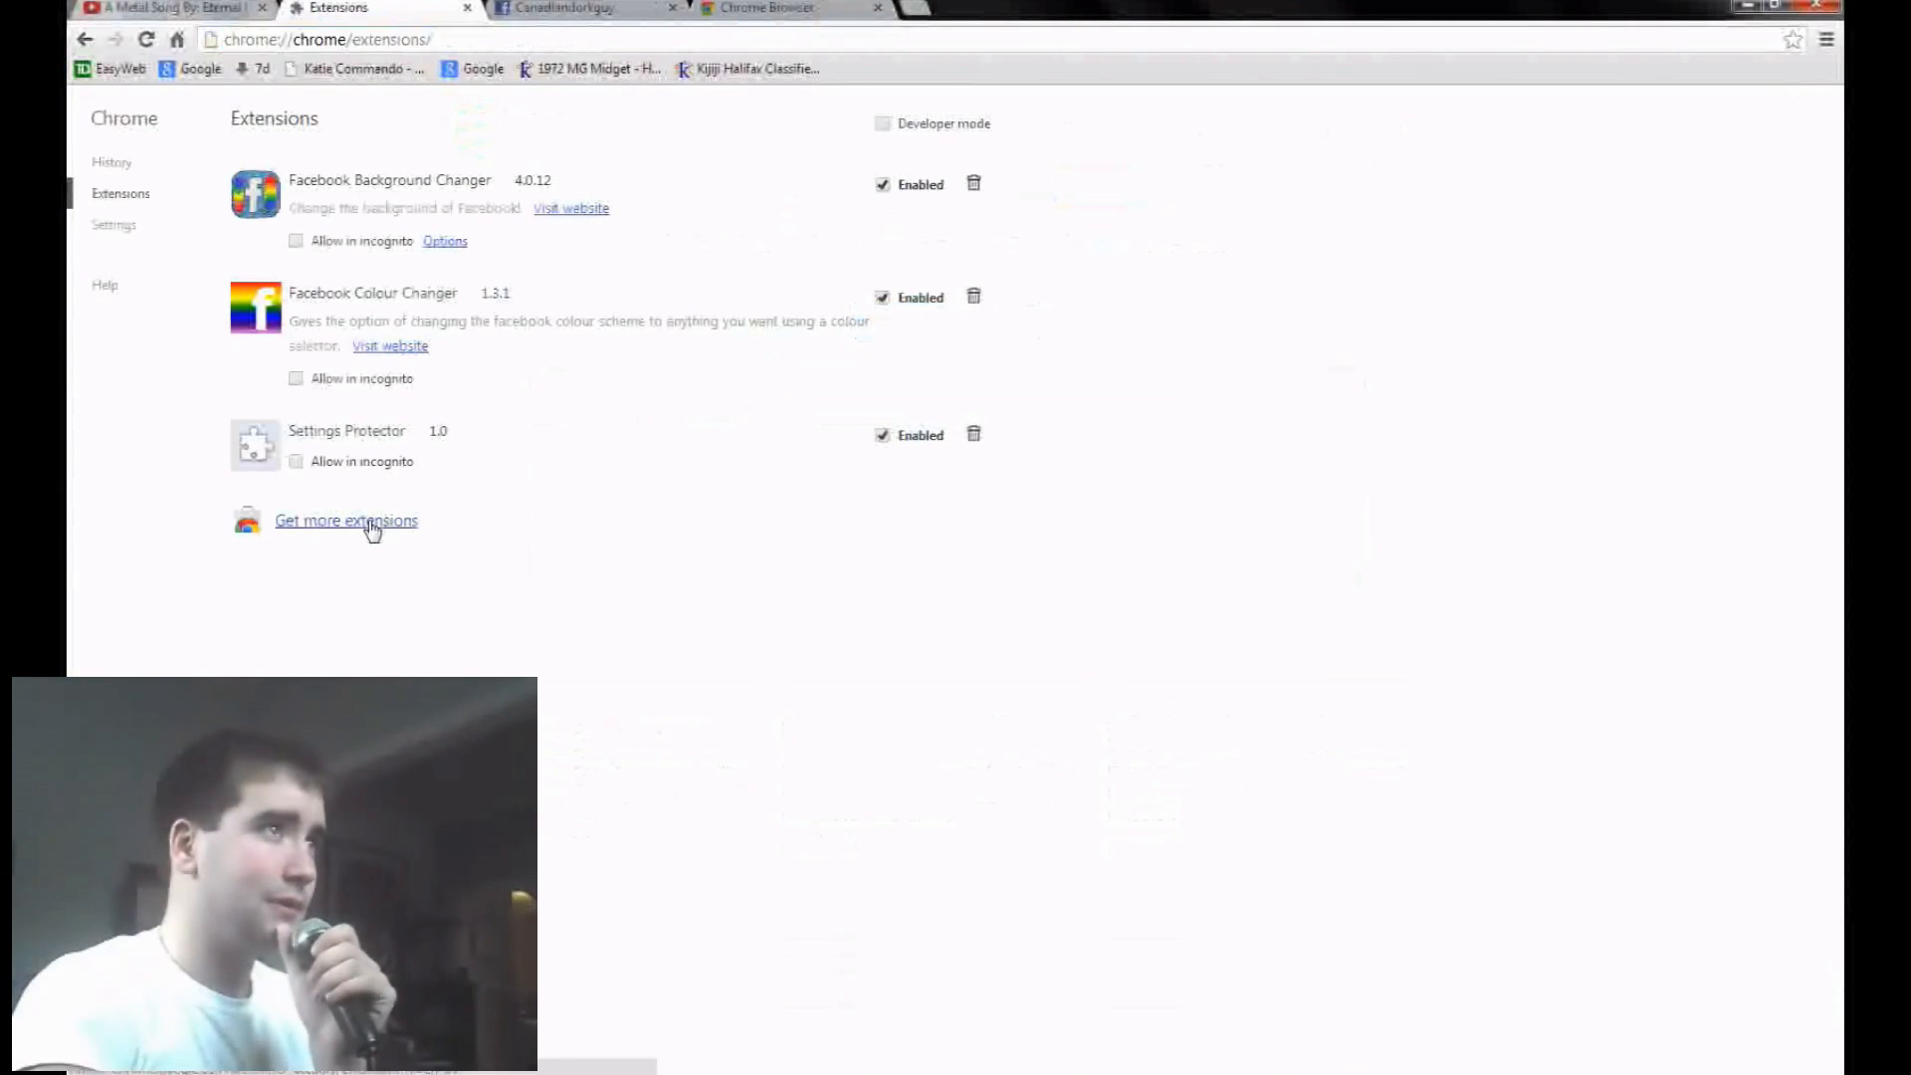
click(346, 520)
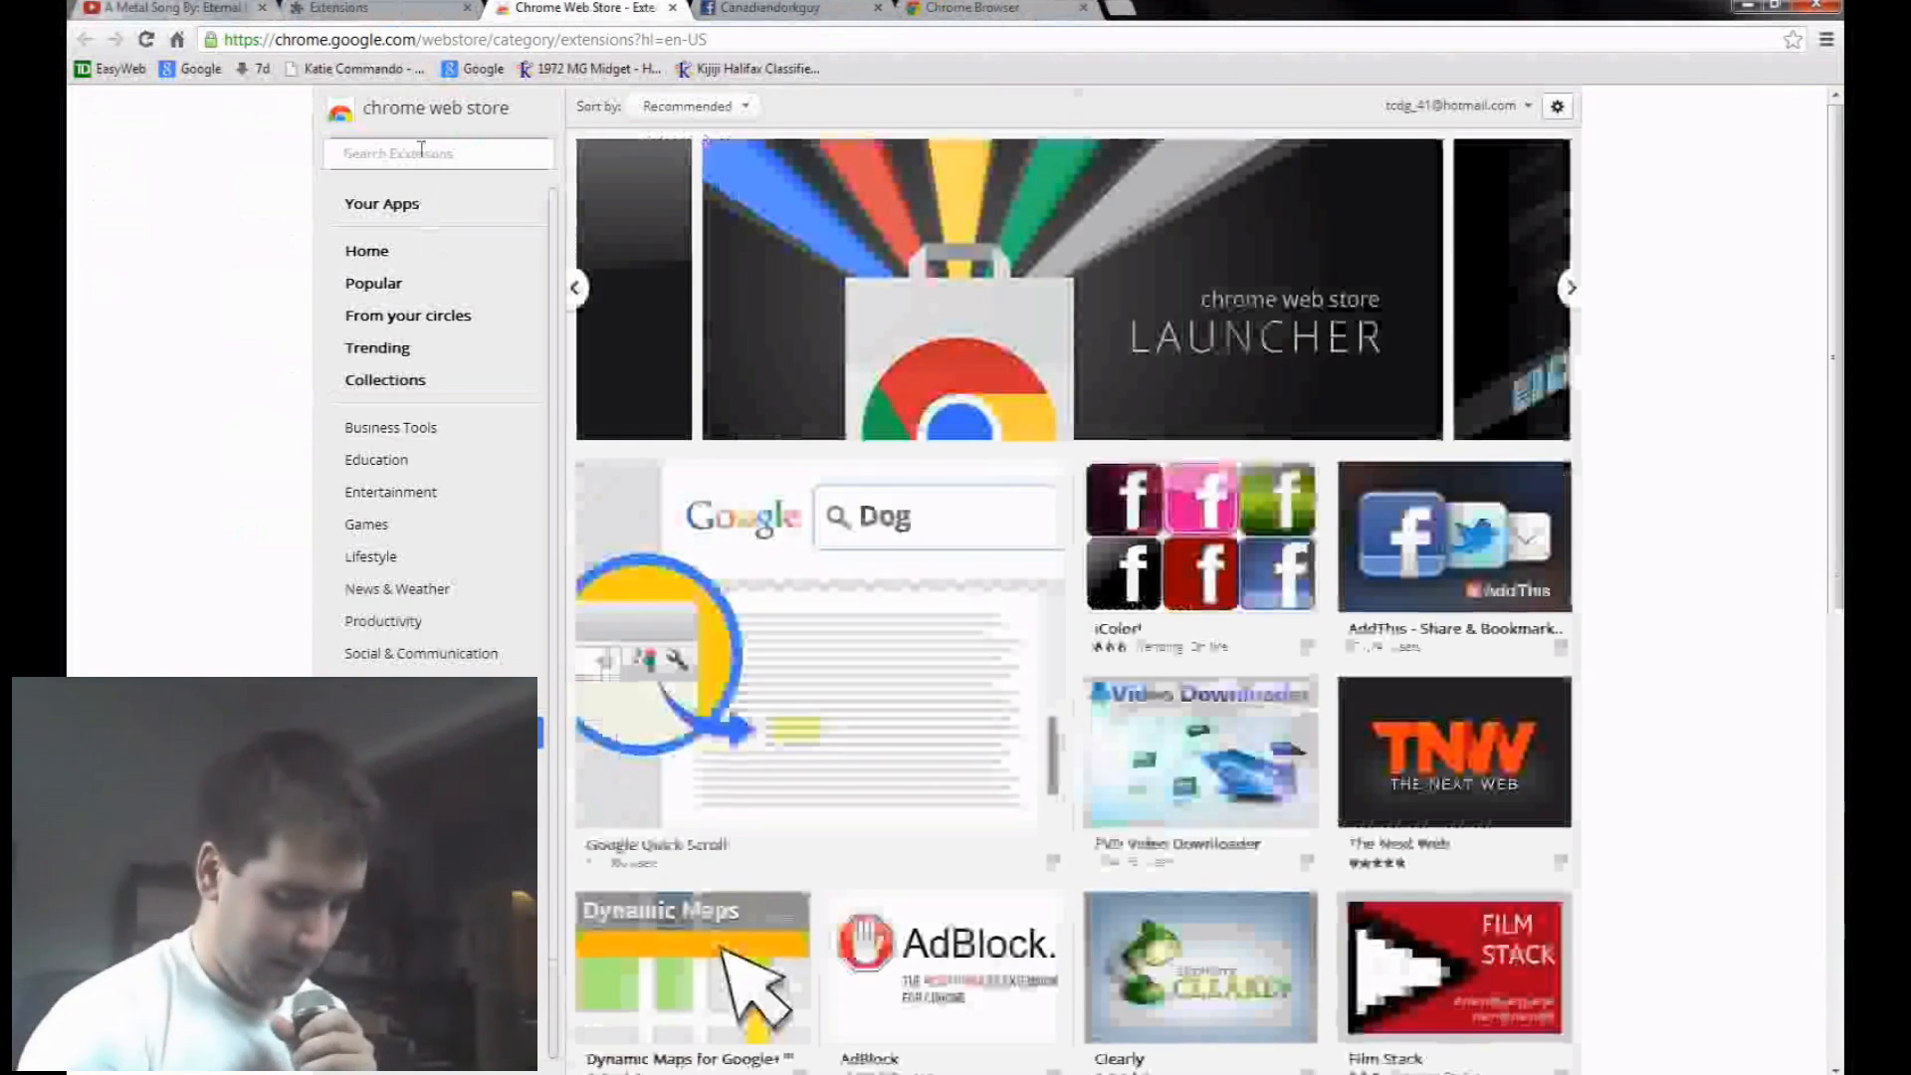
- Search the Chrome Web Store extensions for 'youtube to mp3'
text(add)
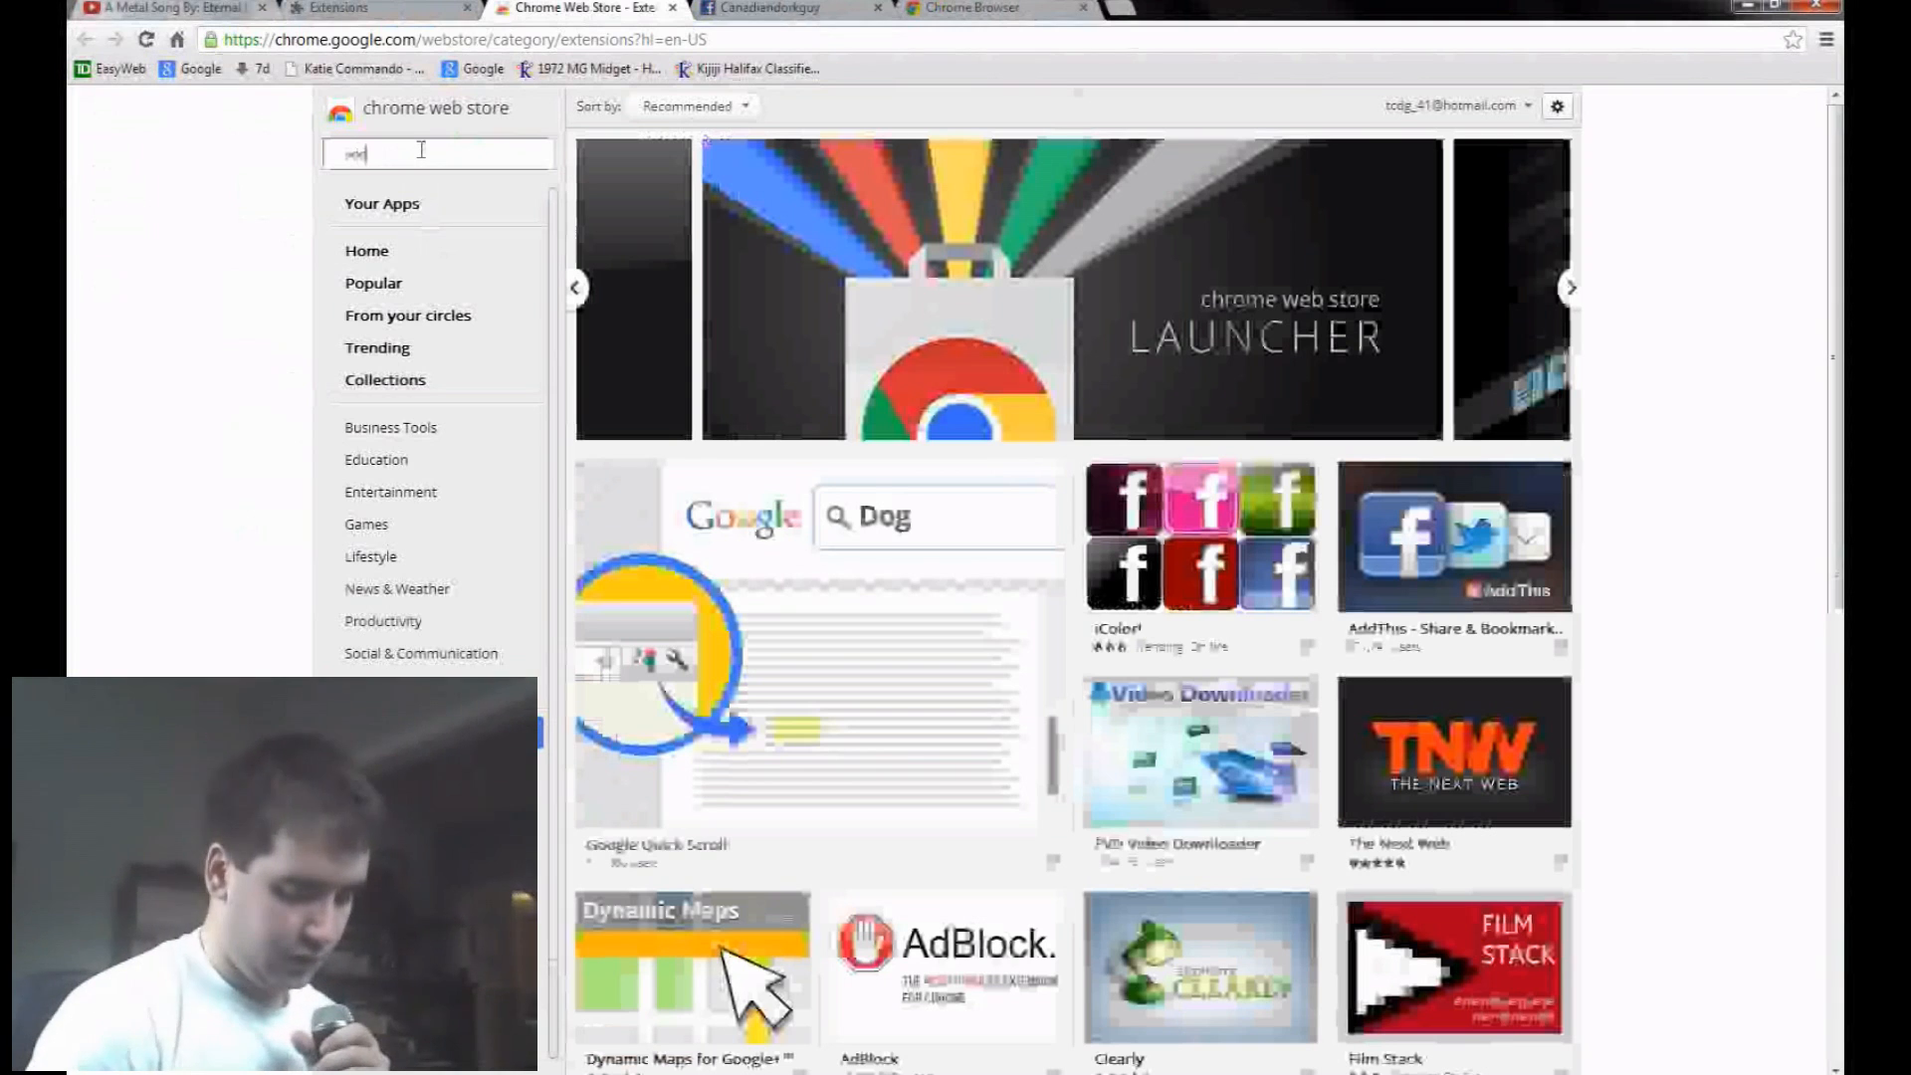
text(youtube to mp)
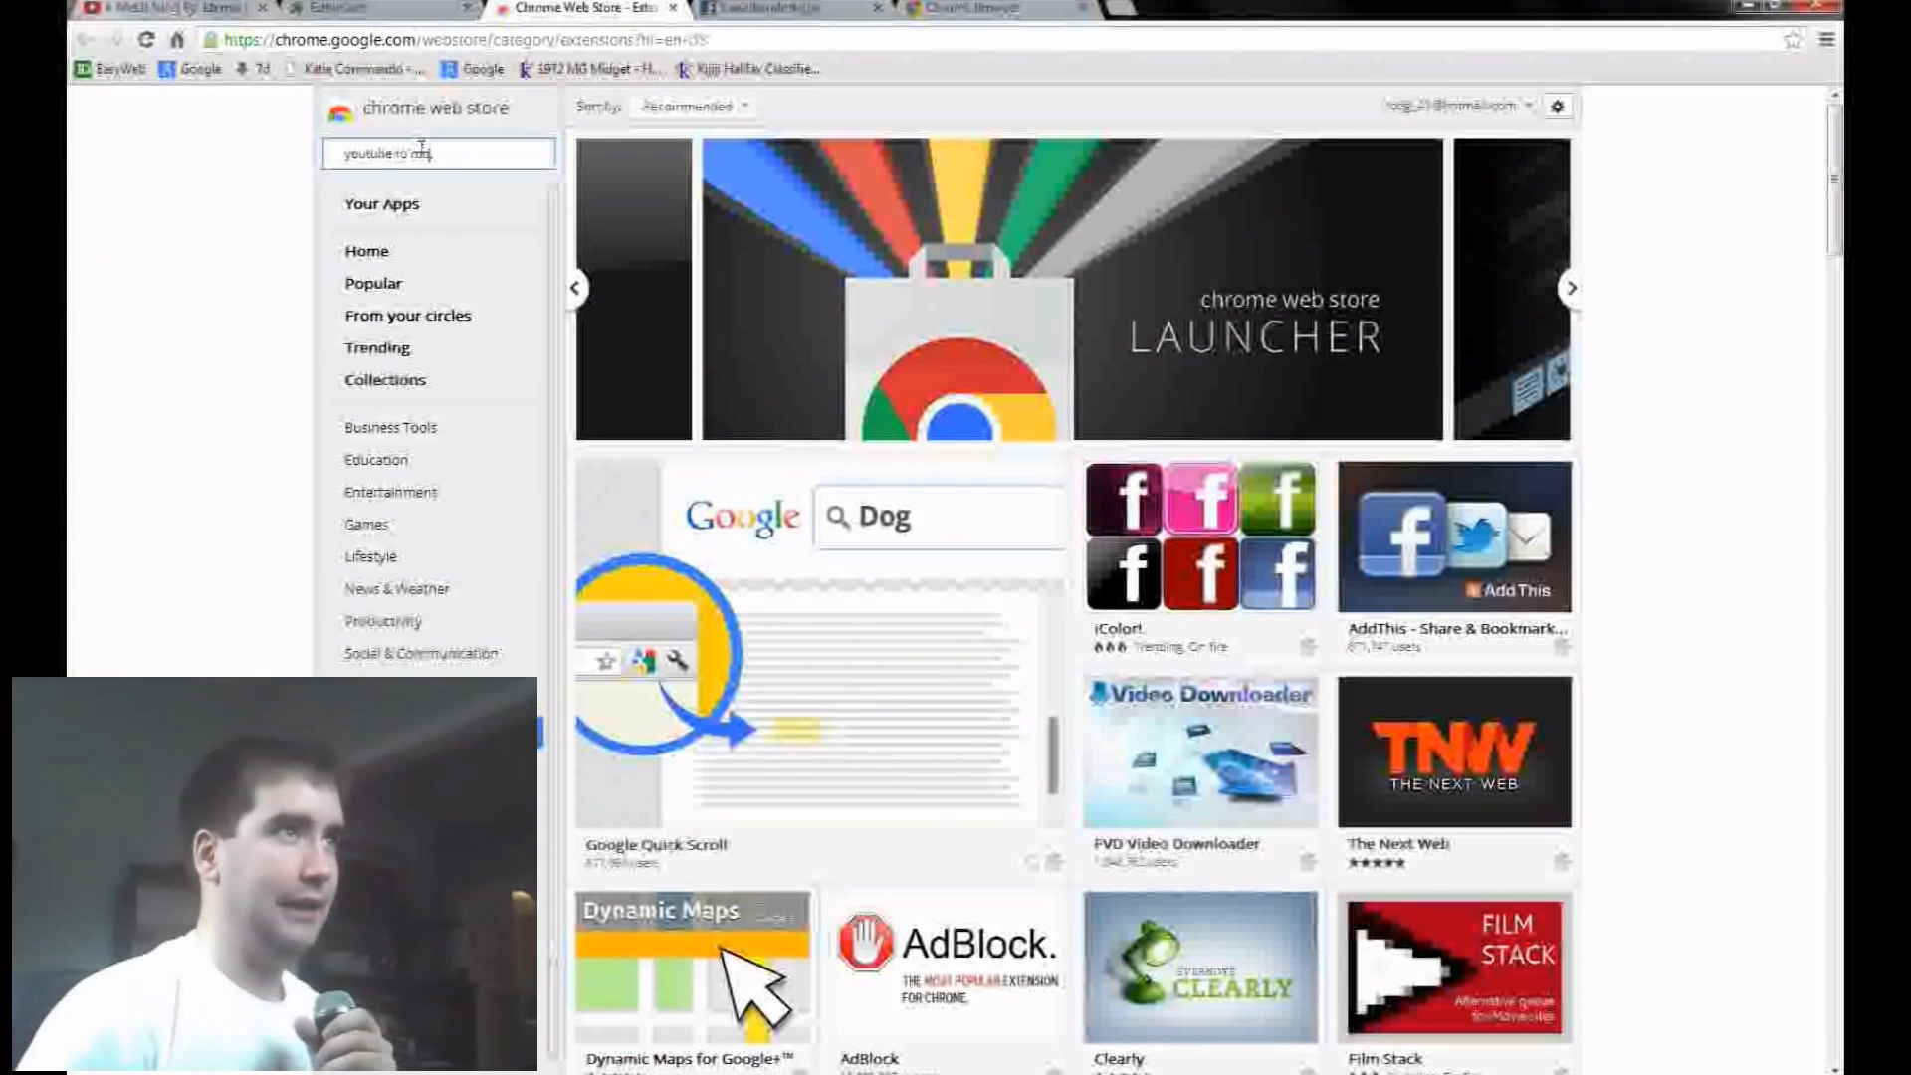
click(365, 251)
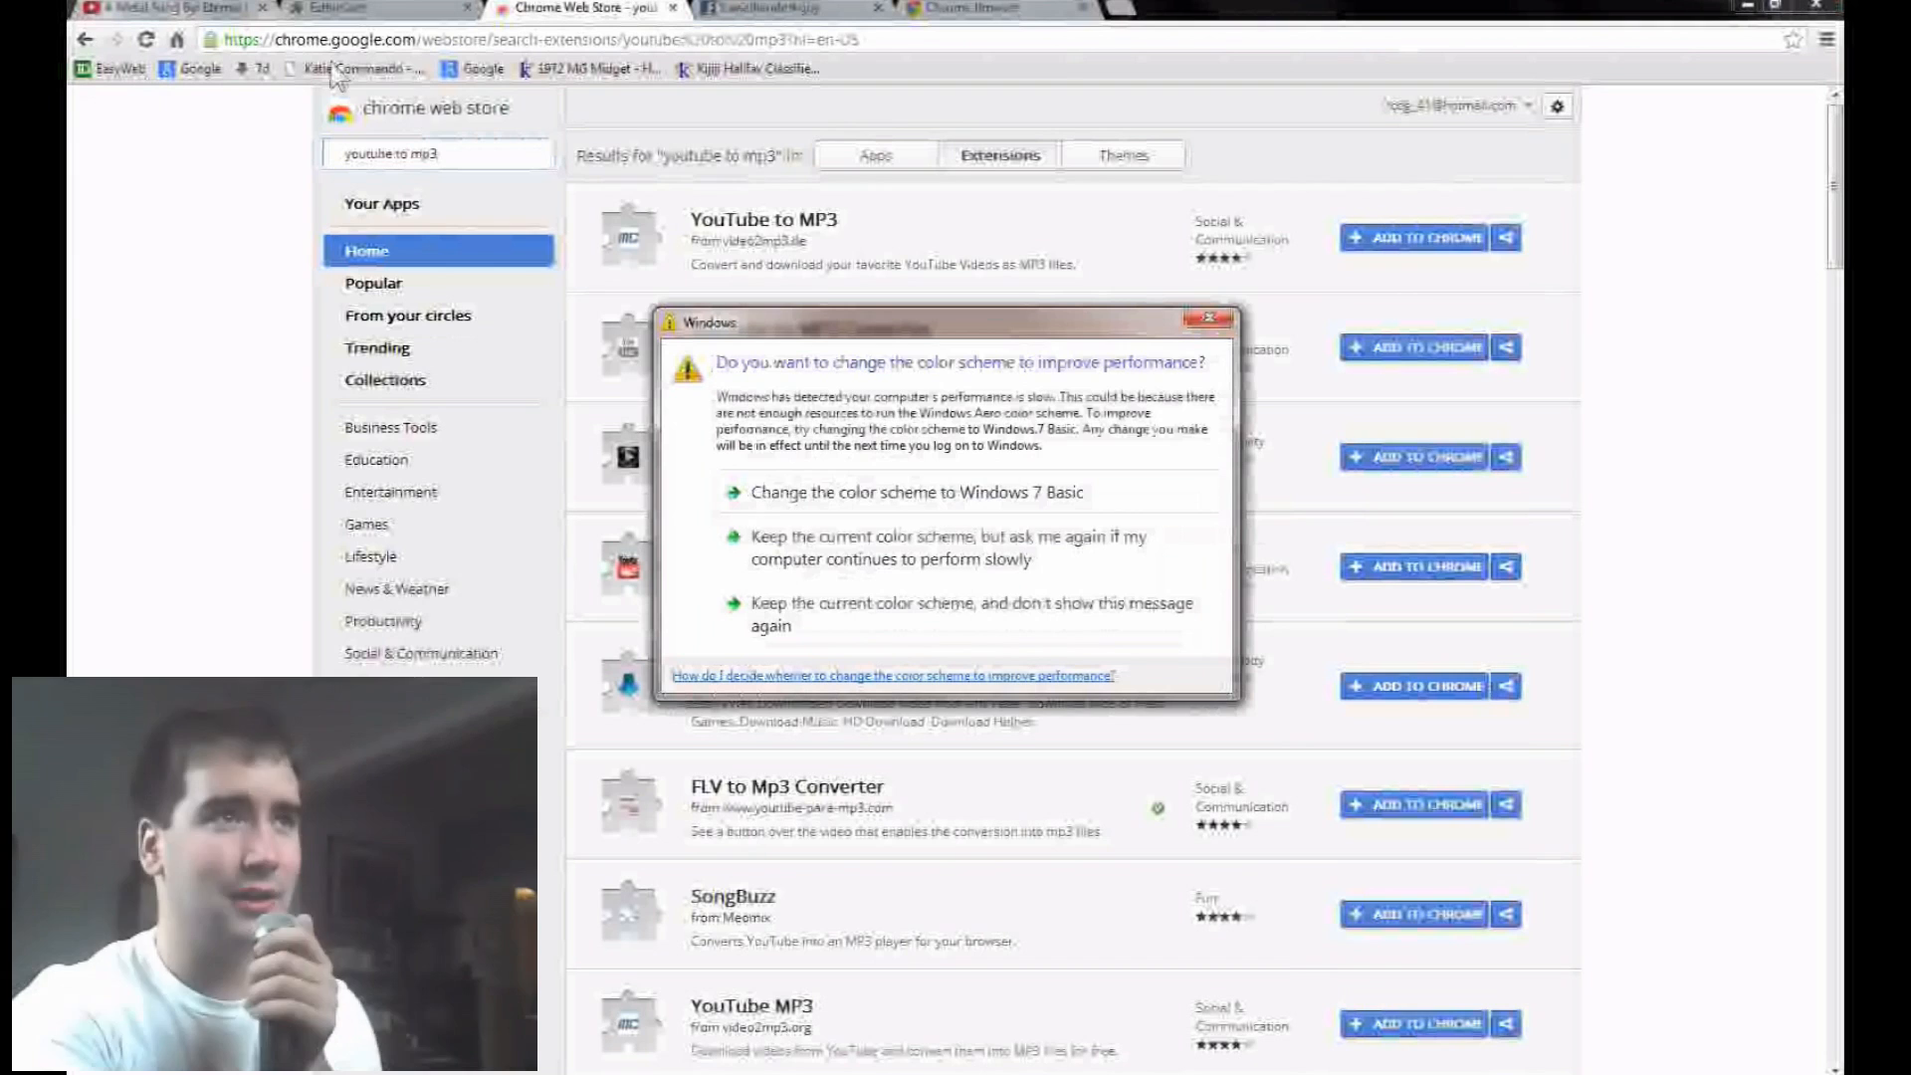
- Dismiss the Windows colour prompt, install YouTube to MP3, and verify it under Extensions
click(1218, 318)
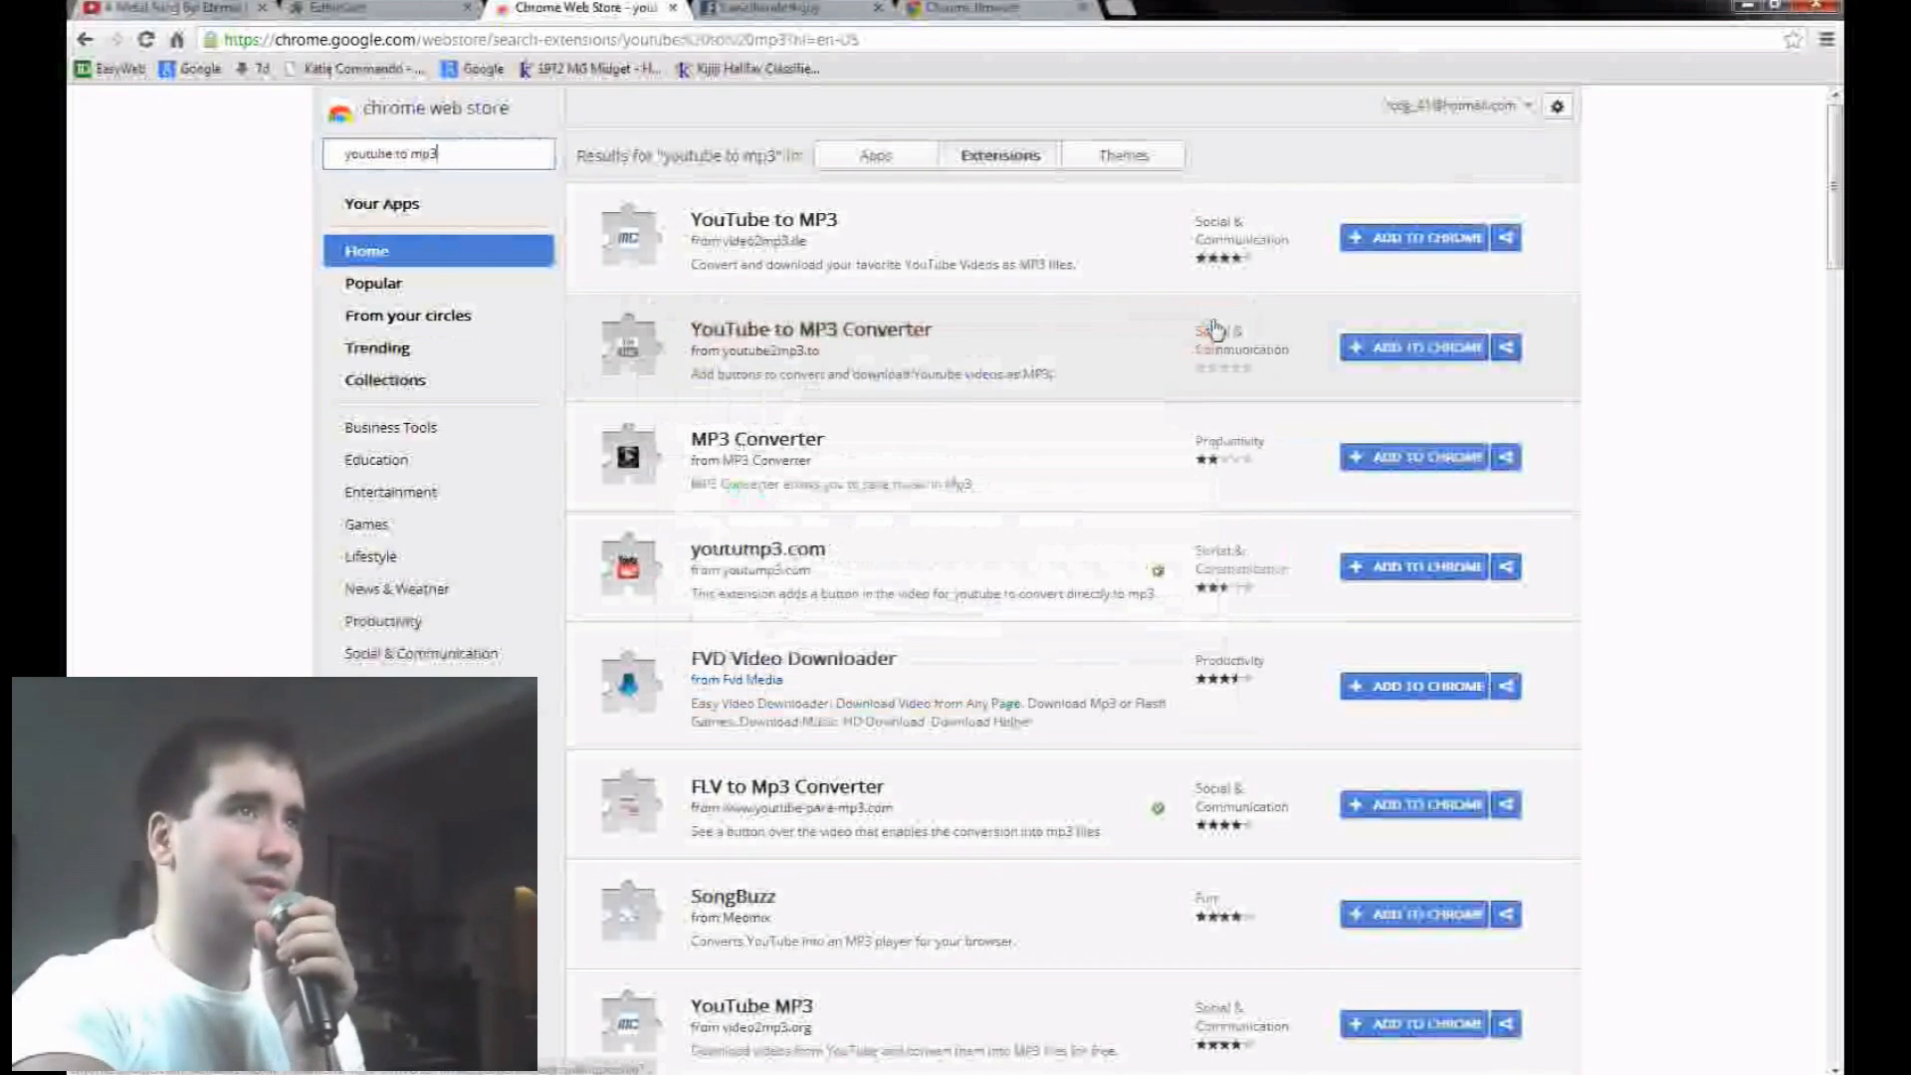
click(1413, 237)
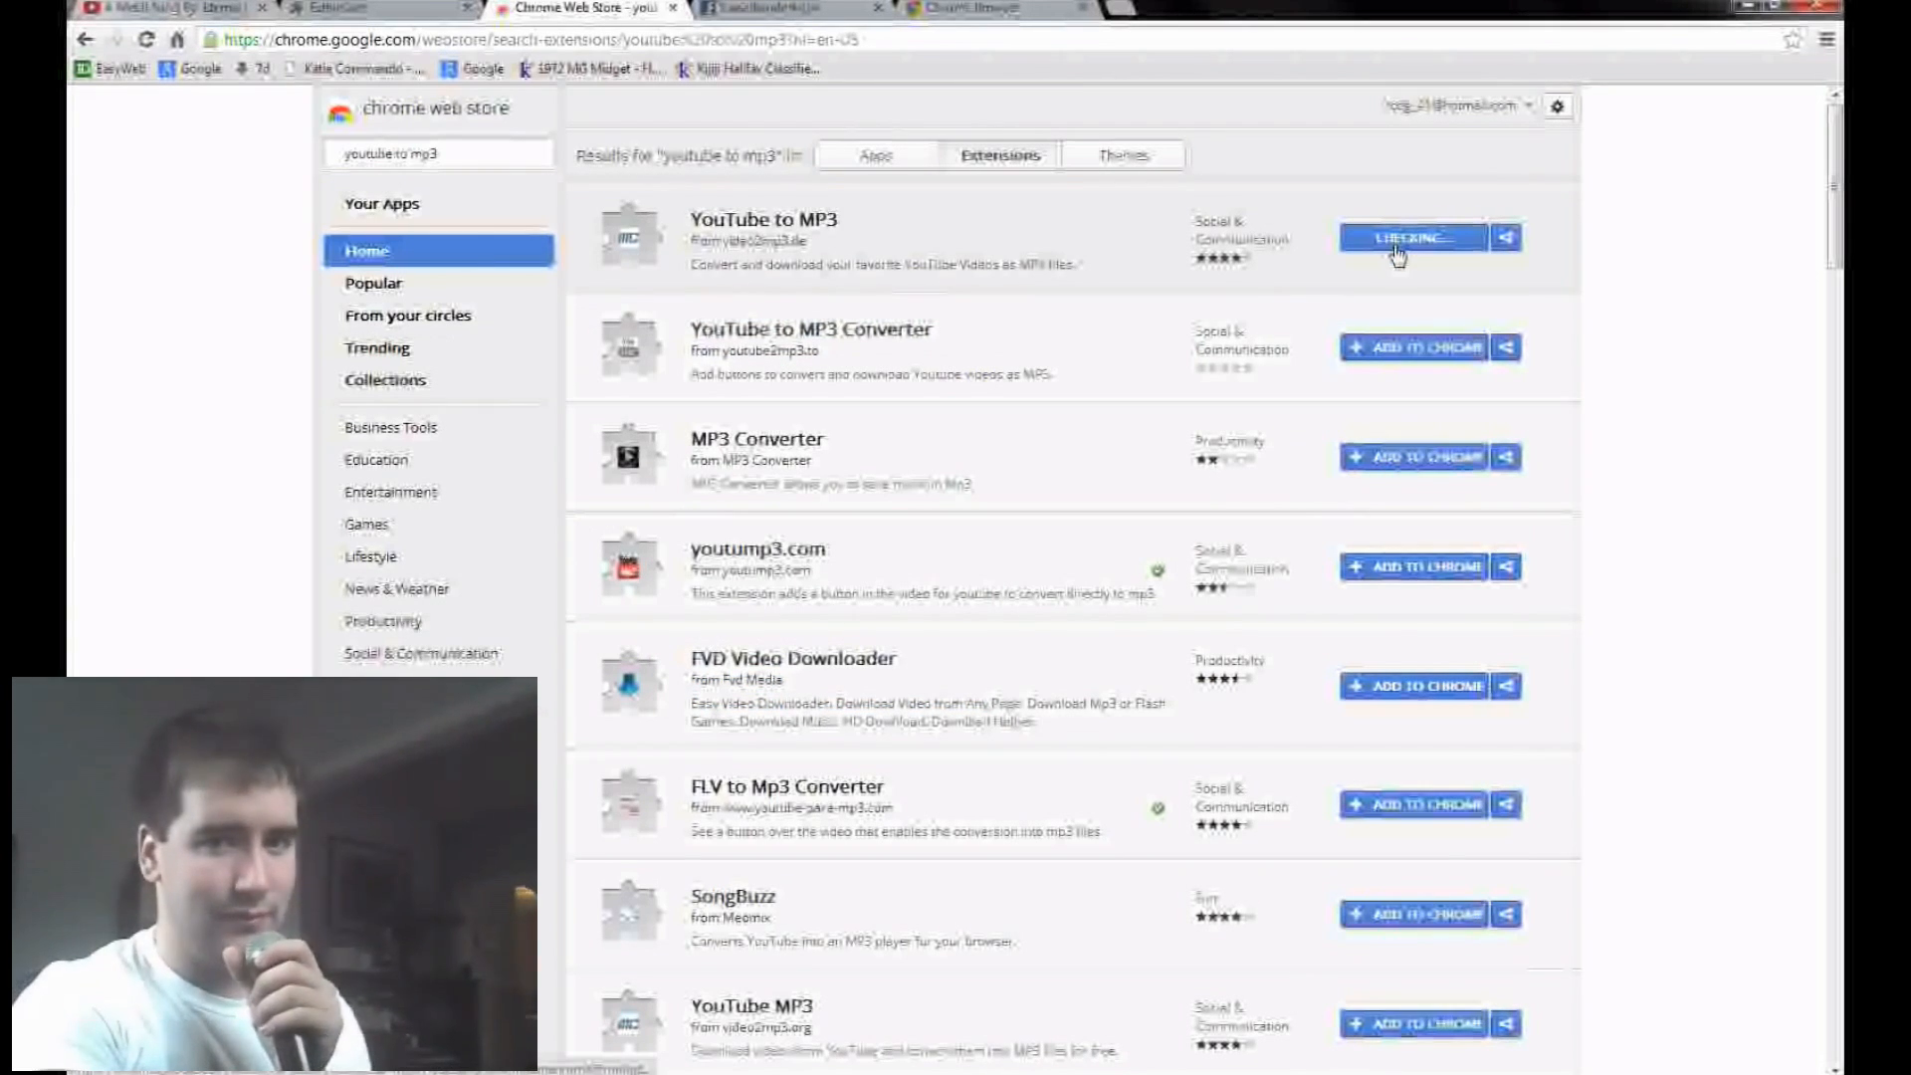
click(1410, 237)
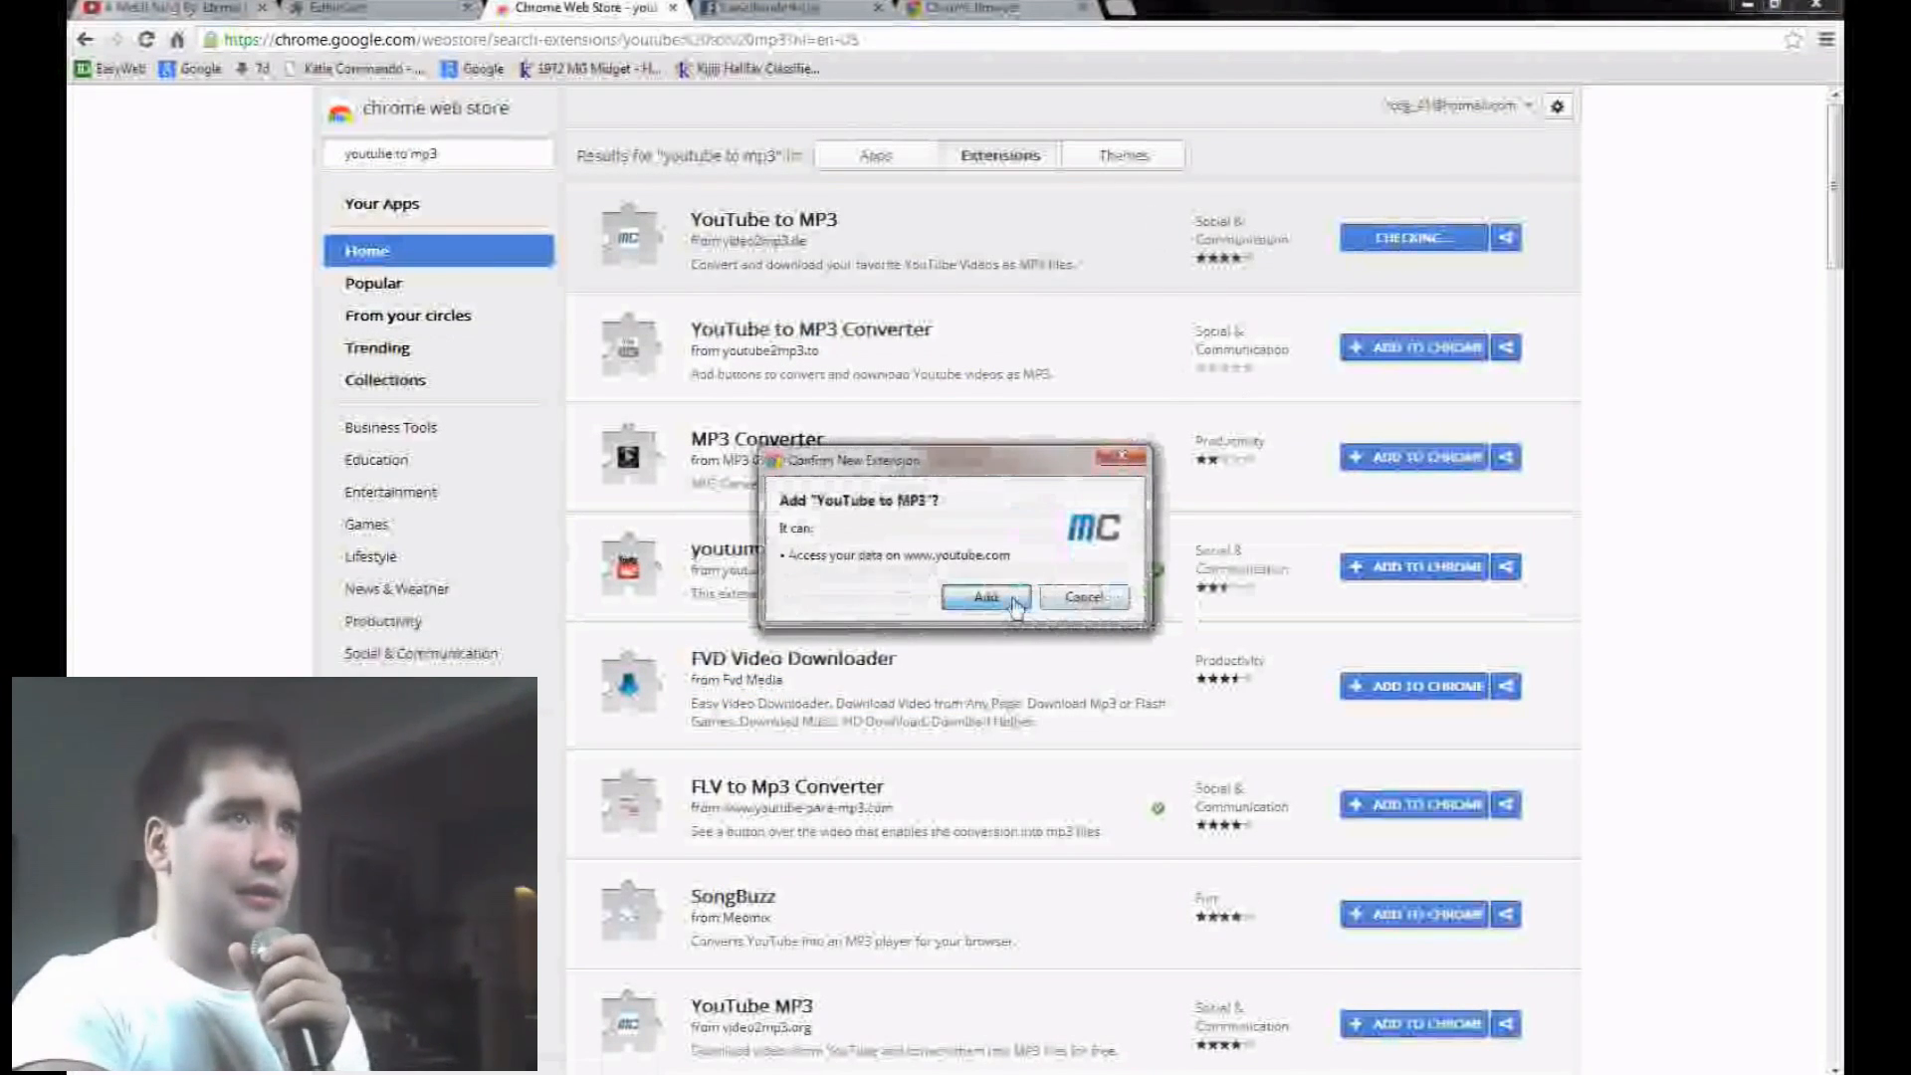
click(984, 597)
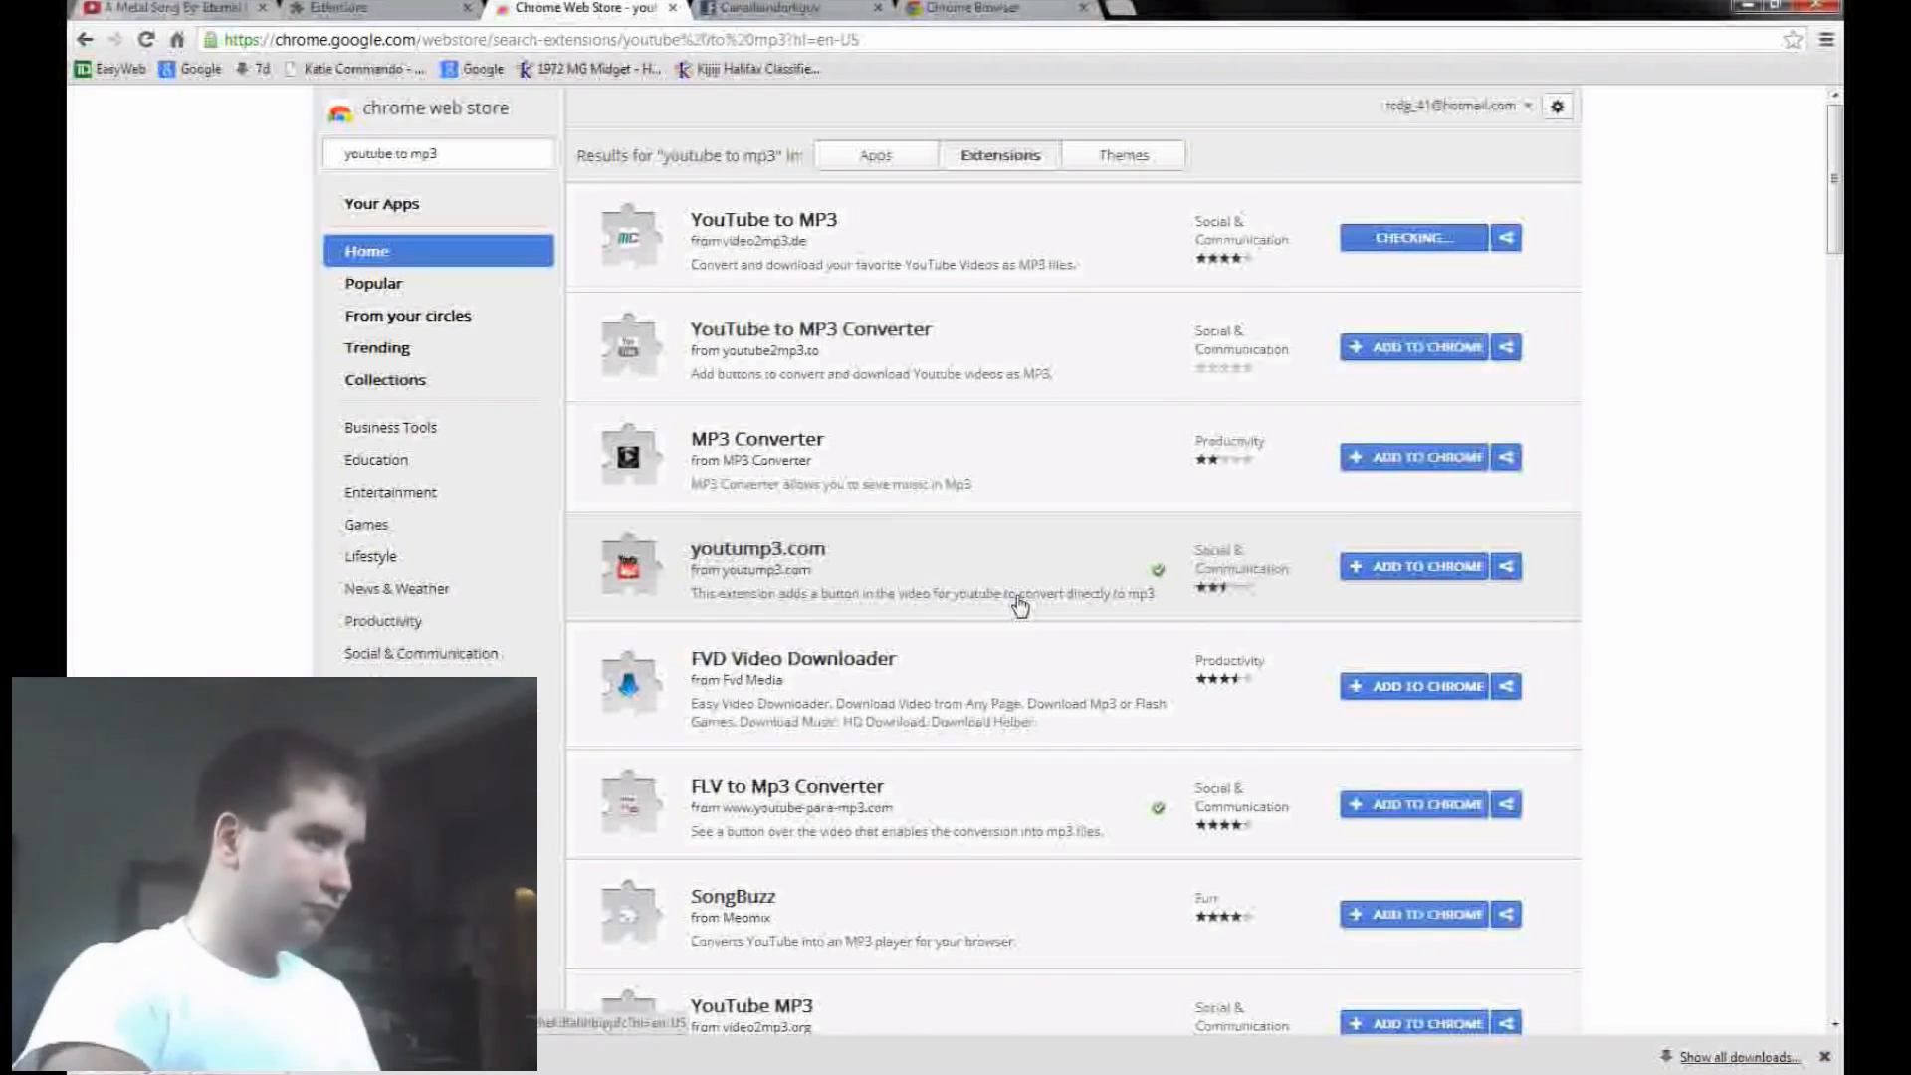
click(1412, 237)
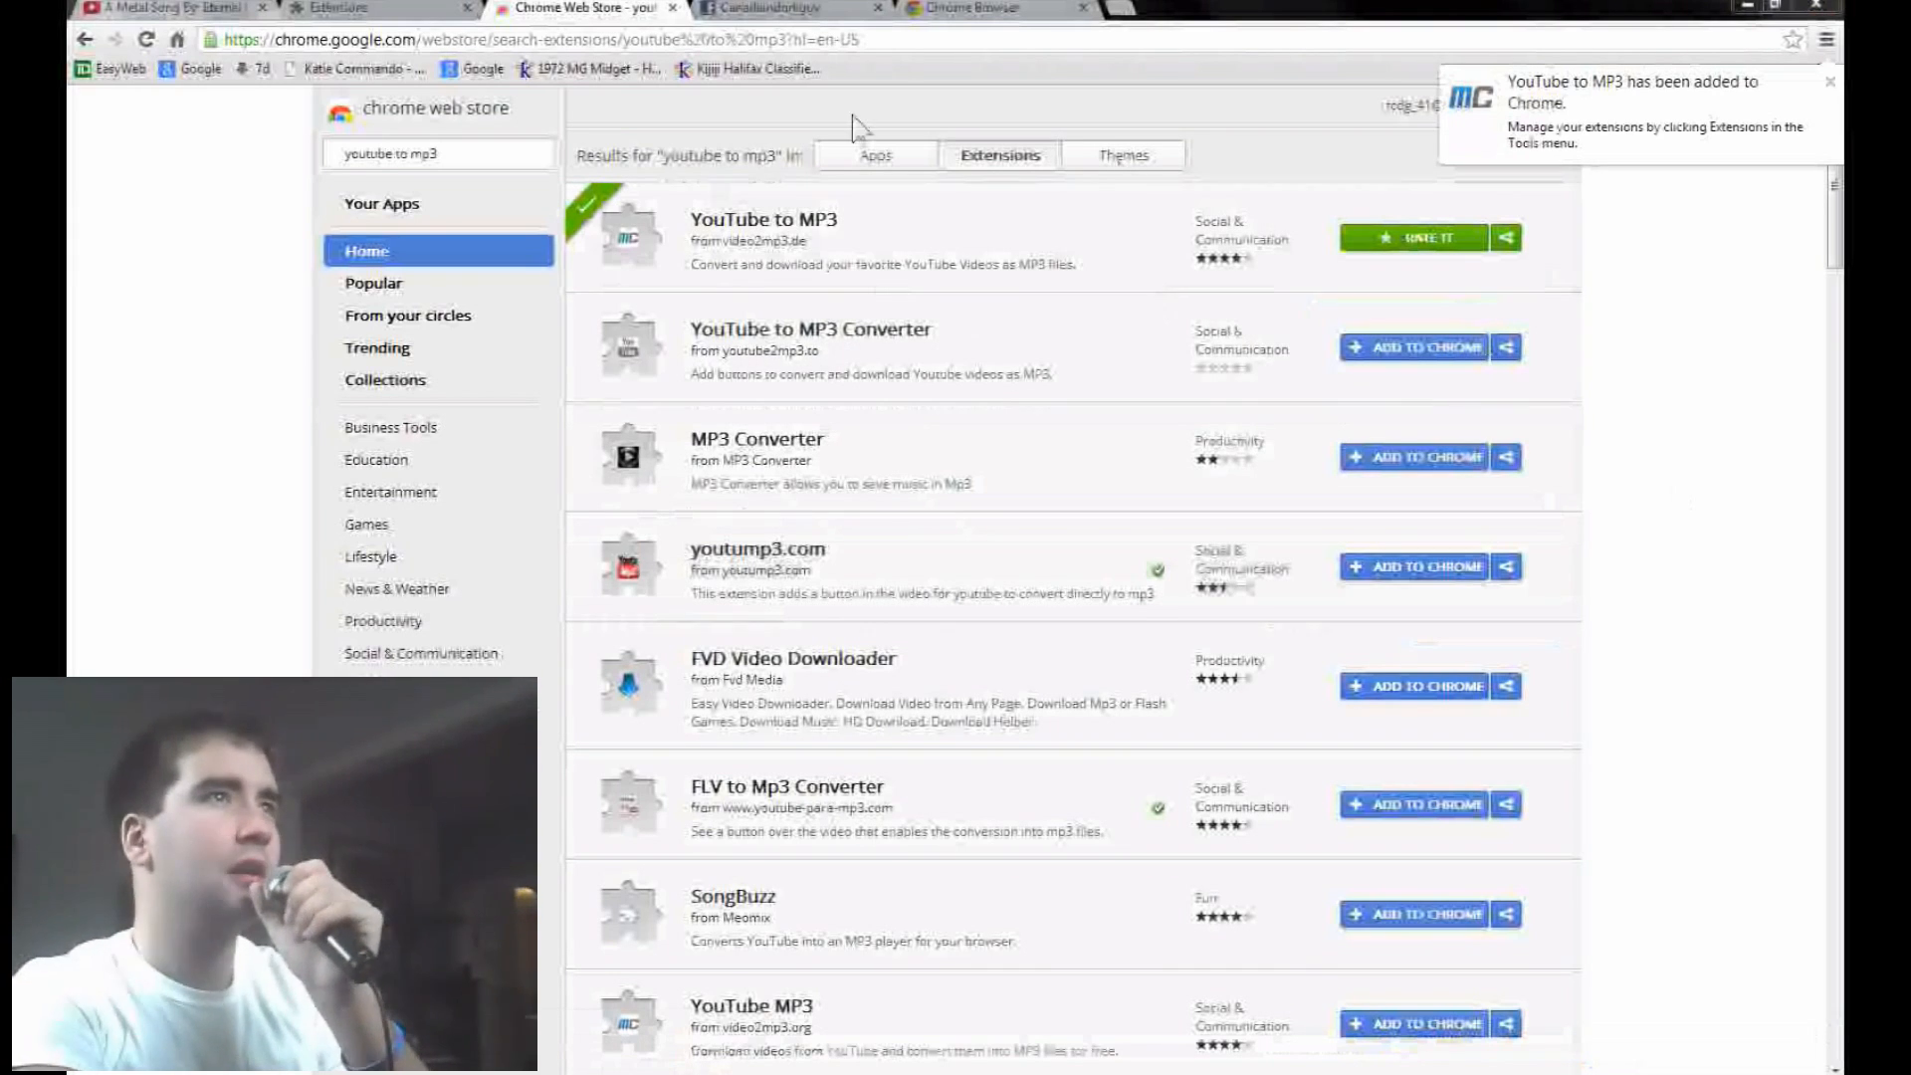
mouse_move(886, 103)
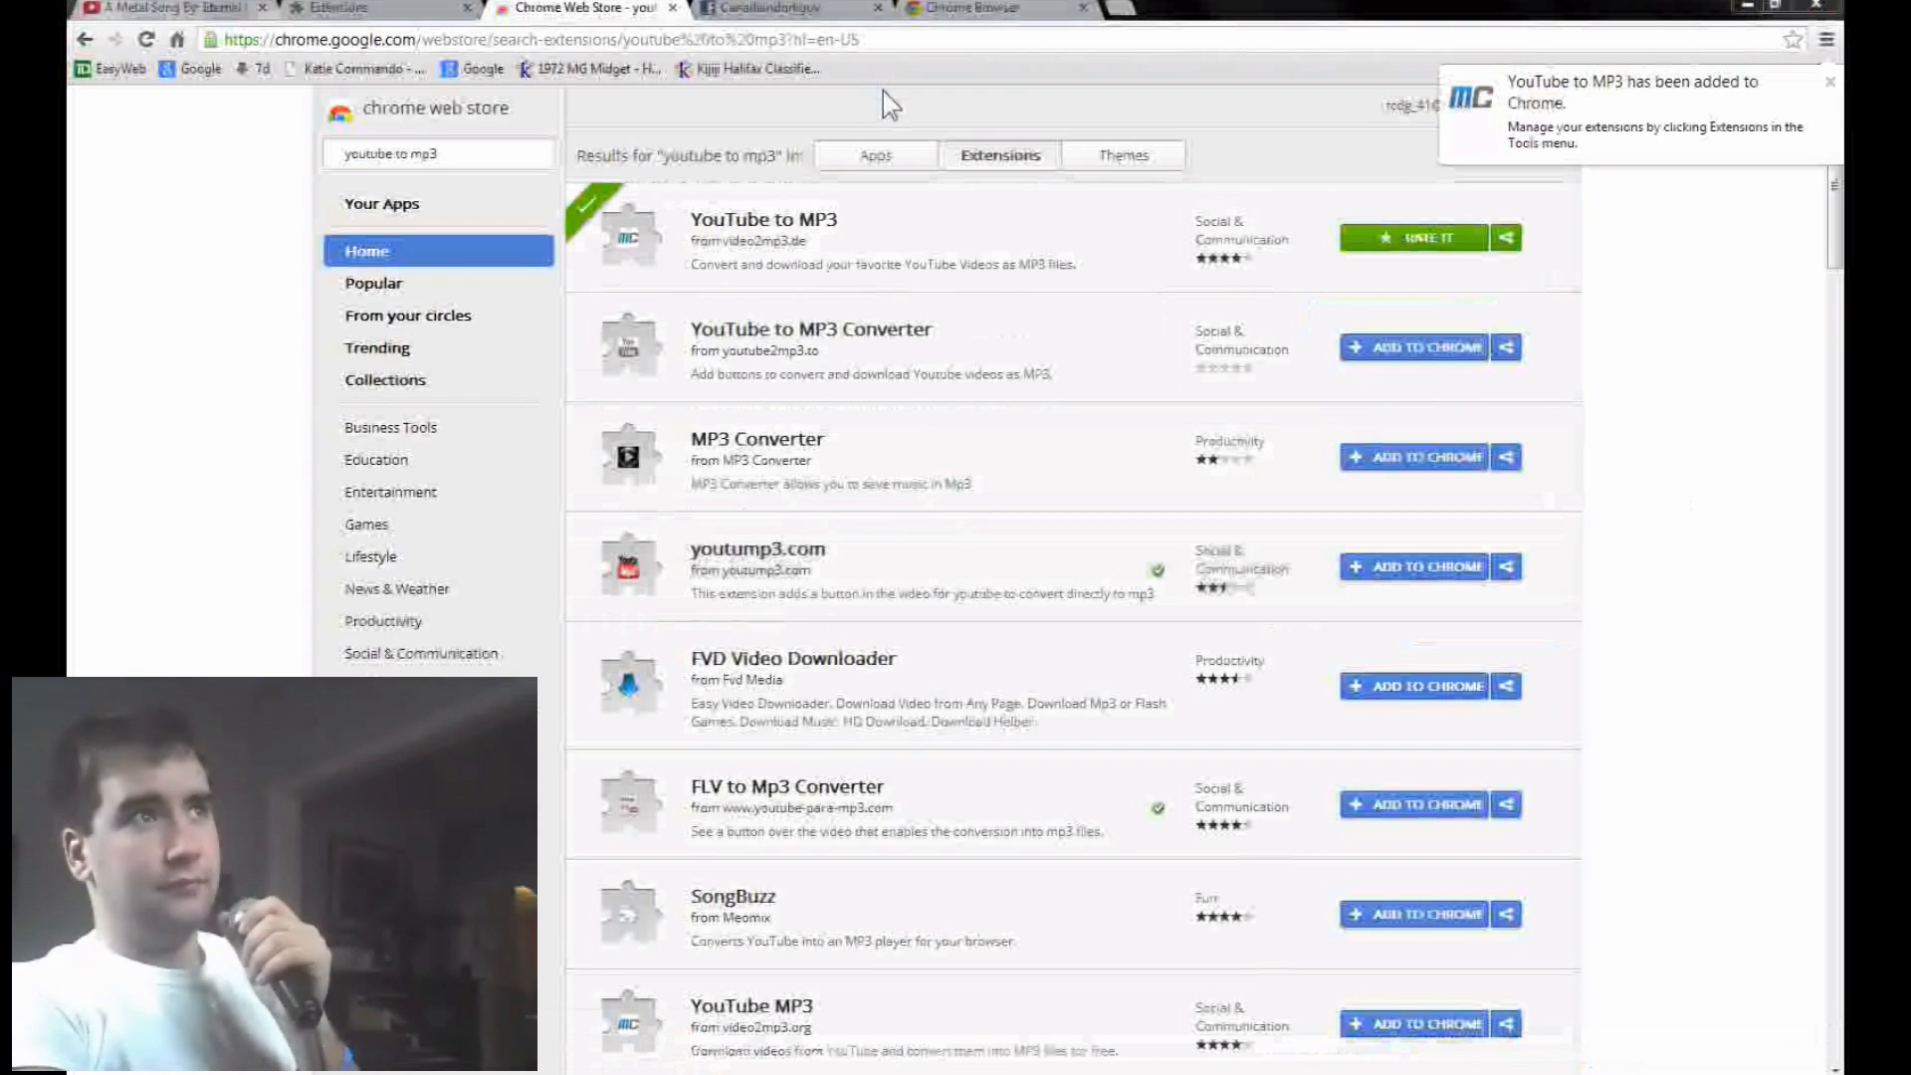
click(350, 9)
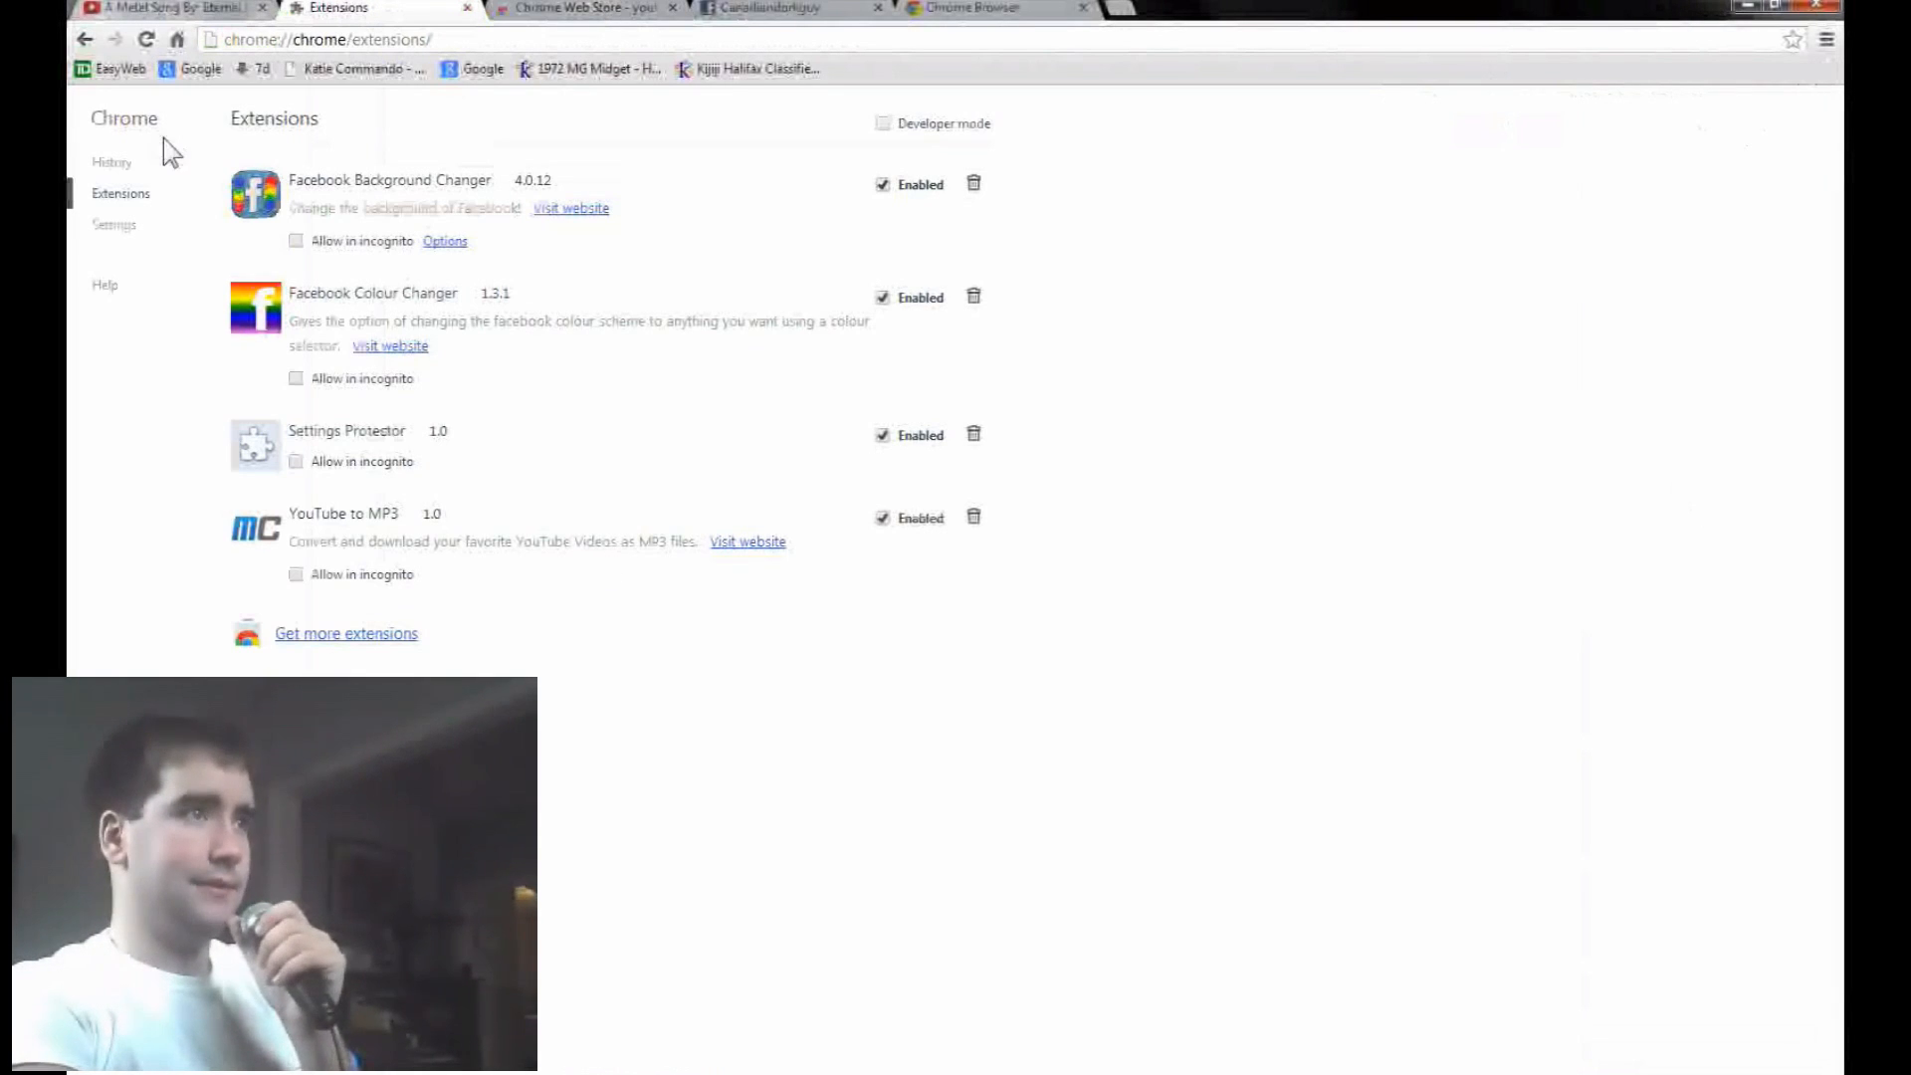
mouse_move(146, 9)
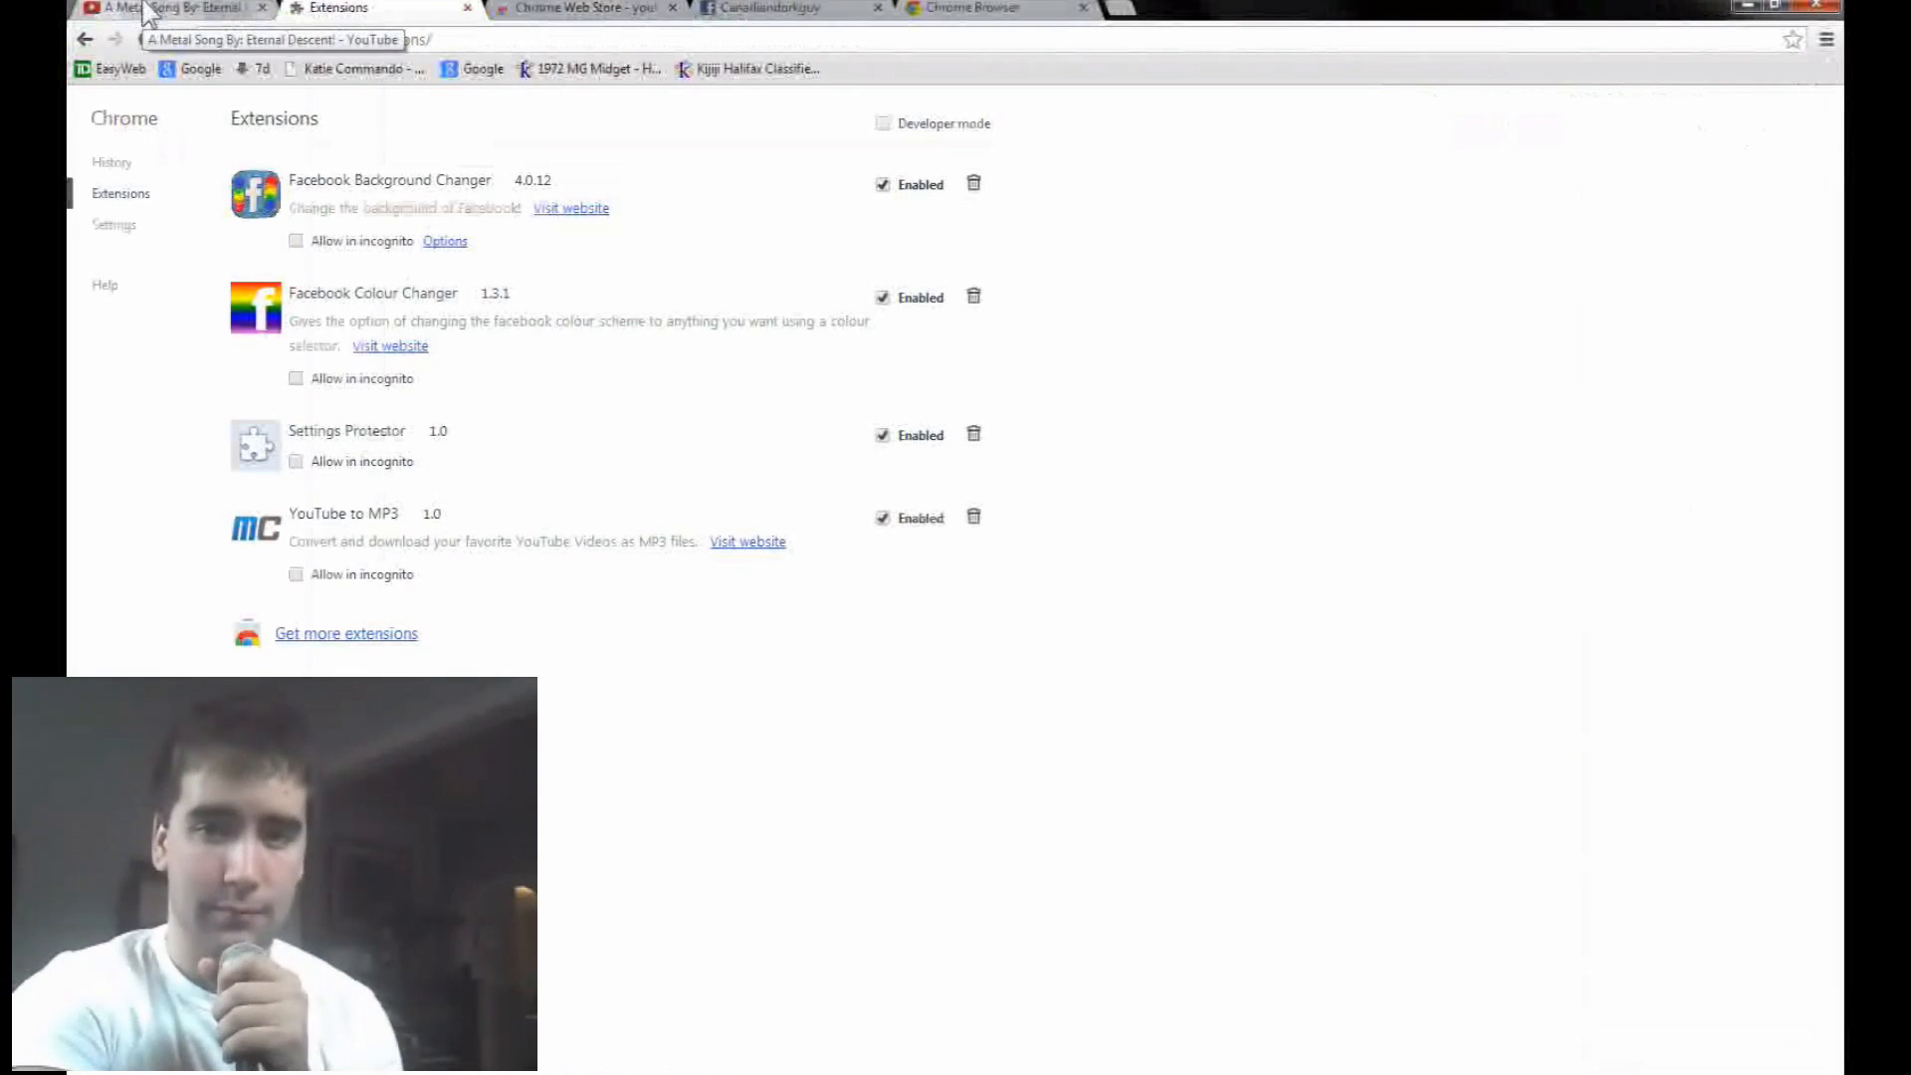
- Switch to the 'A Metal Song By: Eternal Descent!' YouTube video tab
click(170, 9)
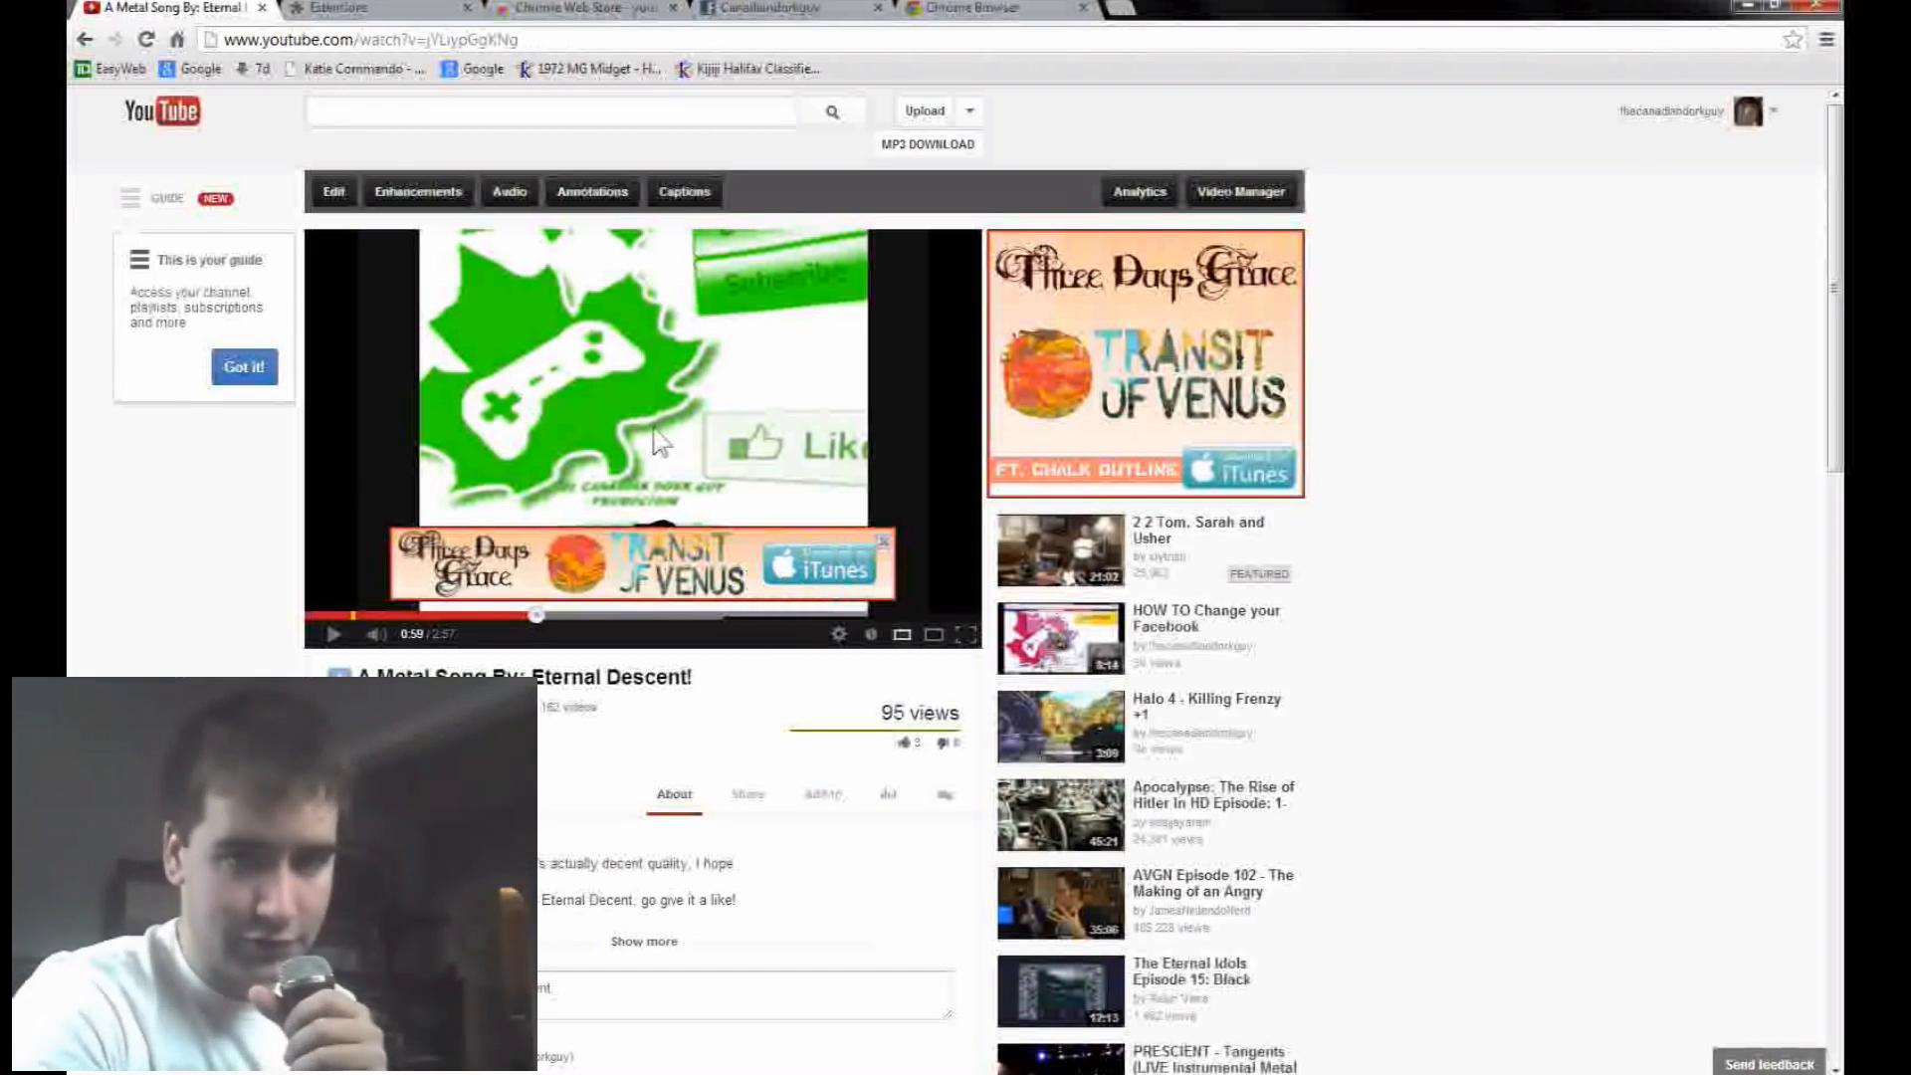
mouse_move(758, 266)
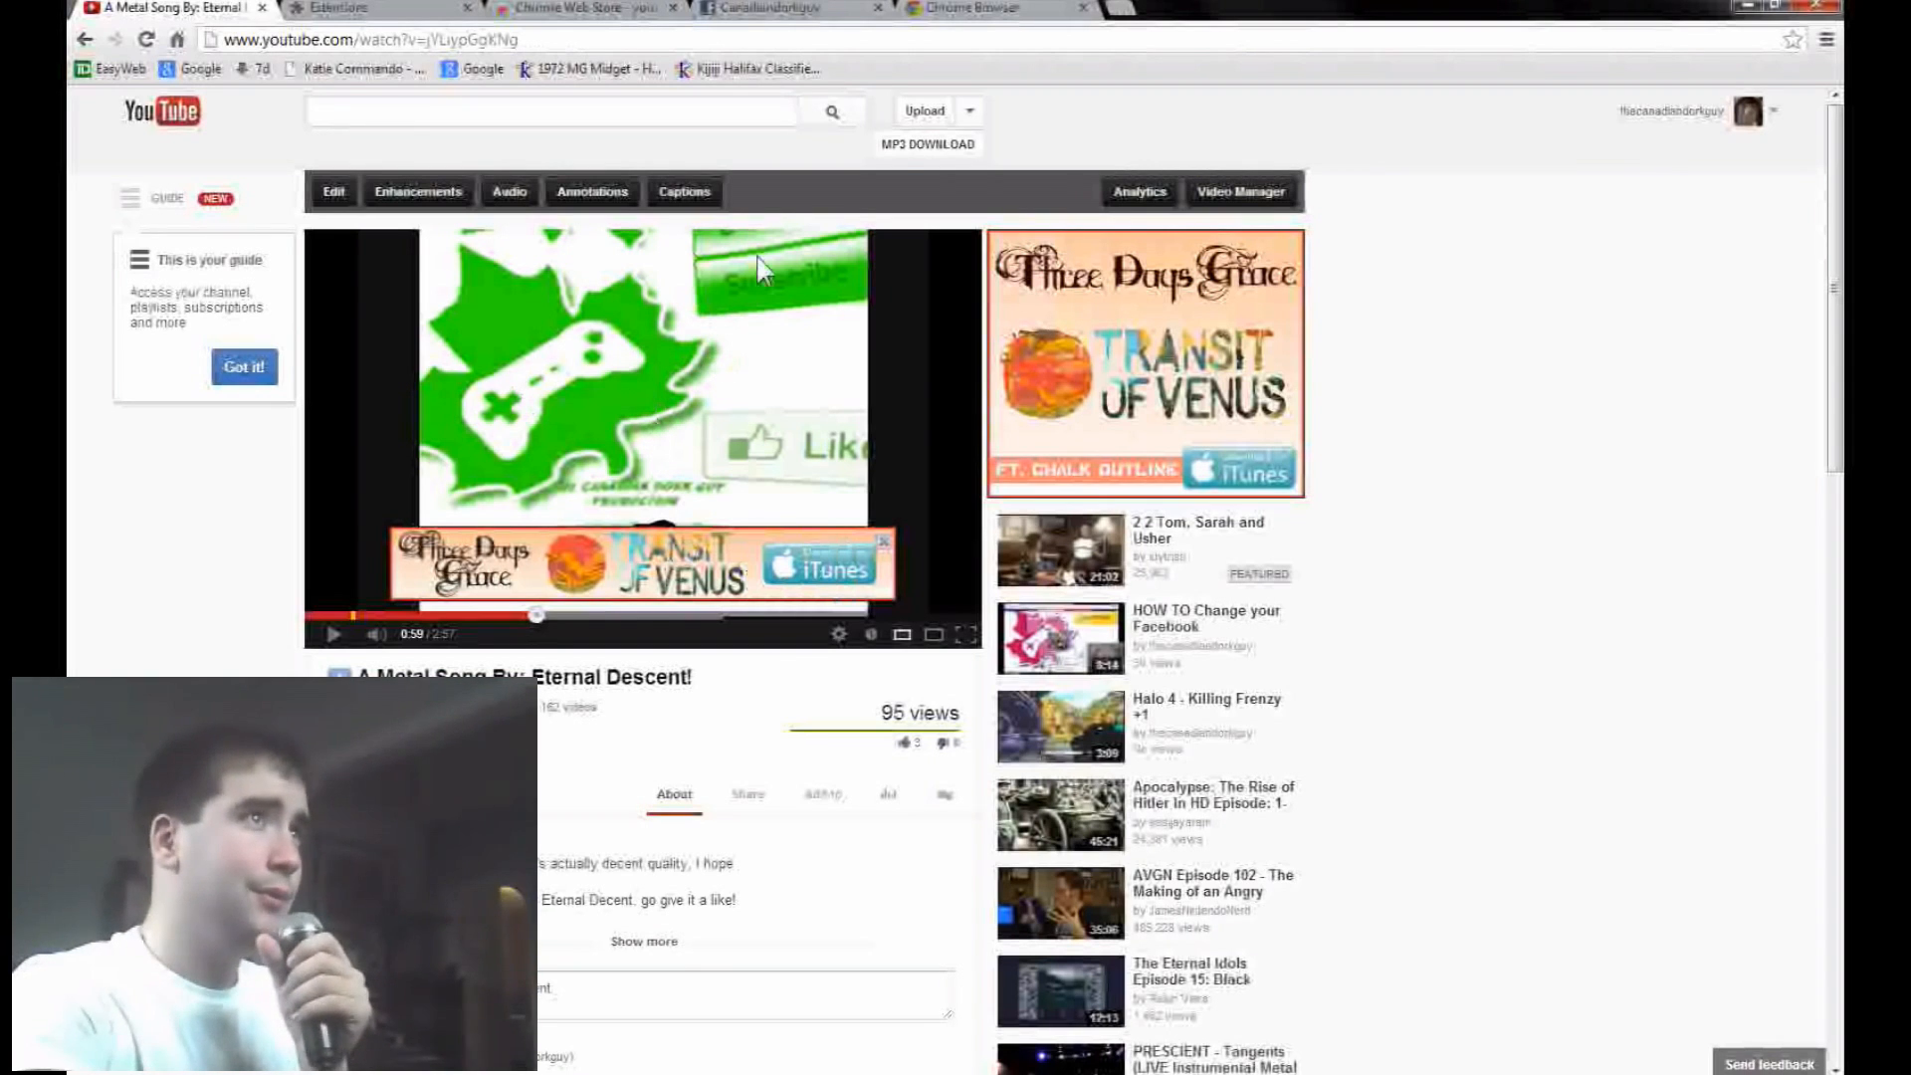
- Send the Eternal Descent song video to the music-clips.net MP3 converter
click(927, 143)
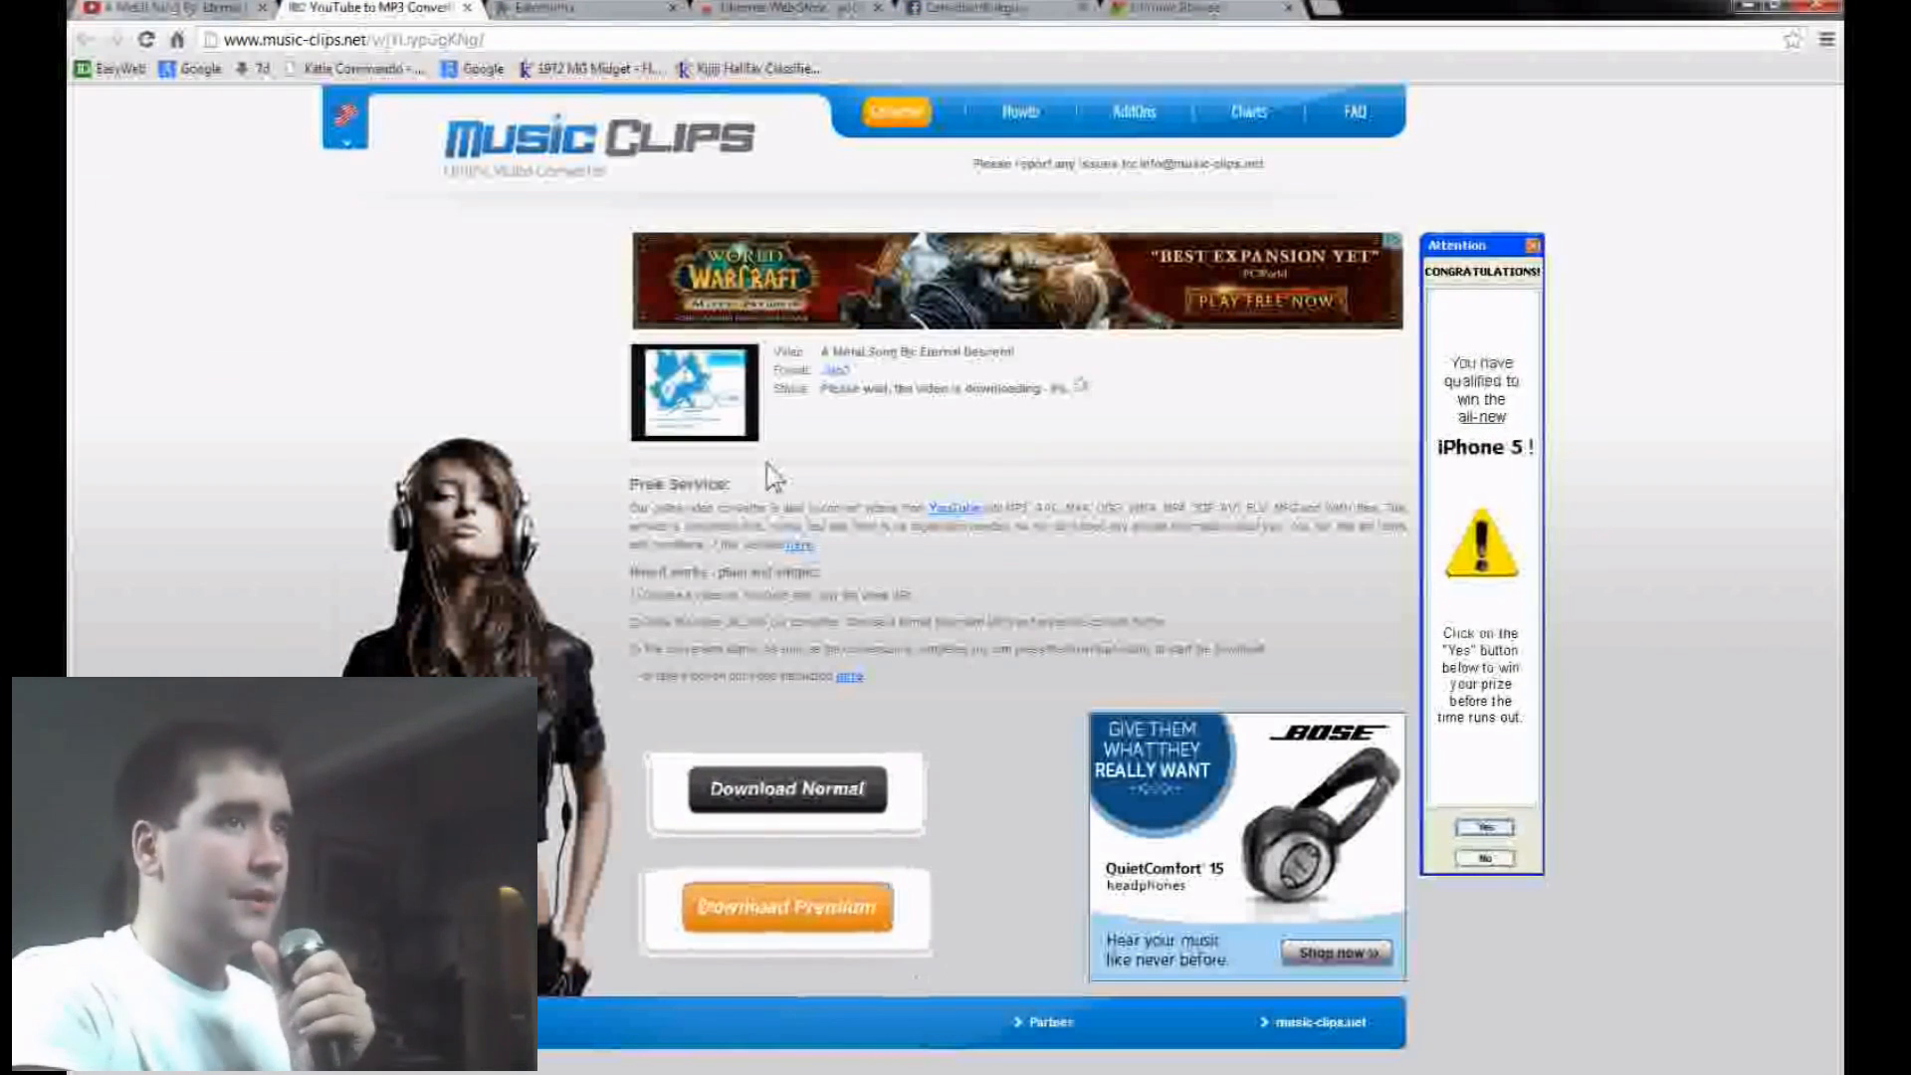
mouse_move(658, 469)
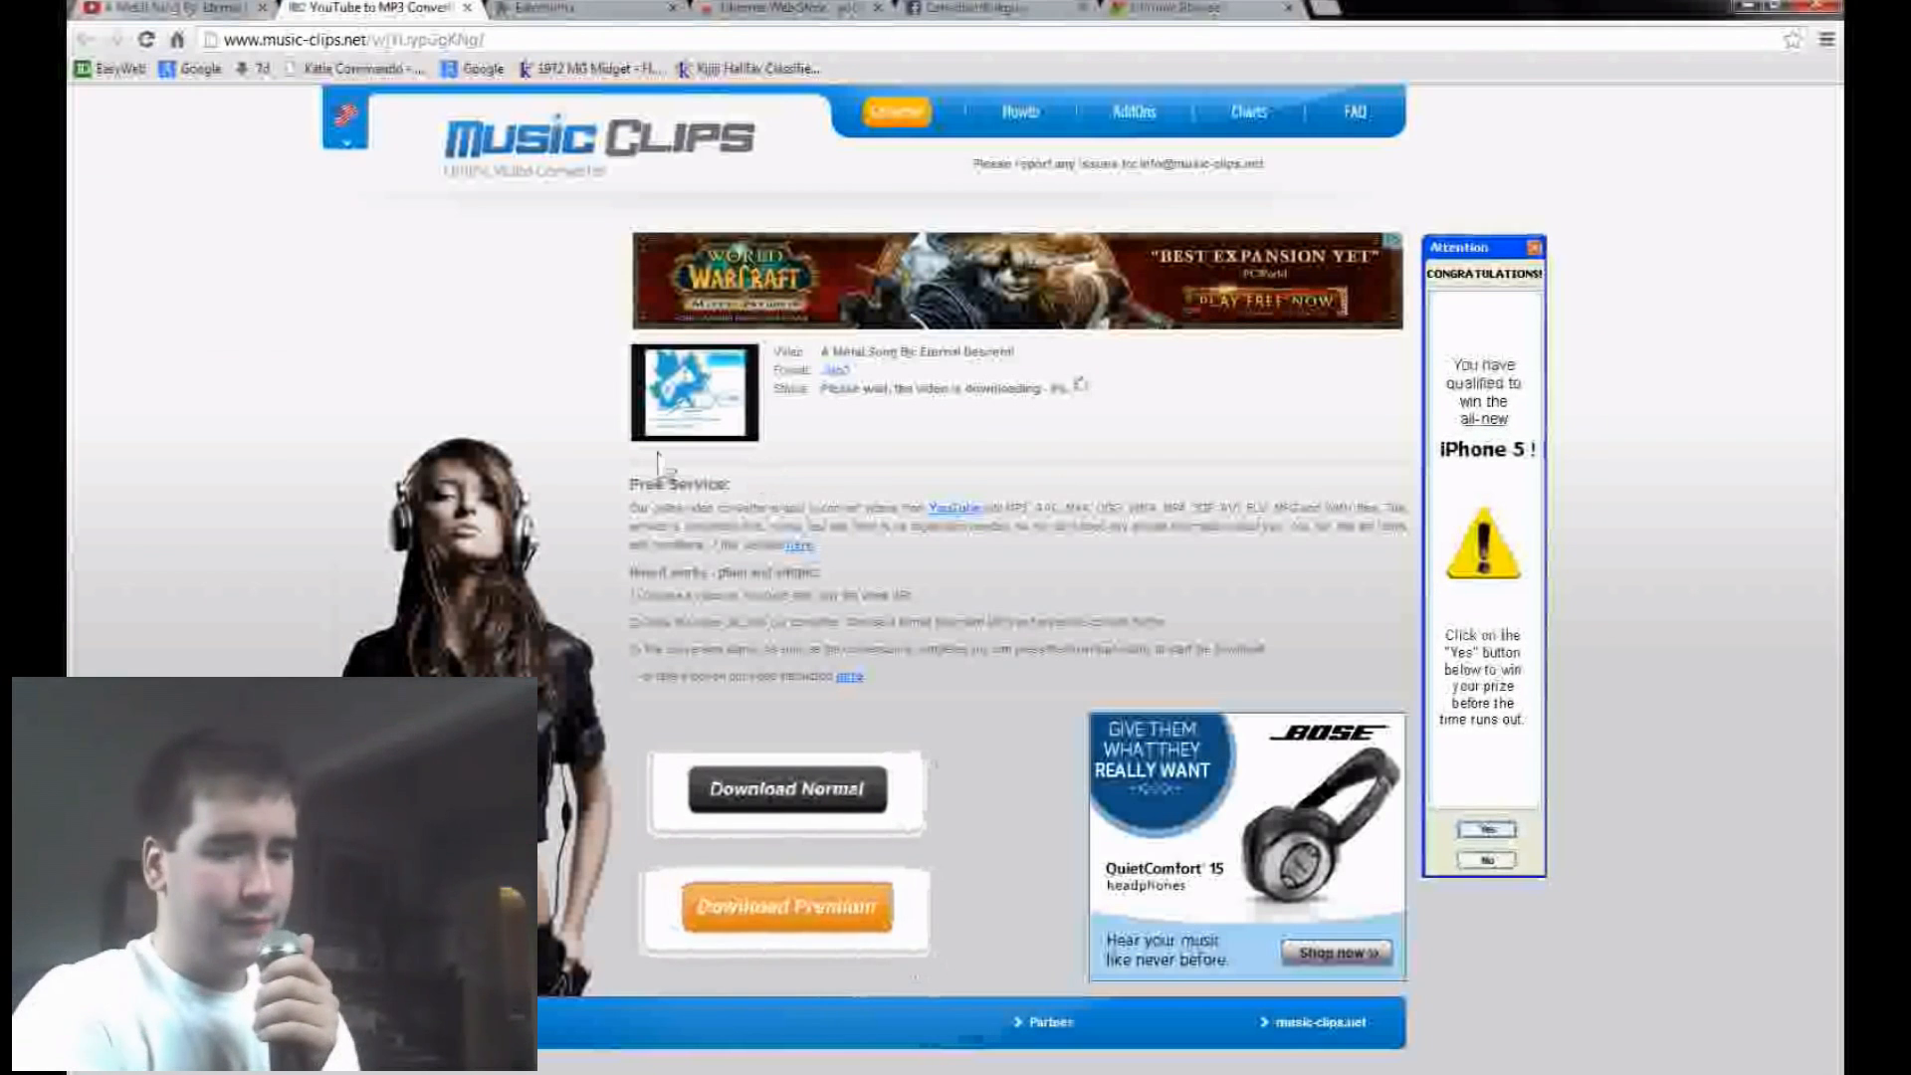
mouse_move(580, 445)
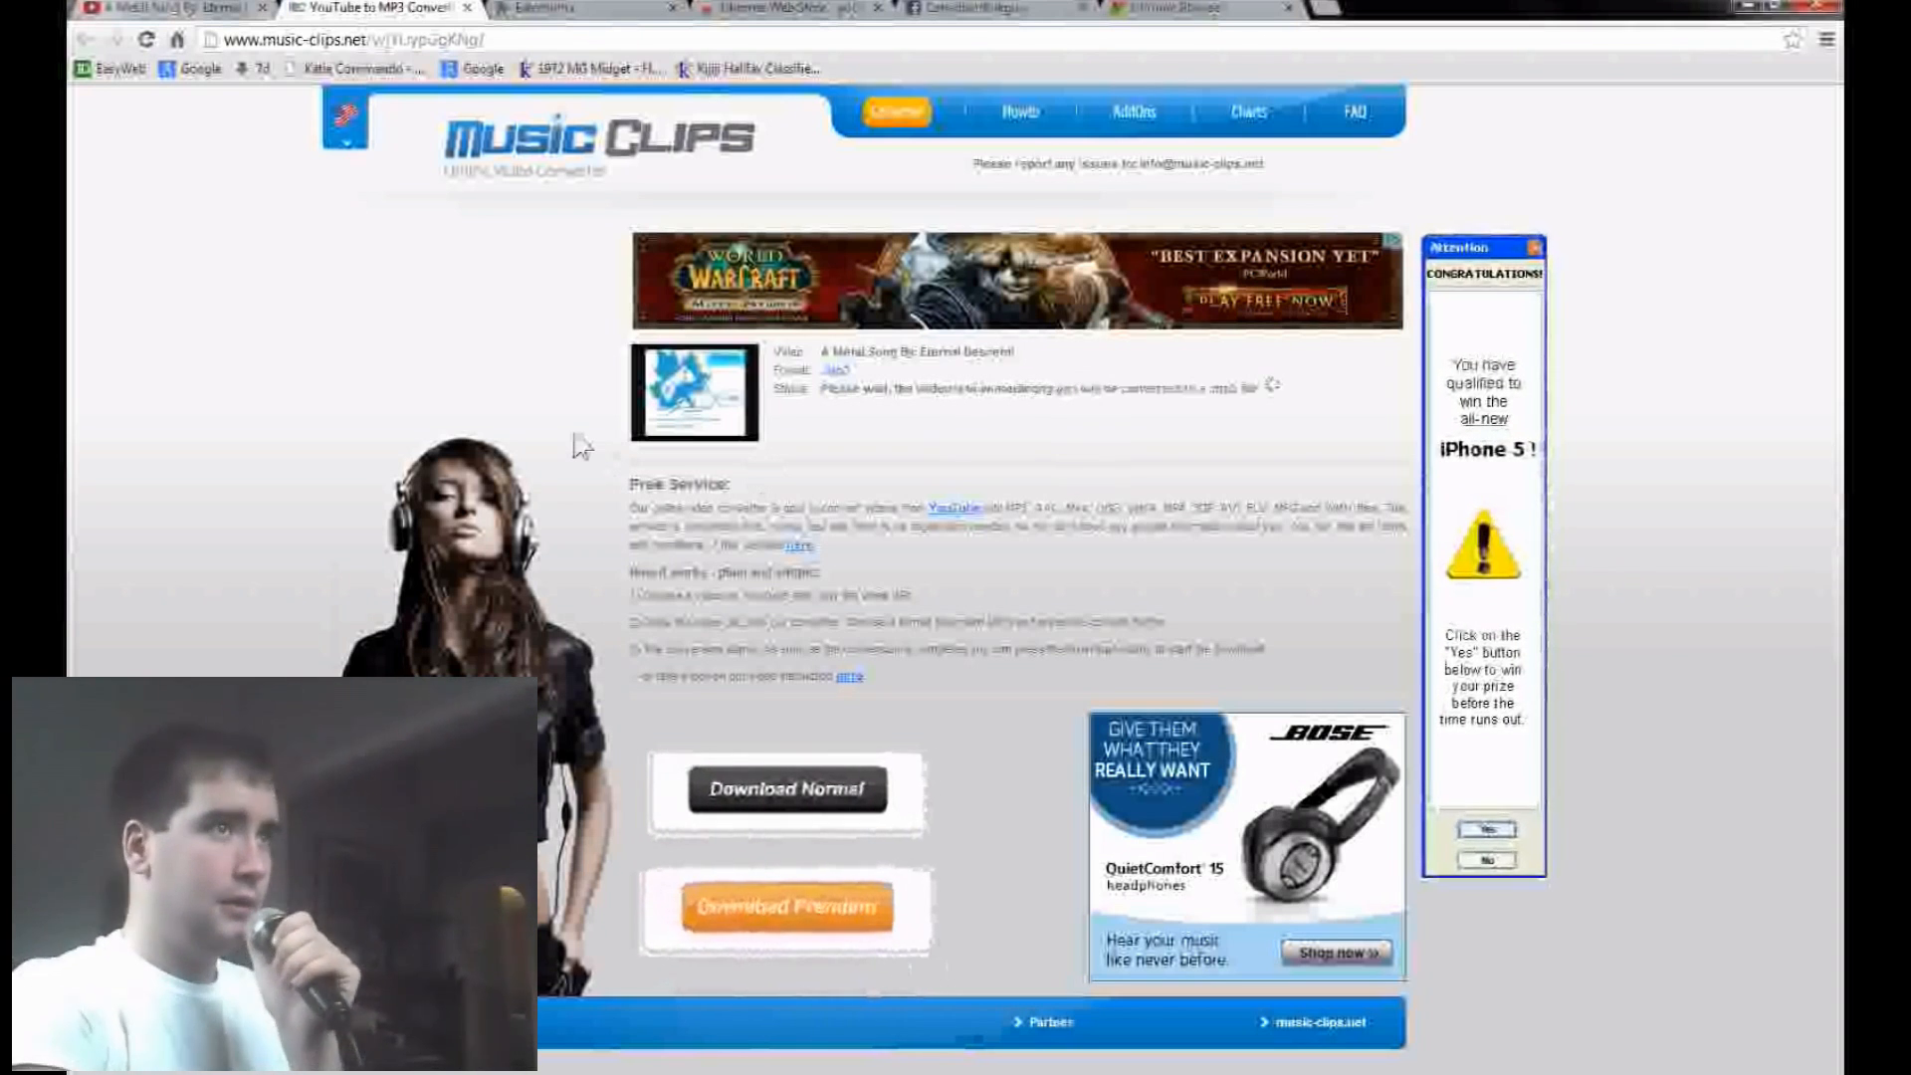
mouse_move(841, 441)
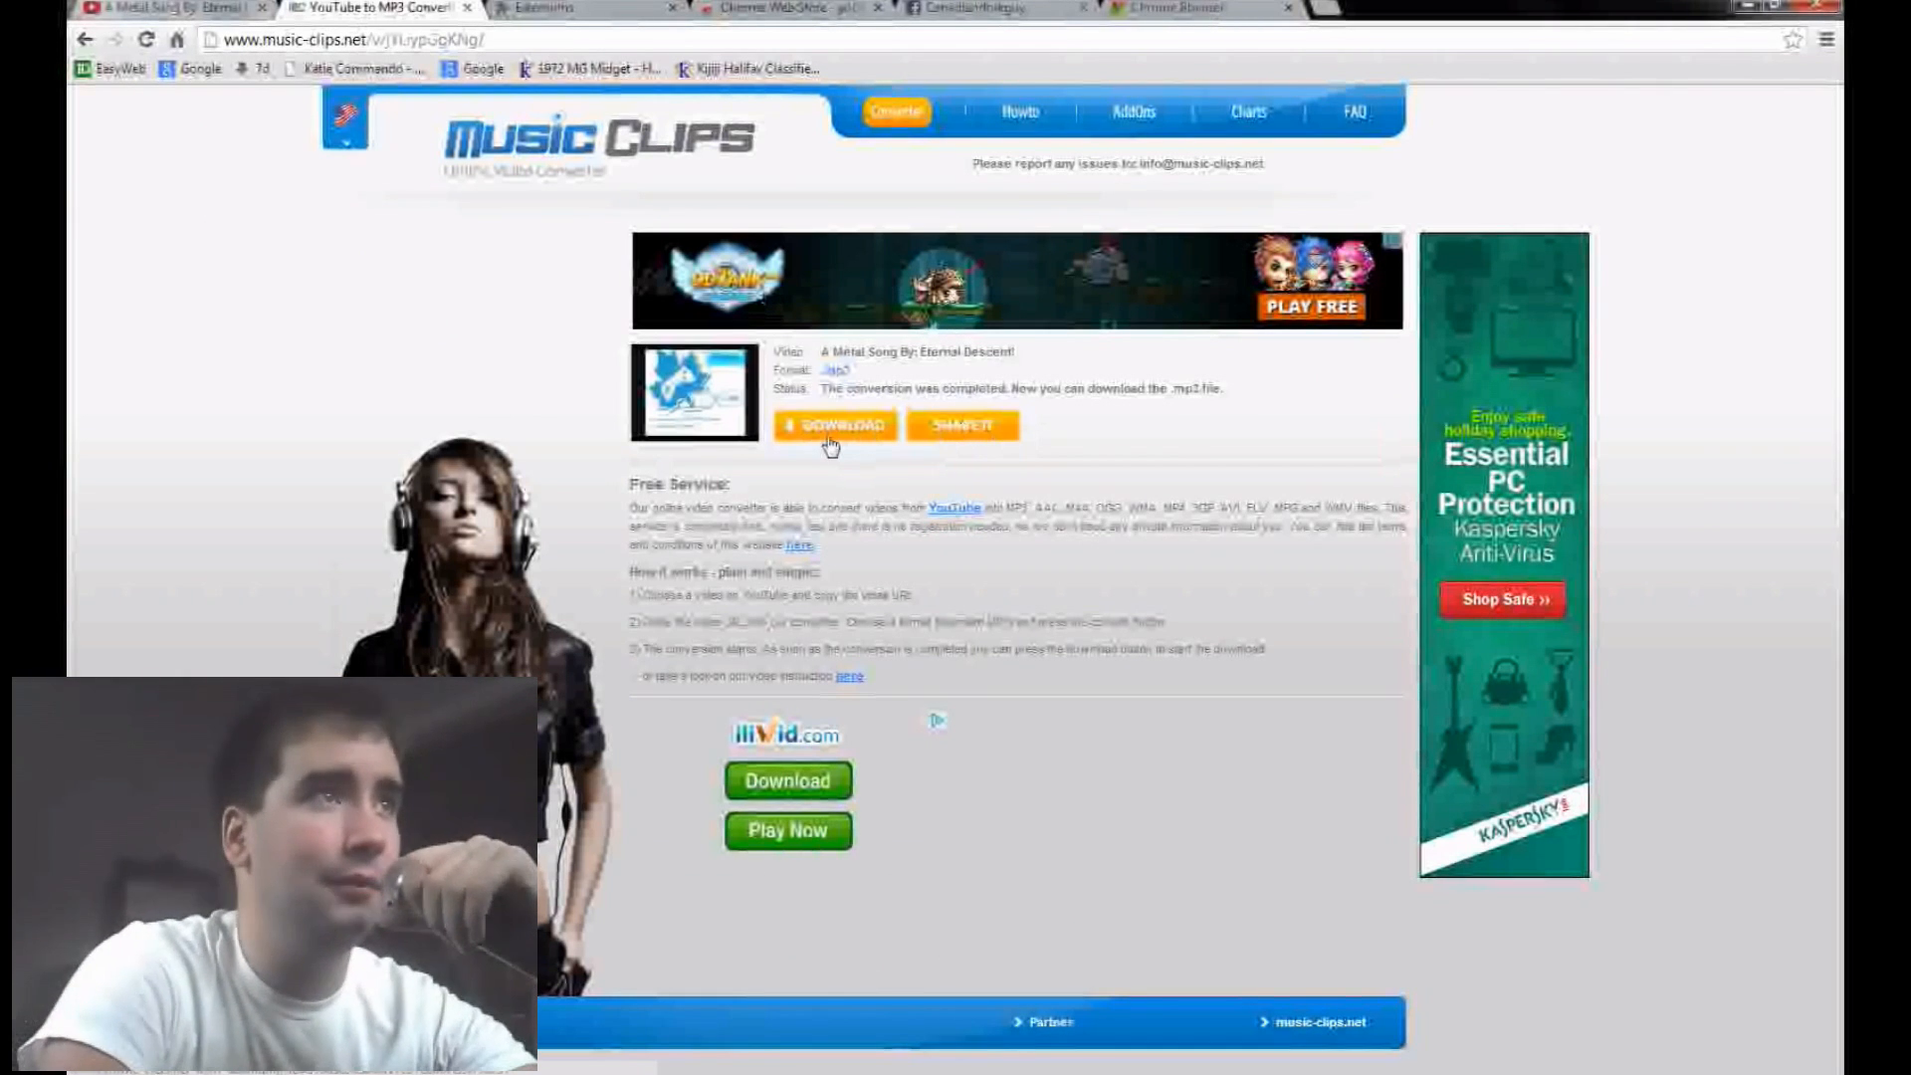
mouse_move(865, 494)
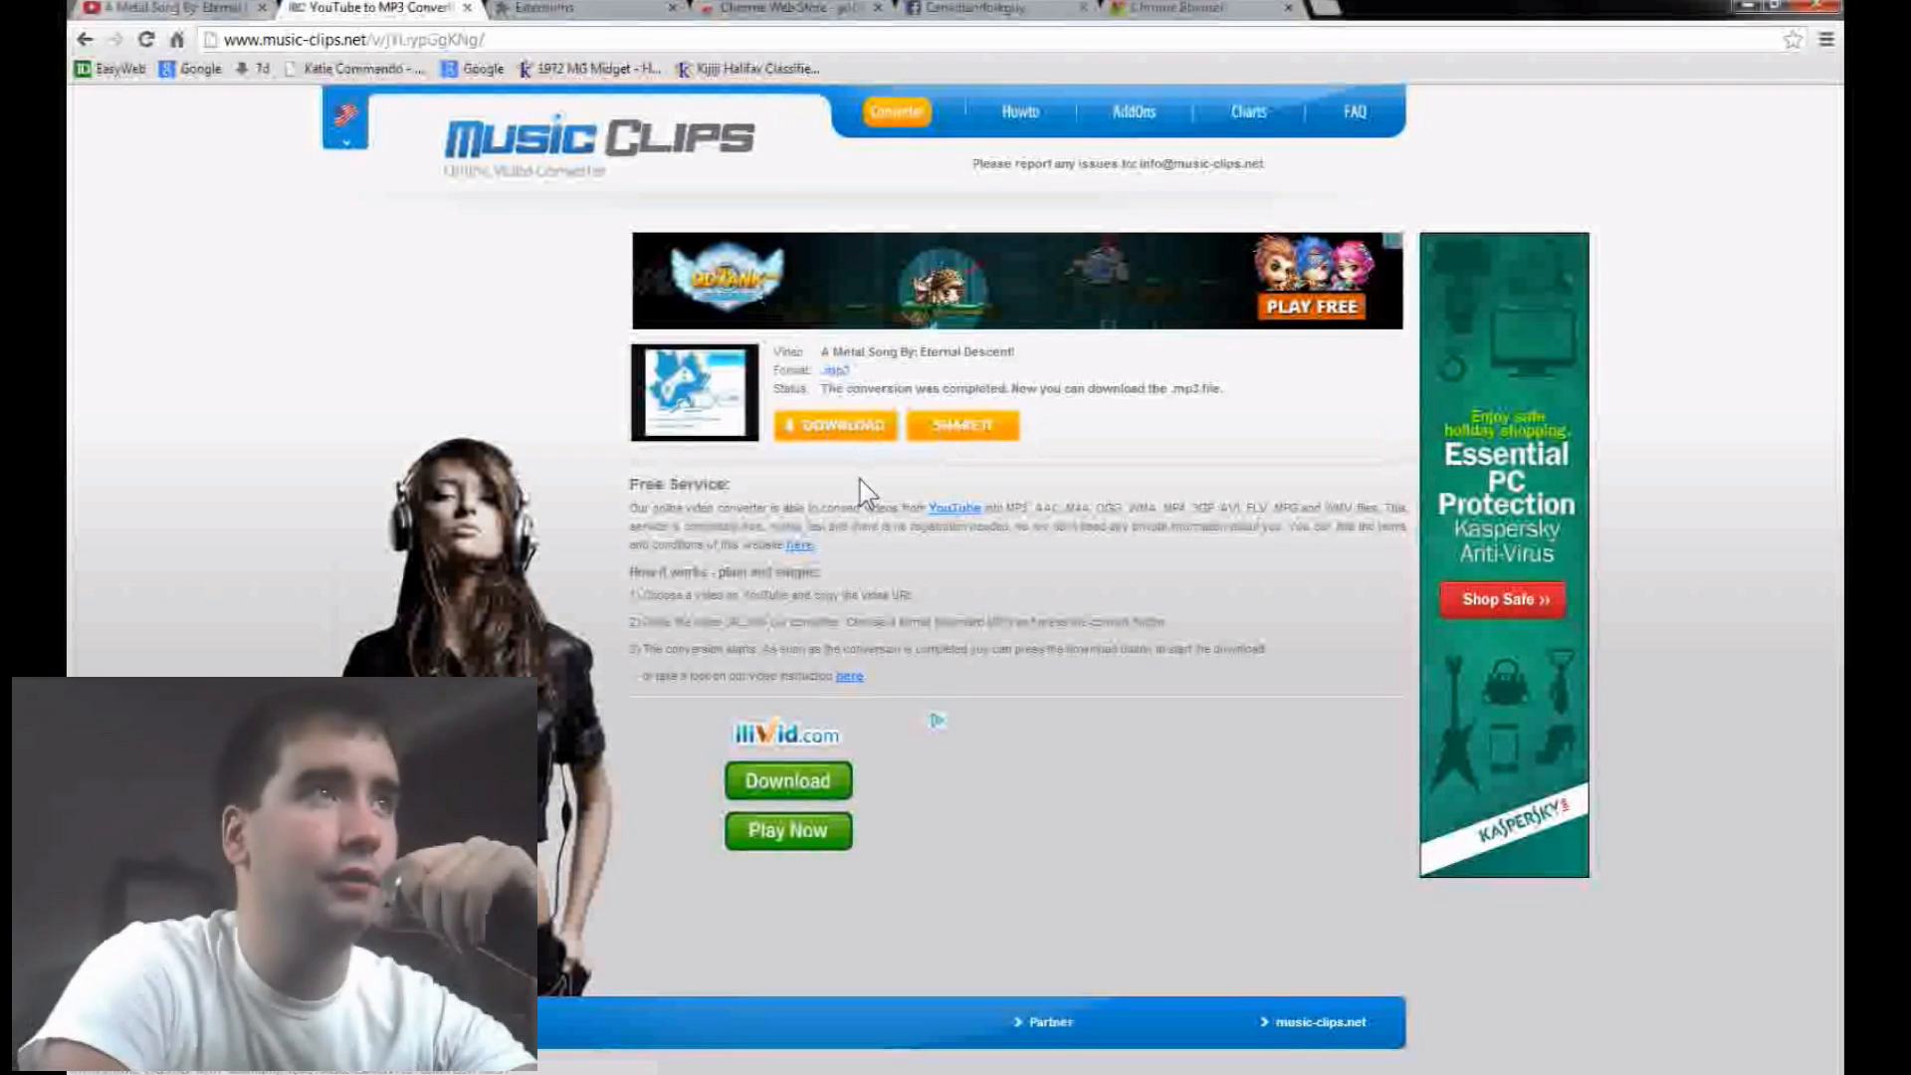
mouse_move(843, 444)
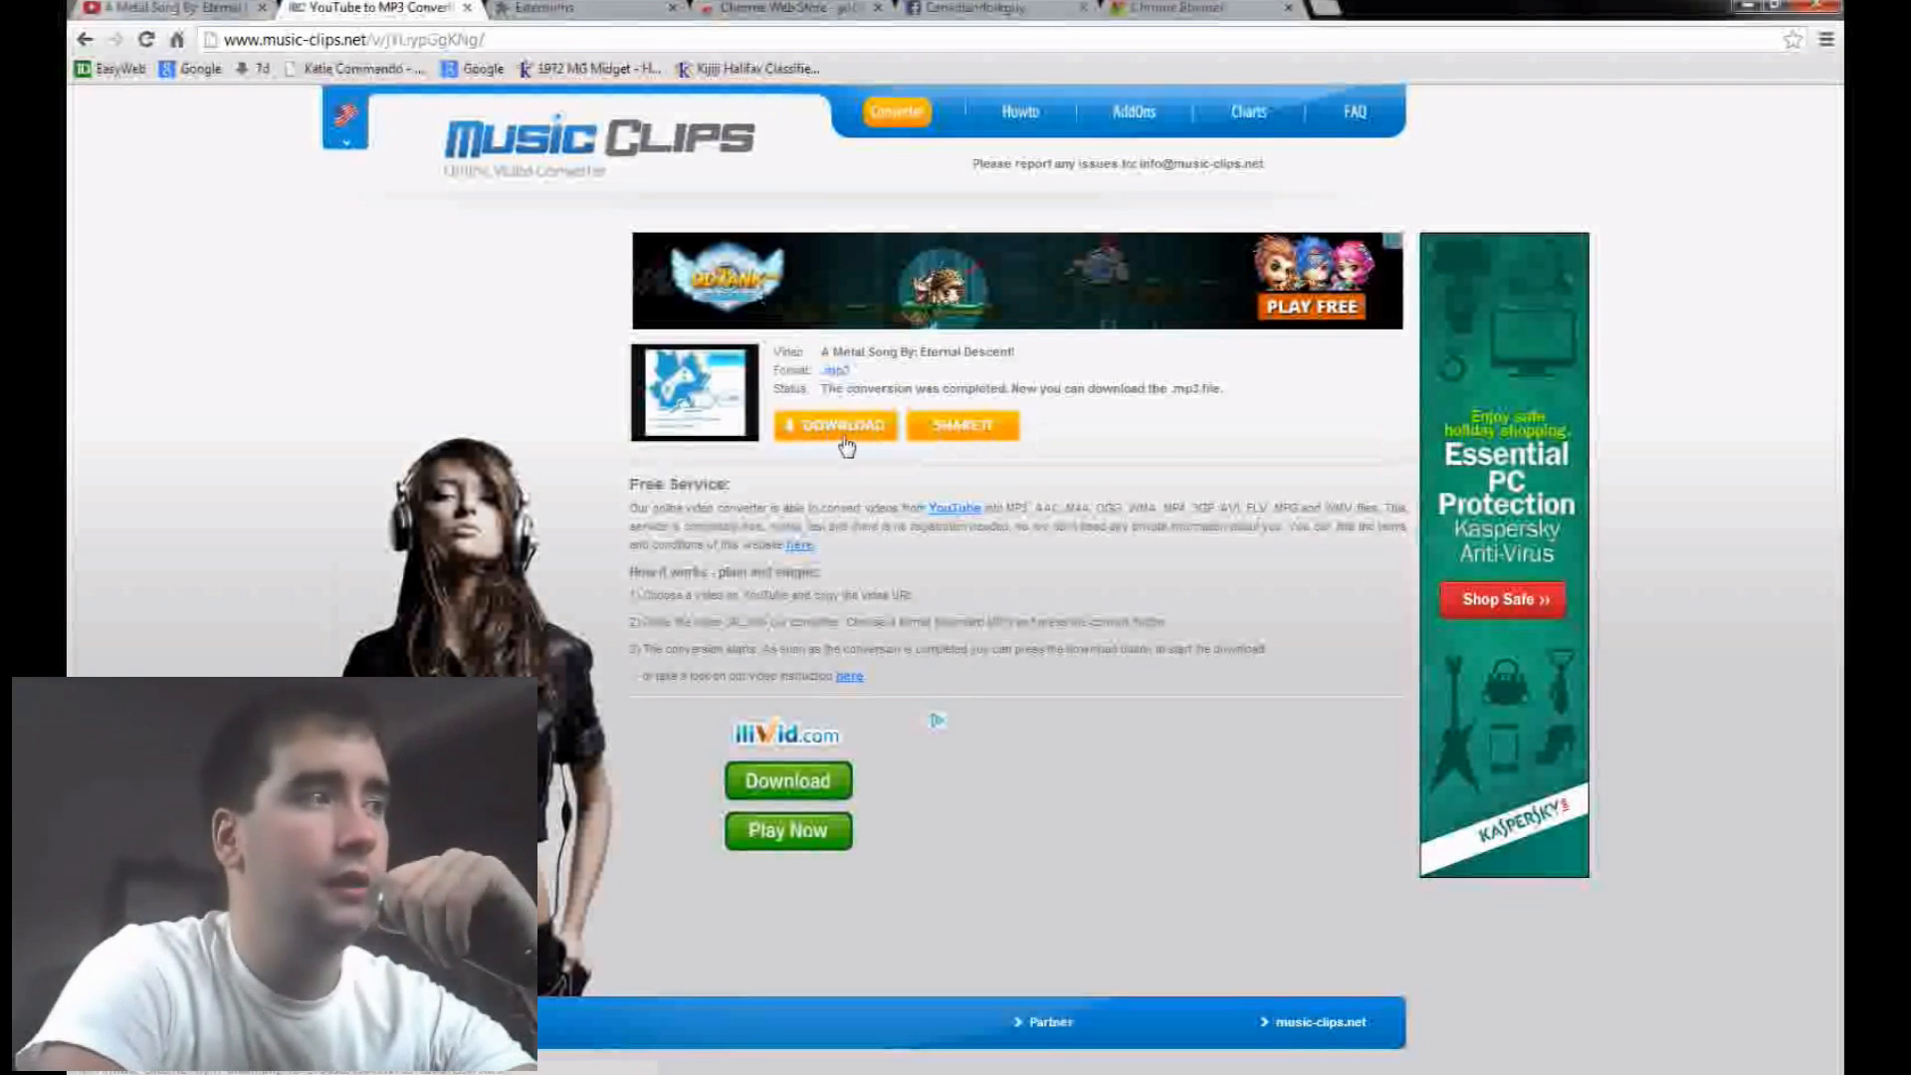
- Download the converted Eternal Descent MP3 and play it in a media player
click(835, 425)
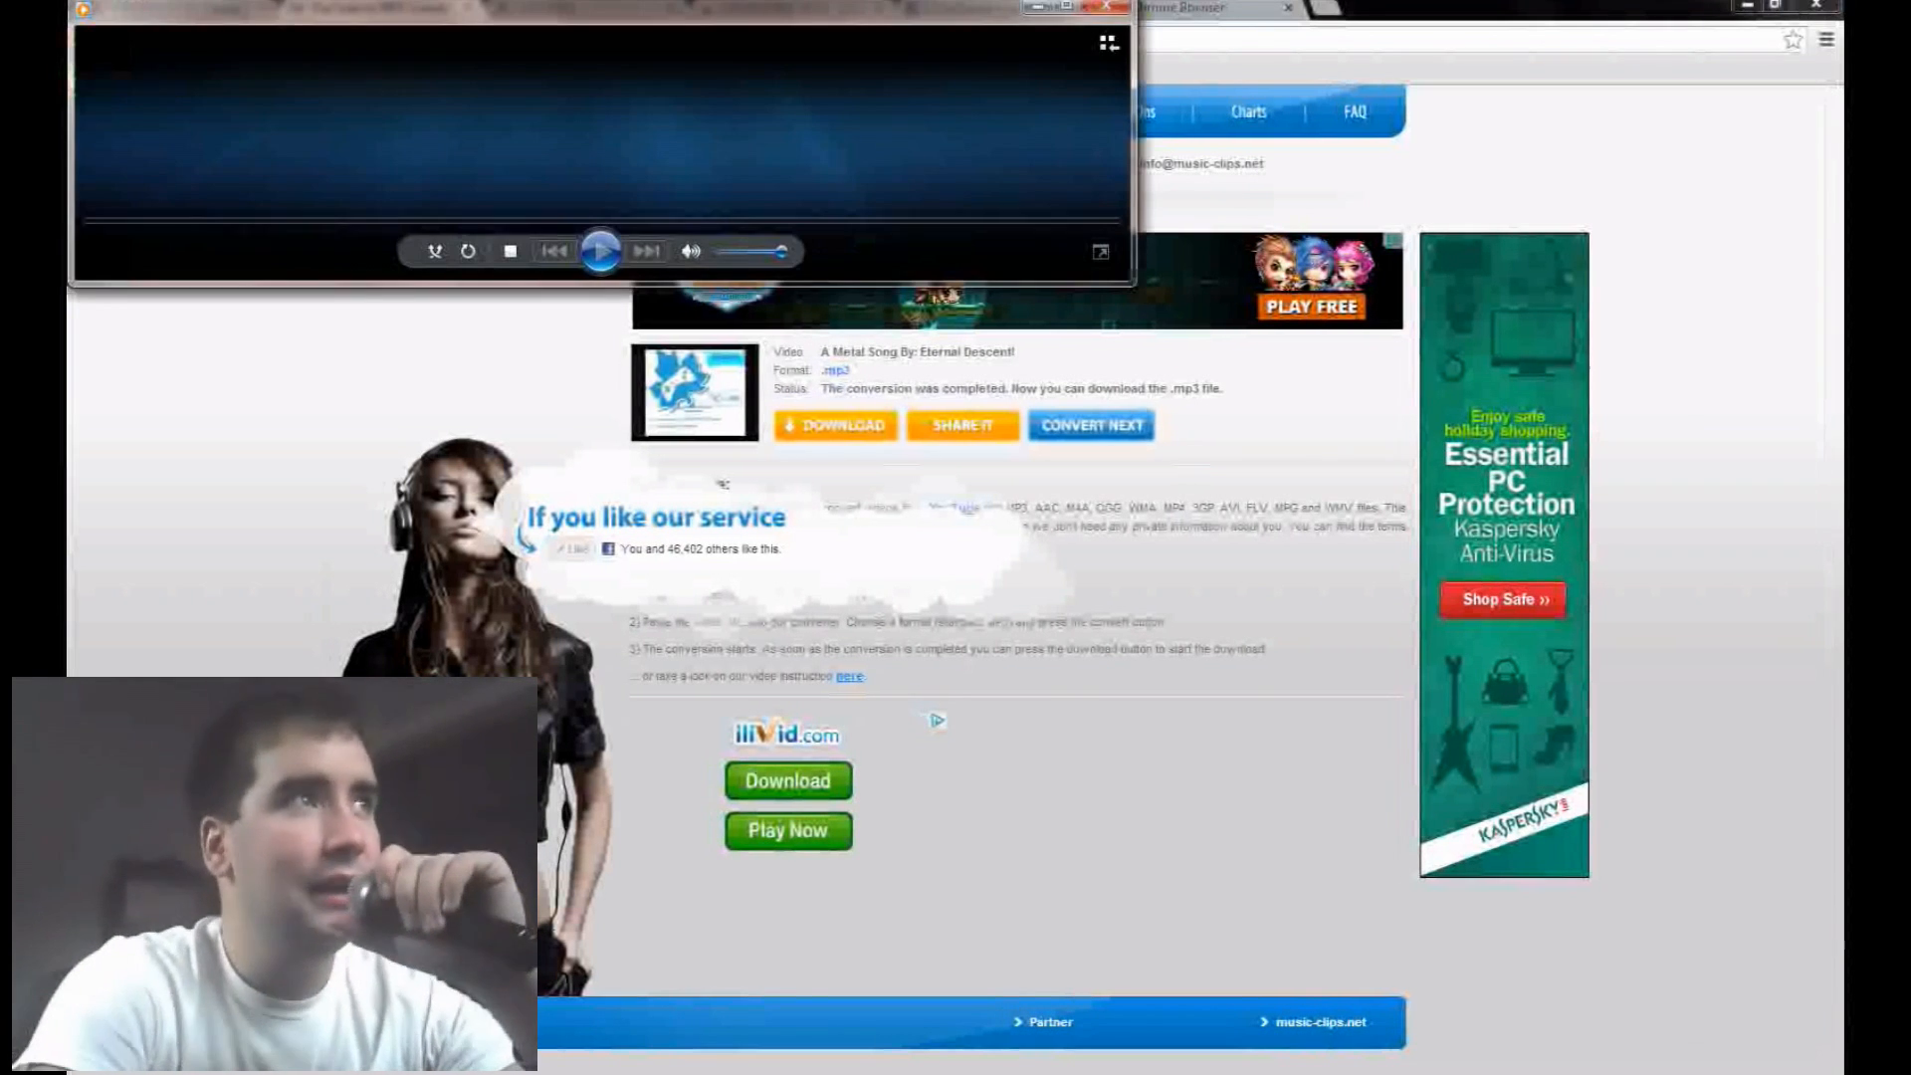
- Minimize the media player and return to the Eternal Descent YouTube video tab
click(599, 250)
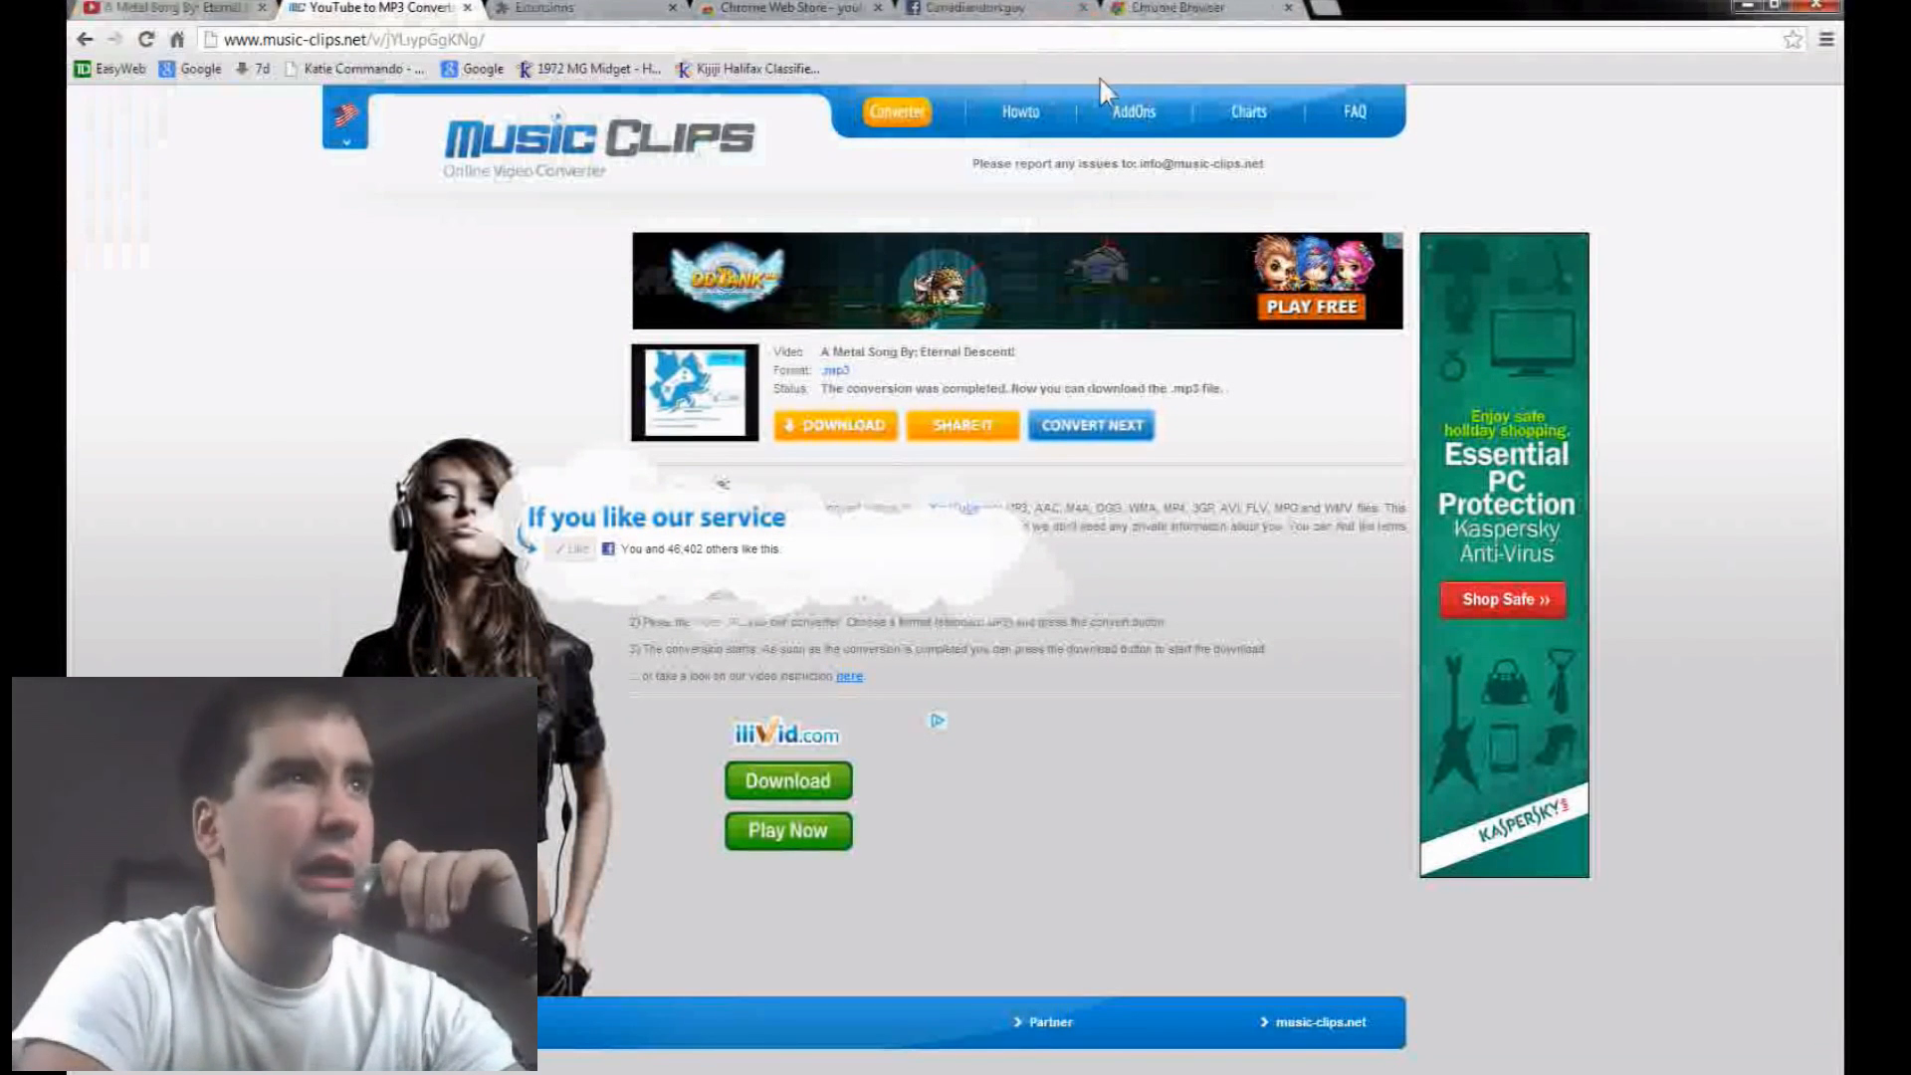
mouse_move(368, 347)
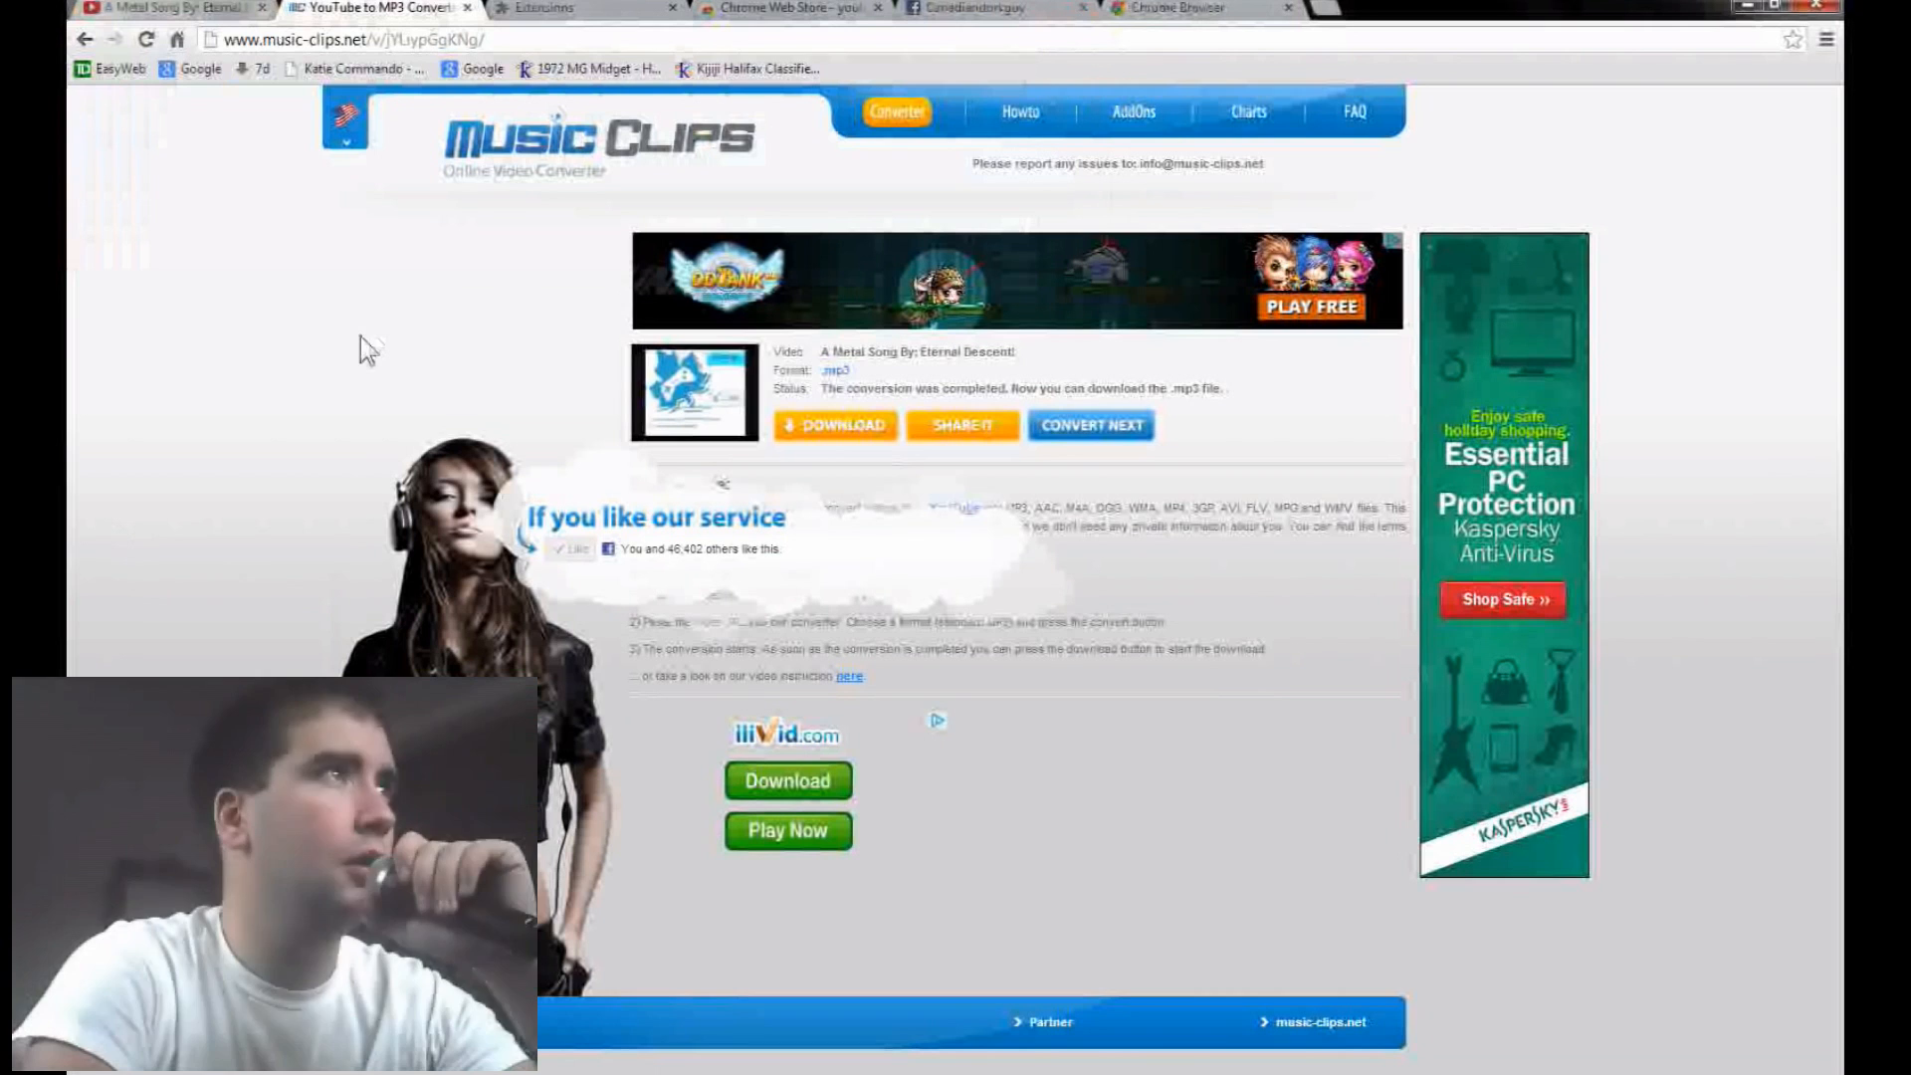
mouse_move(1215, 650)
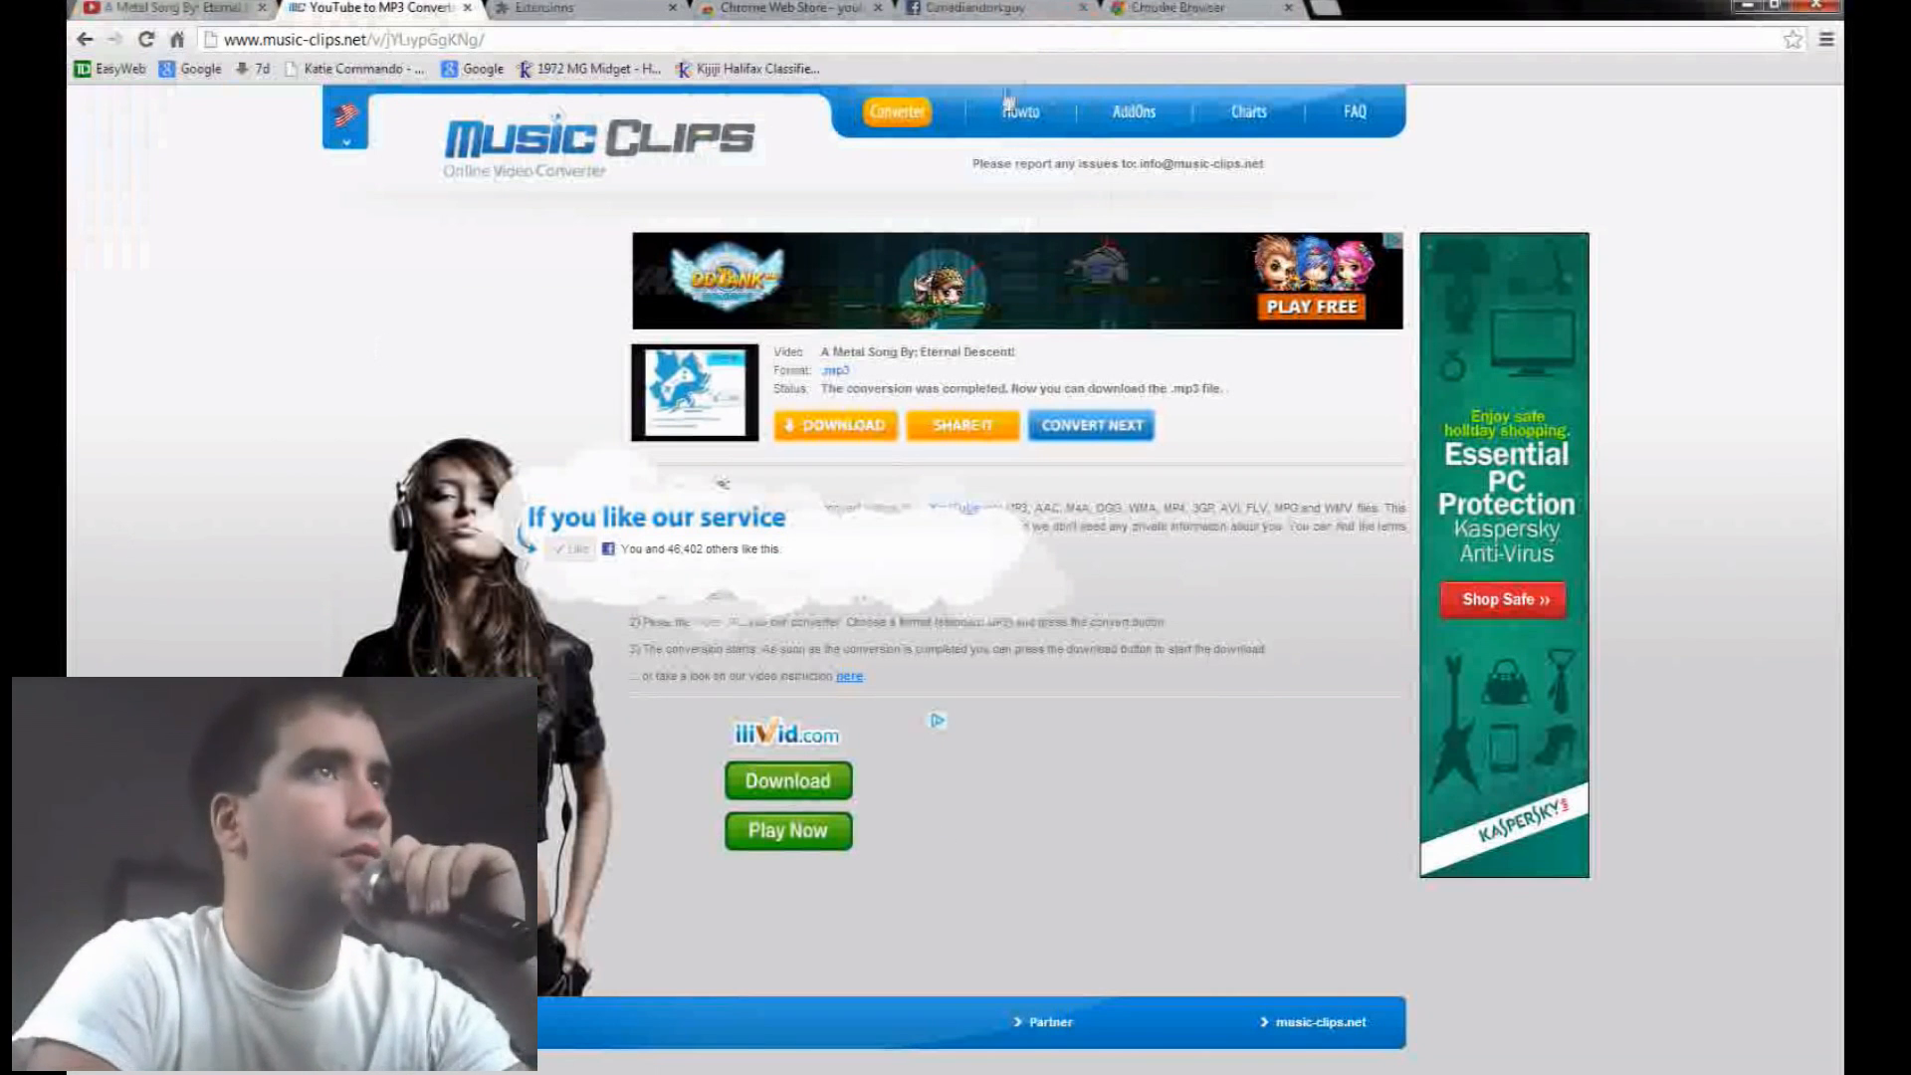
click(158, 9)
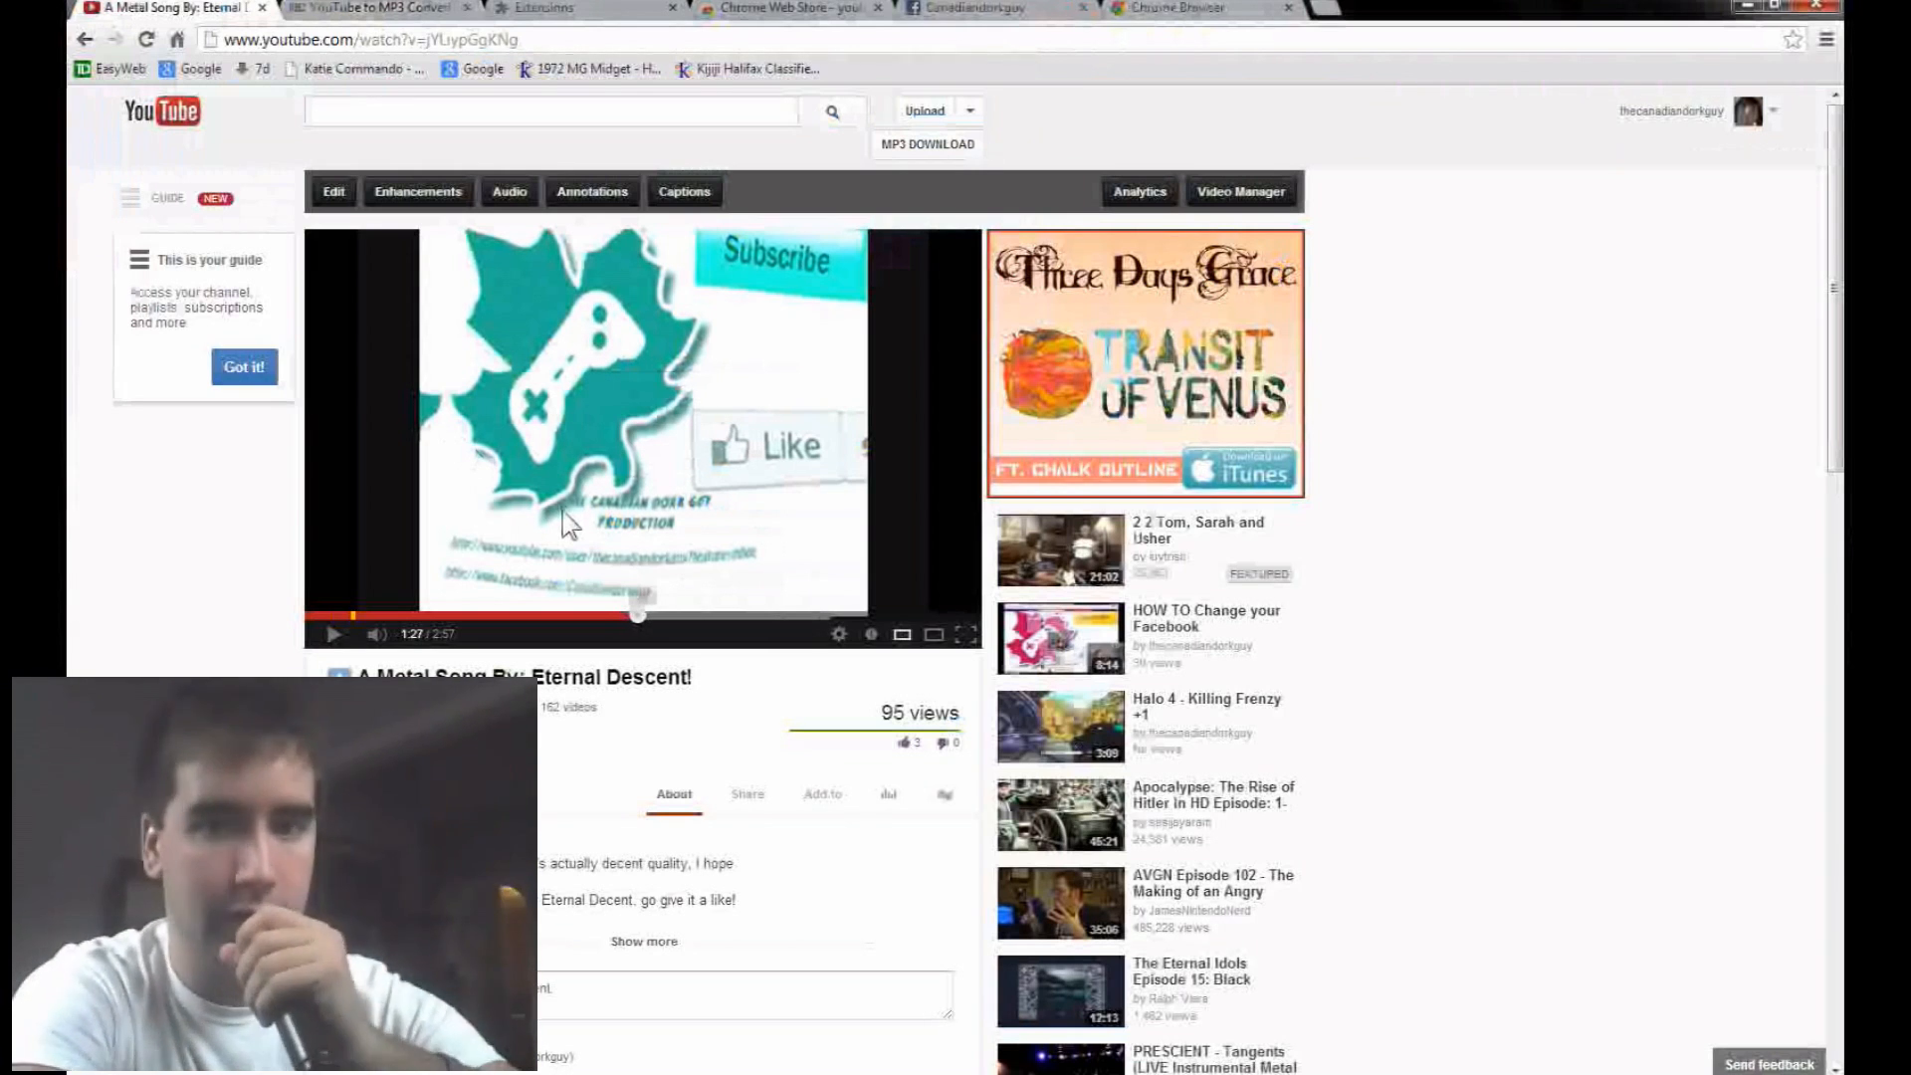
mouse_move(816, 164)
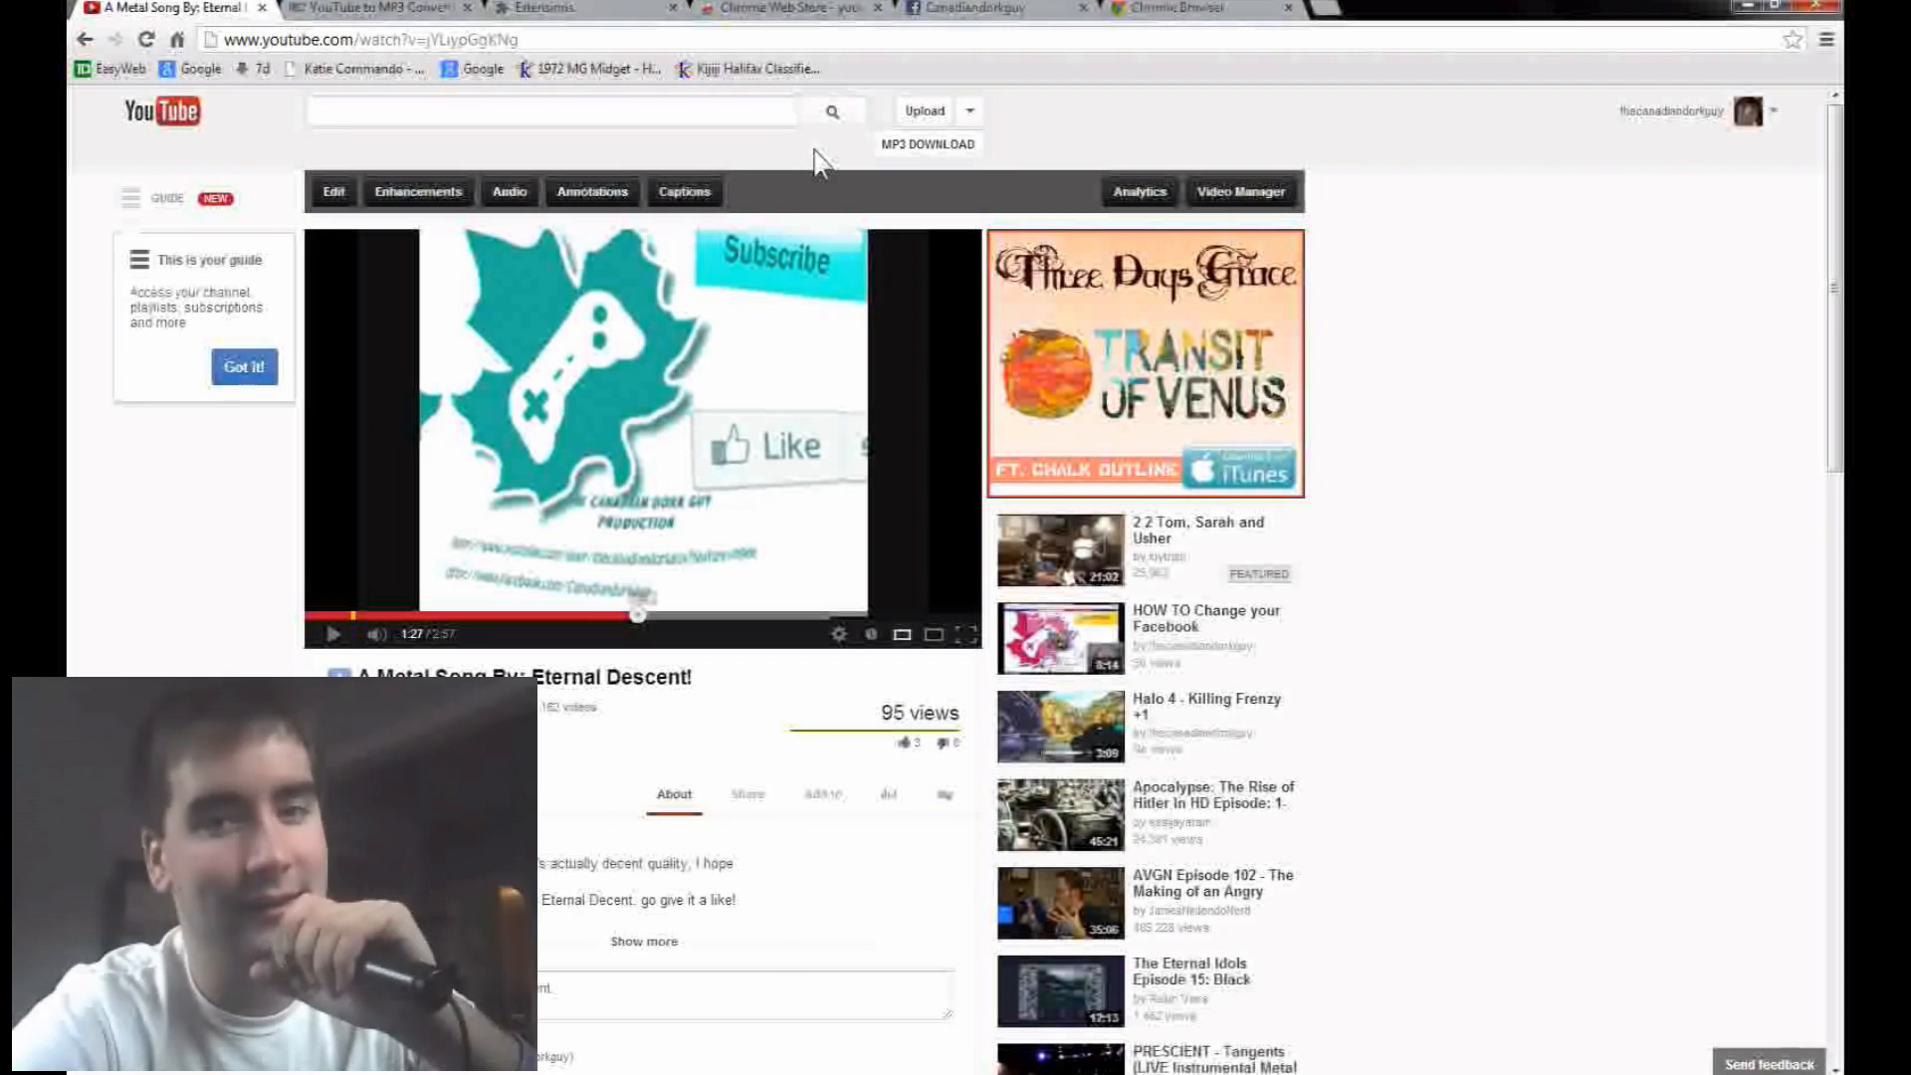
mouse_move(585, 18)
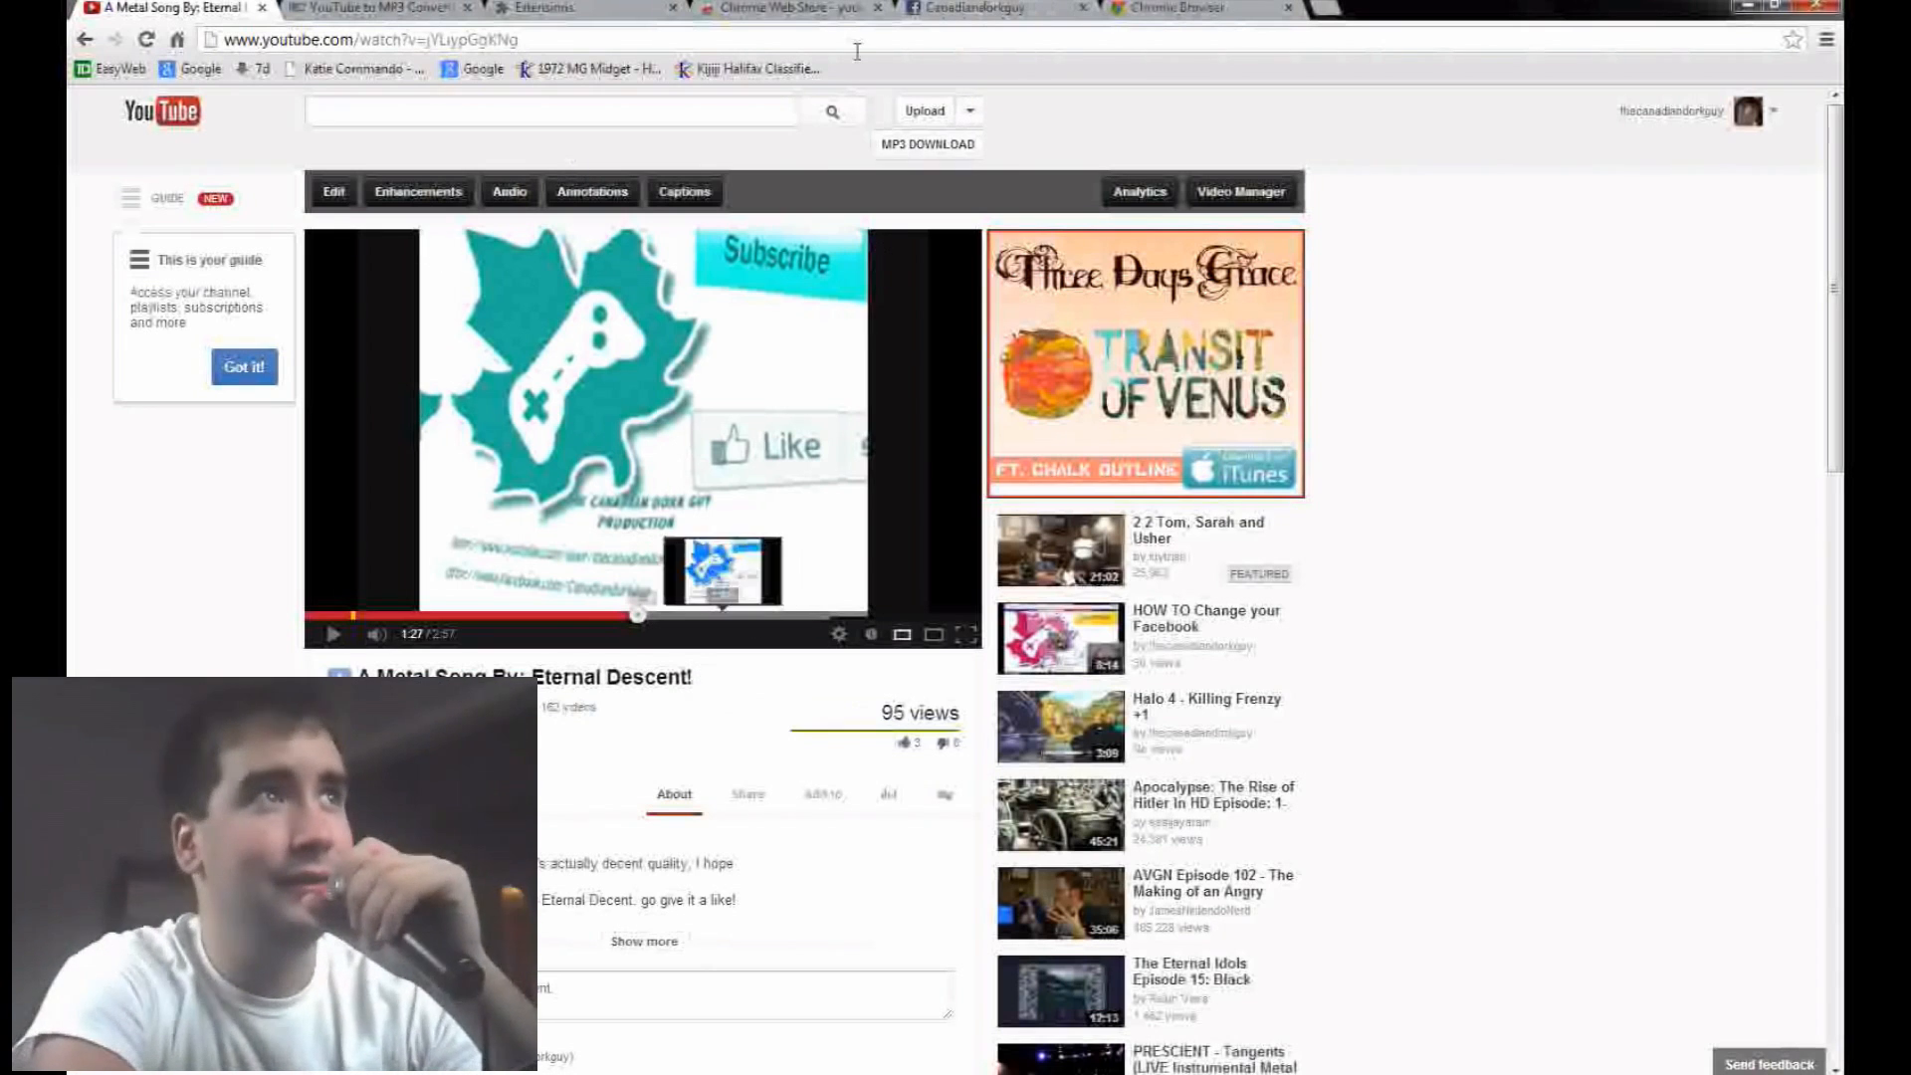
- On the Facebook tab, switch to acting as Eternal Descent and scroll to its cover
click(975, 9)
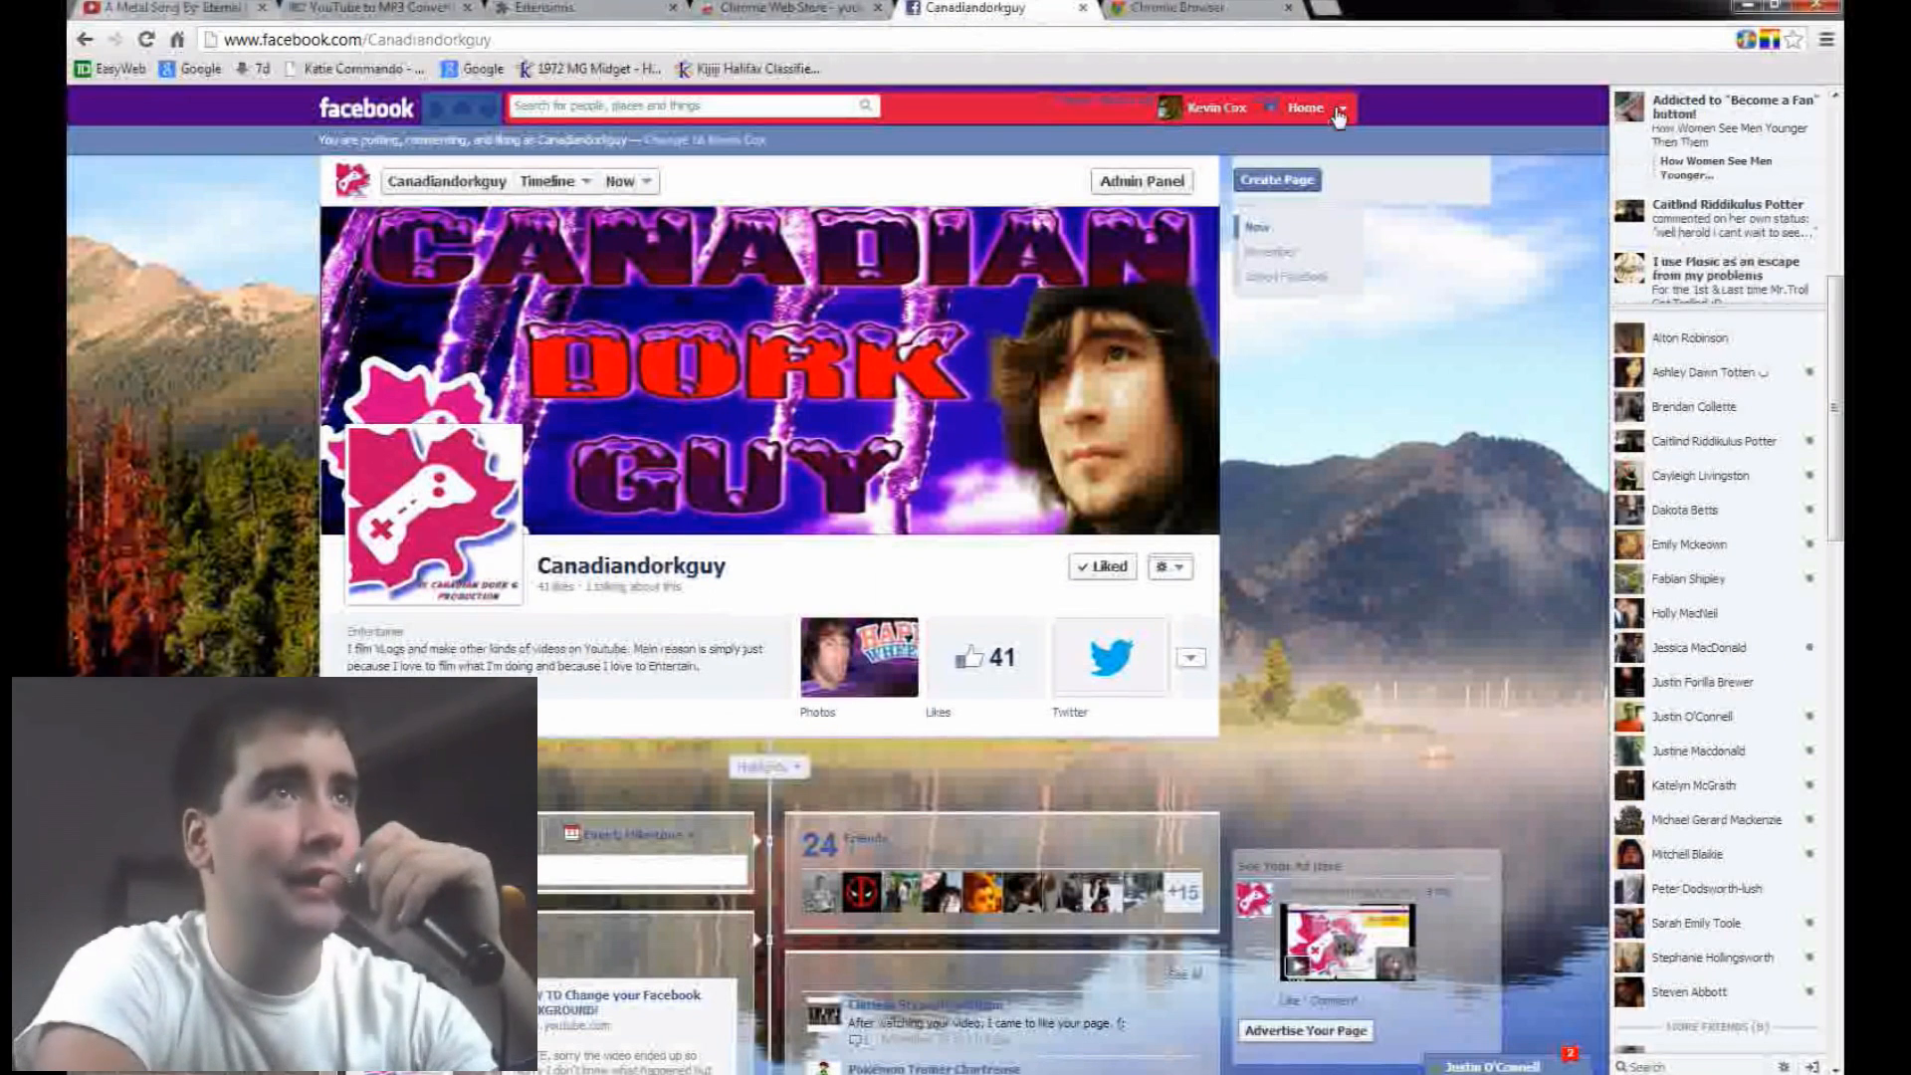
click(1342, 108)
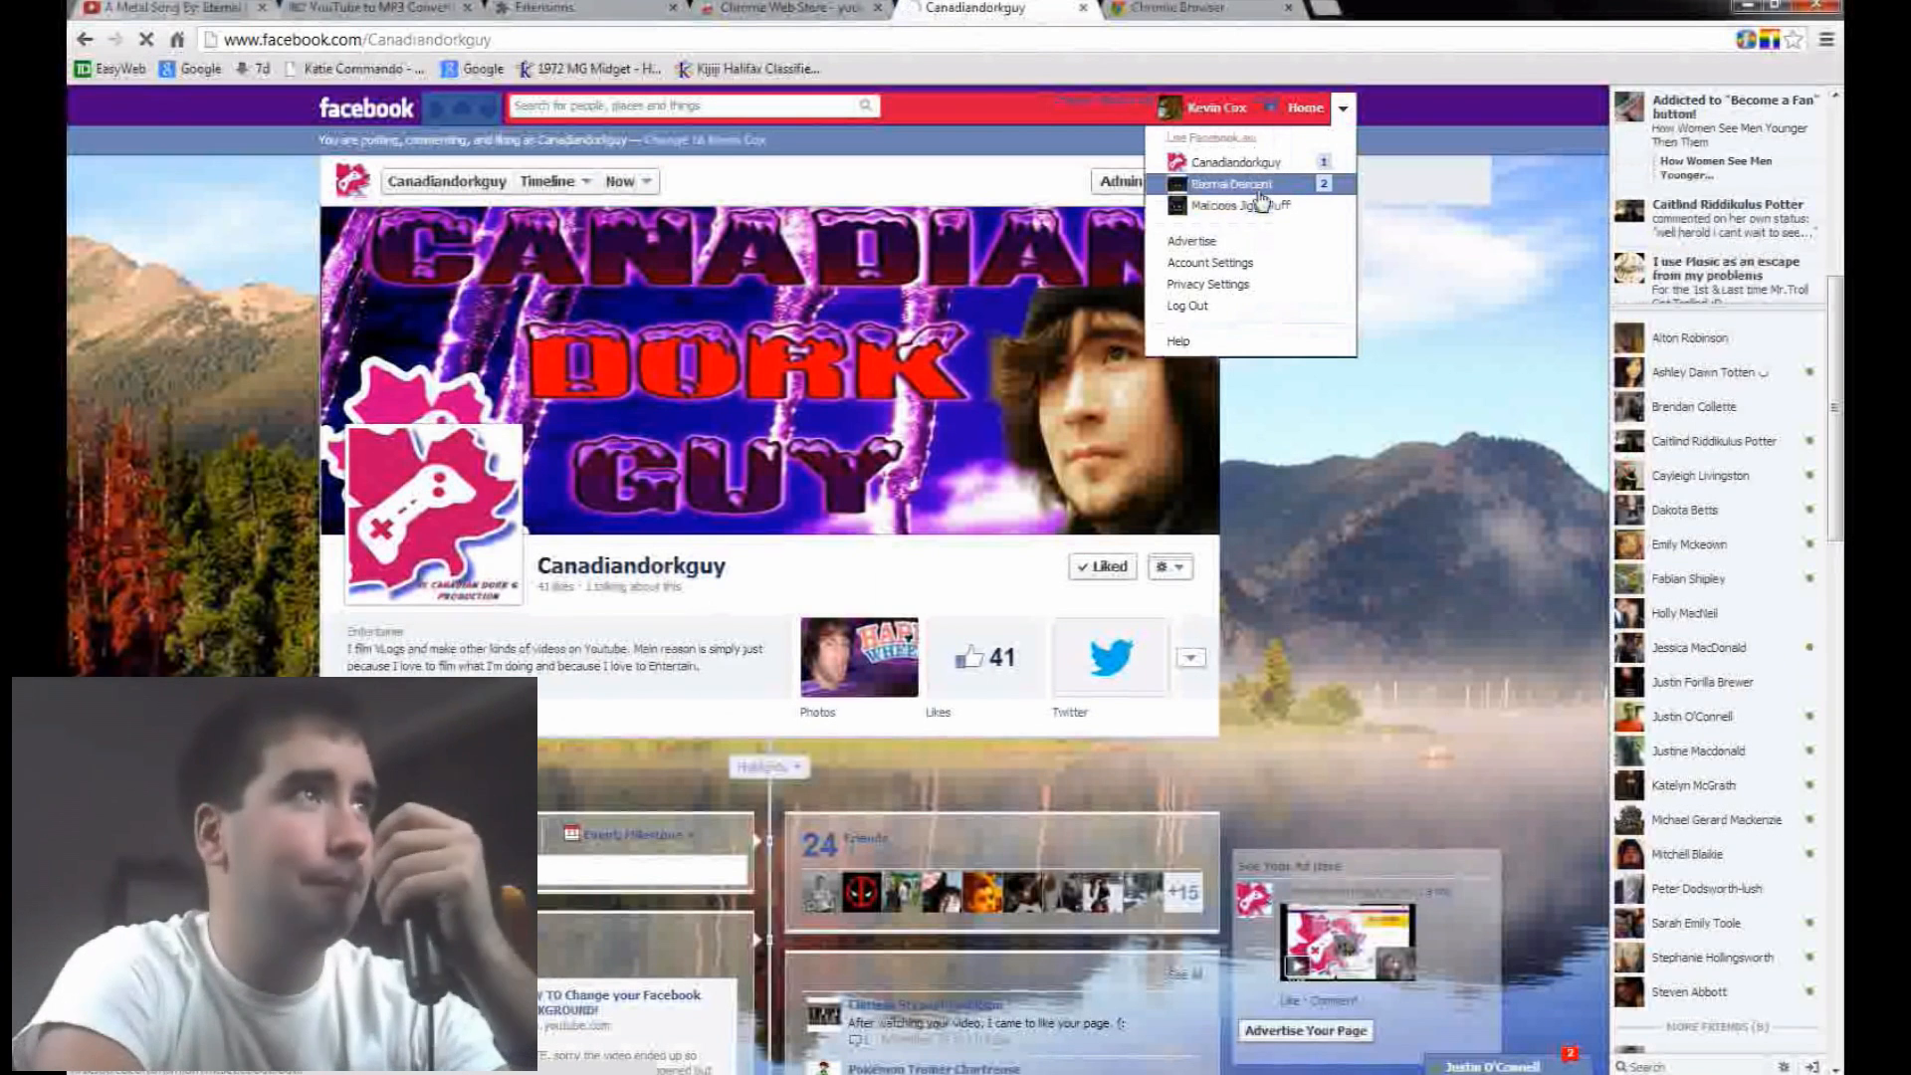
click(1232, 184)
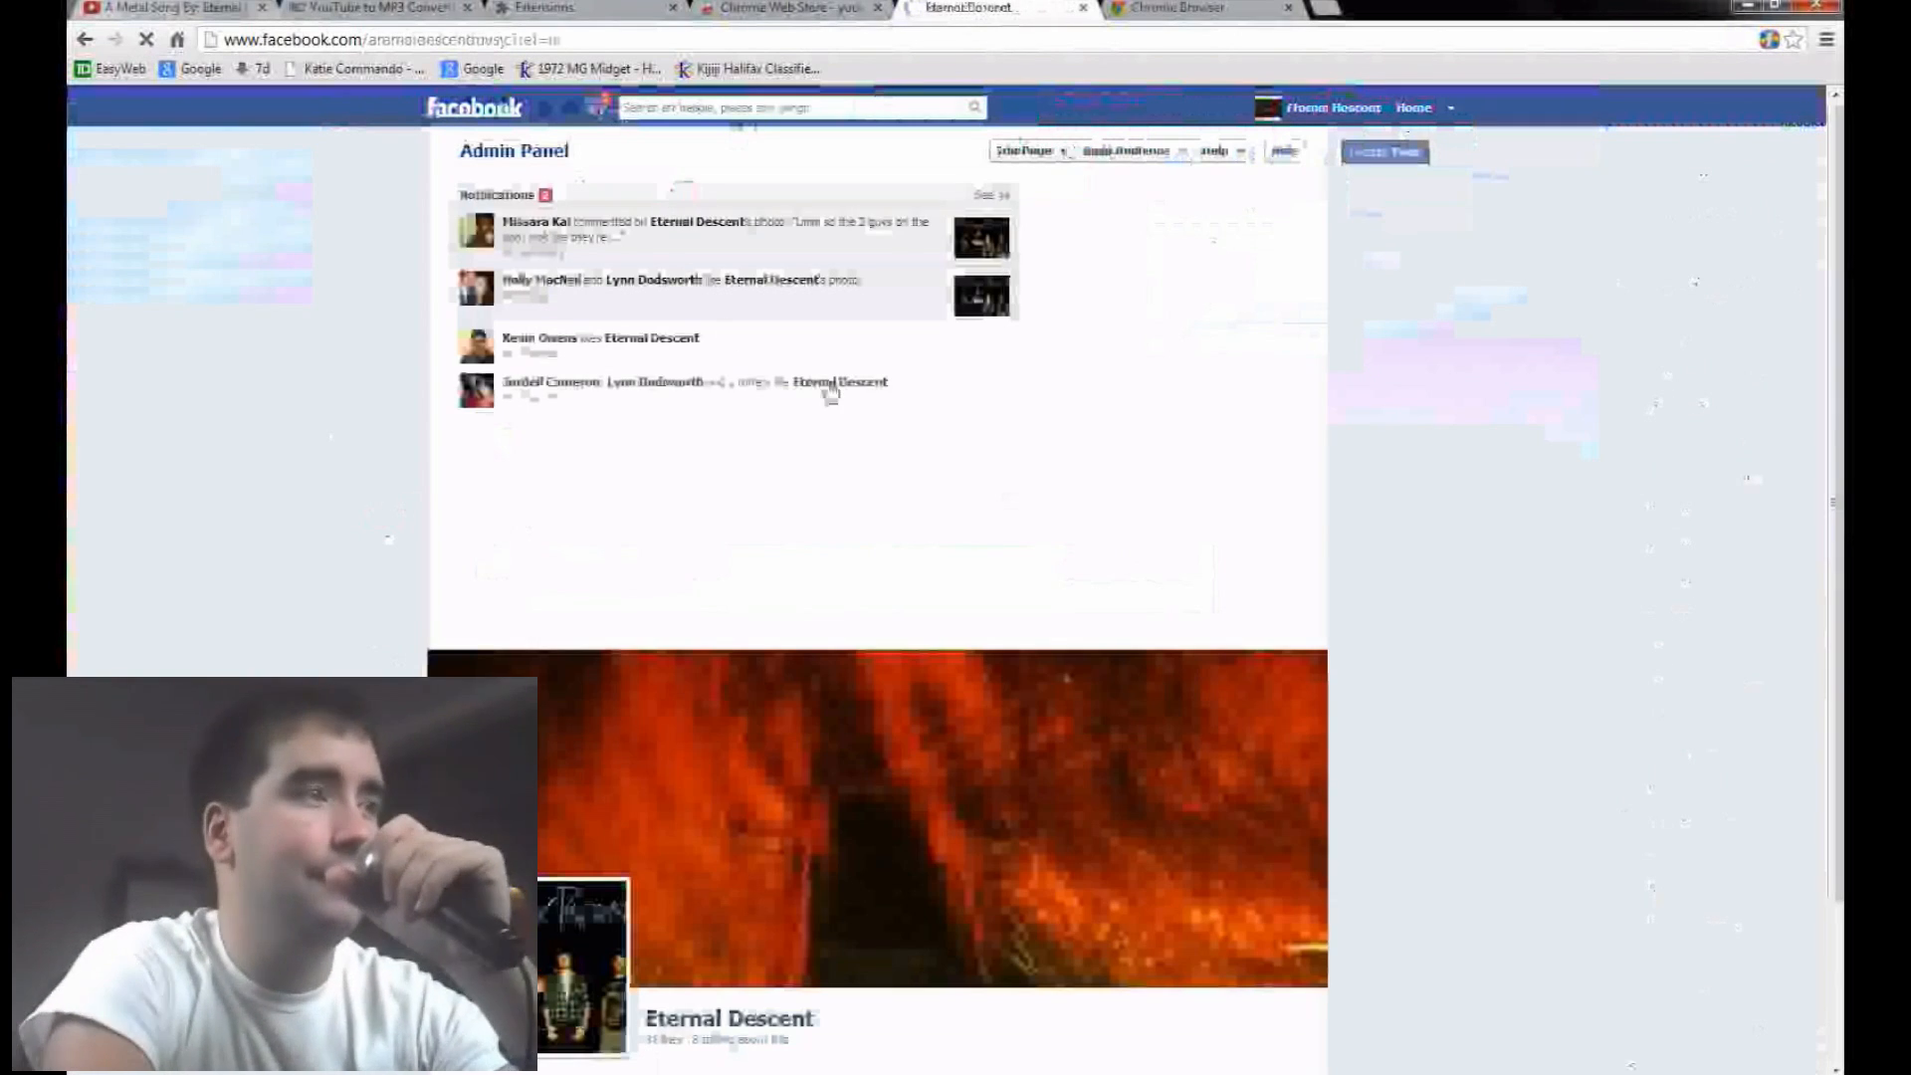
scroll(down, 3)
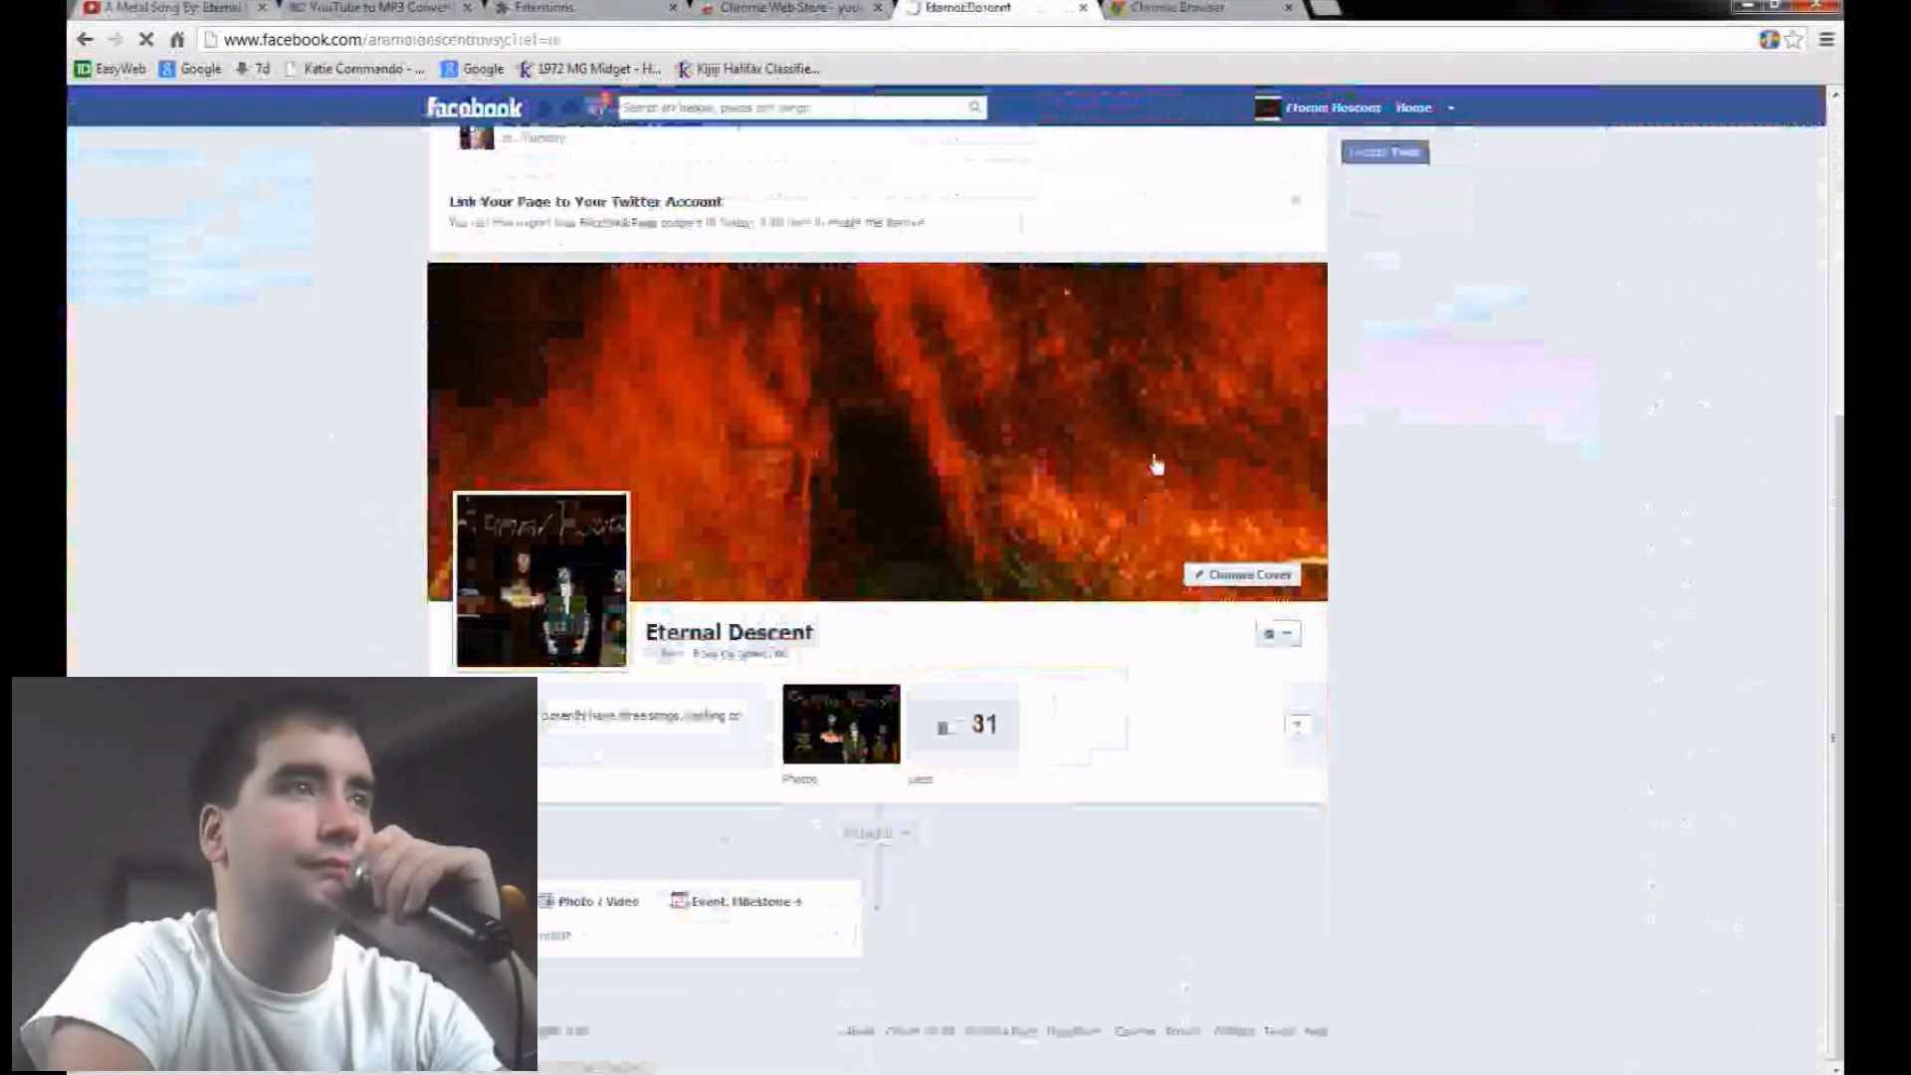
scroll(down, 3)
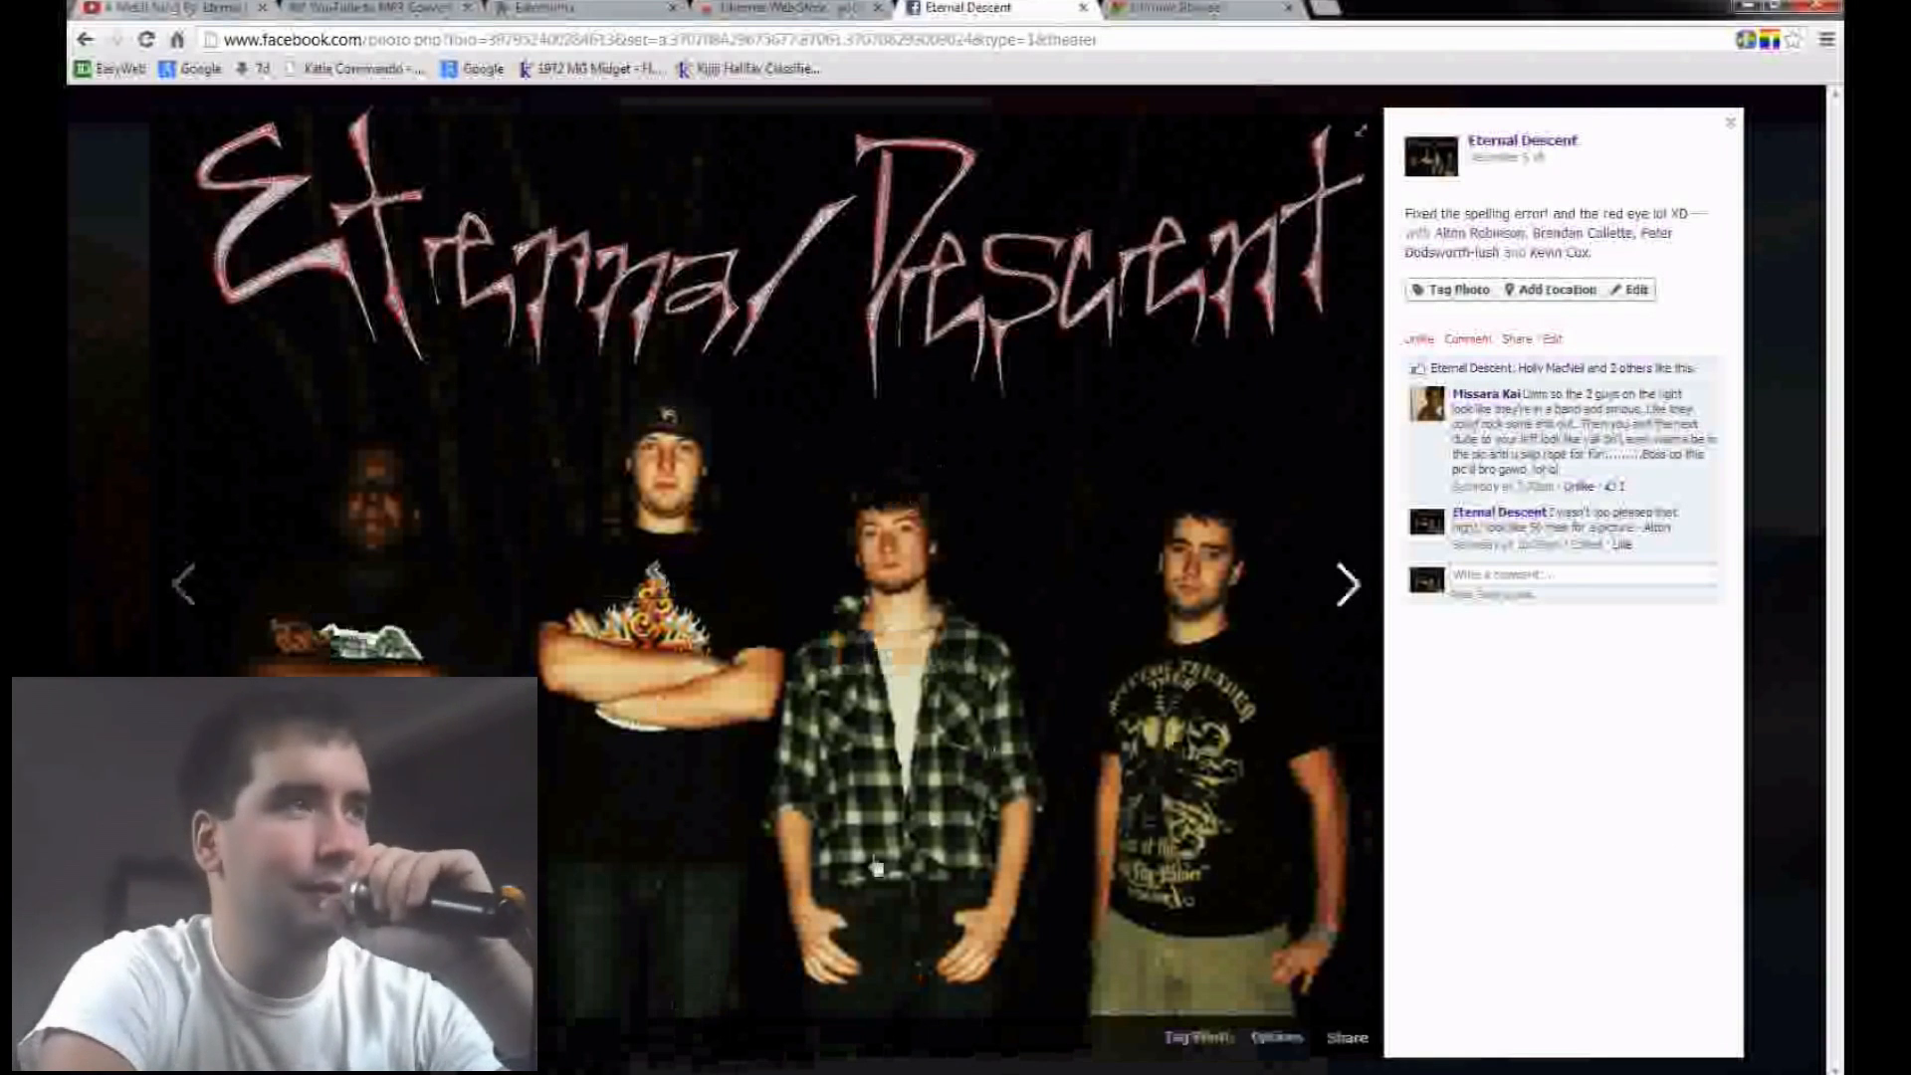
mouse_move(223, 476)
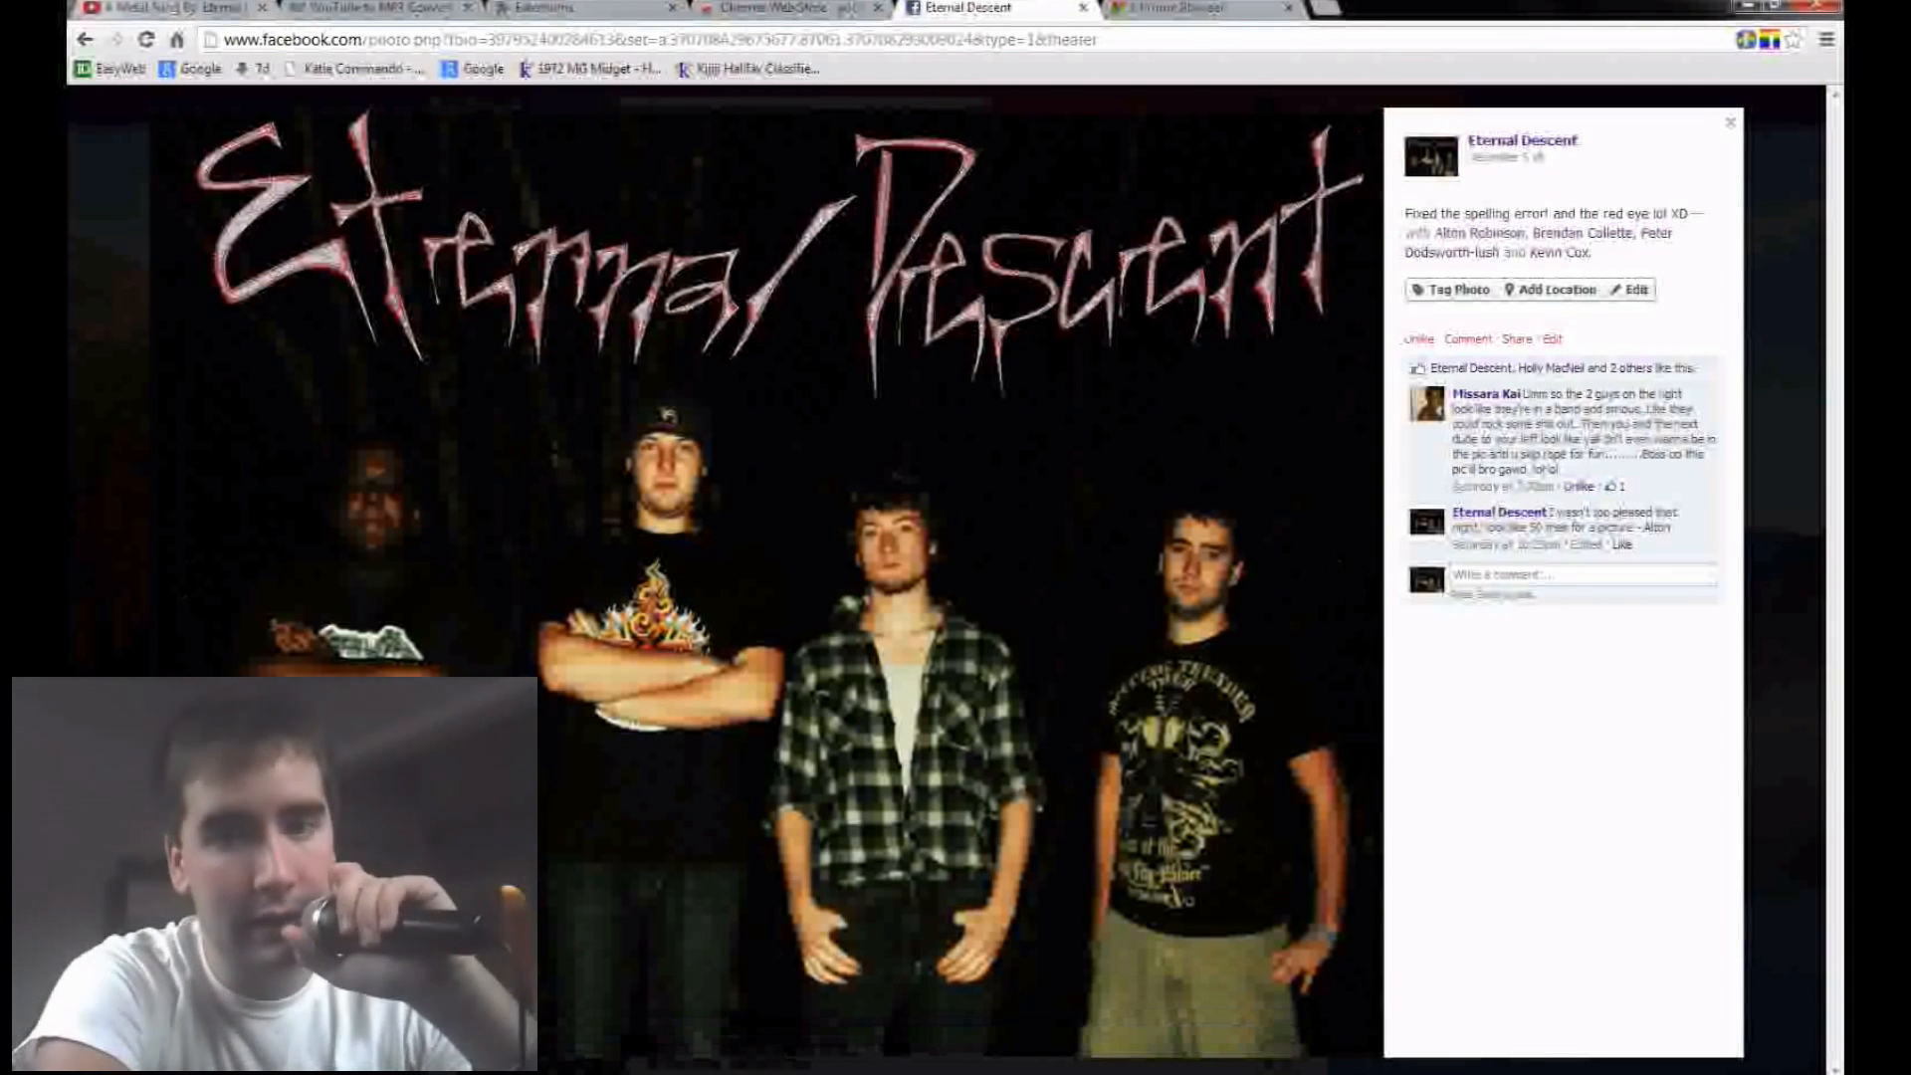
mouse_move(769, 812)
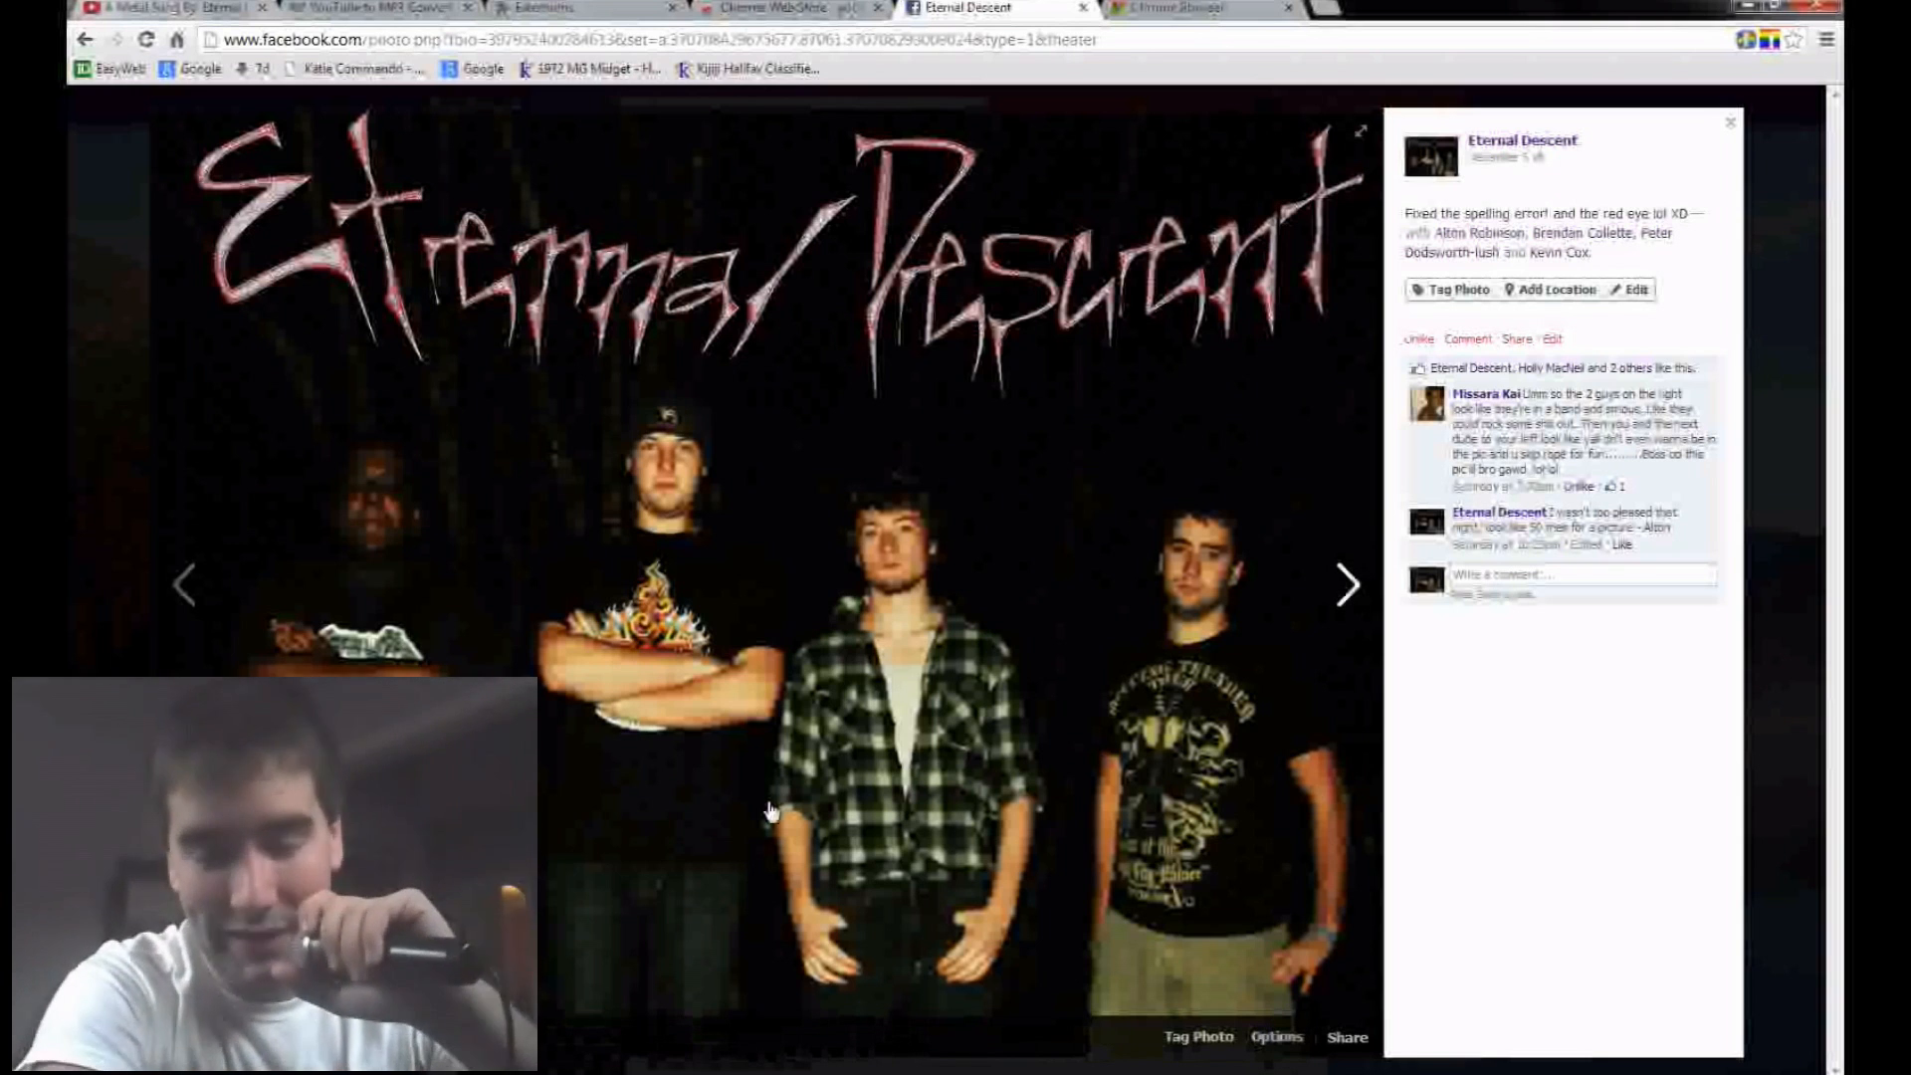
mouse_move(73, 298)
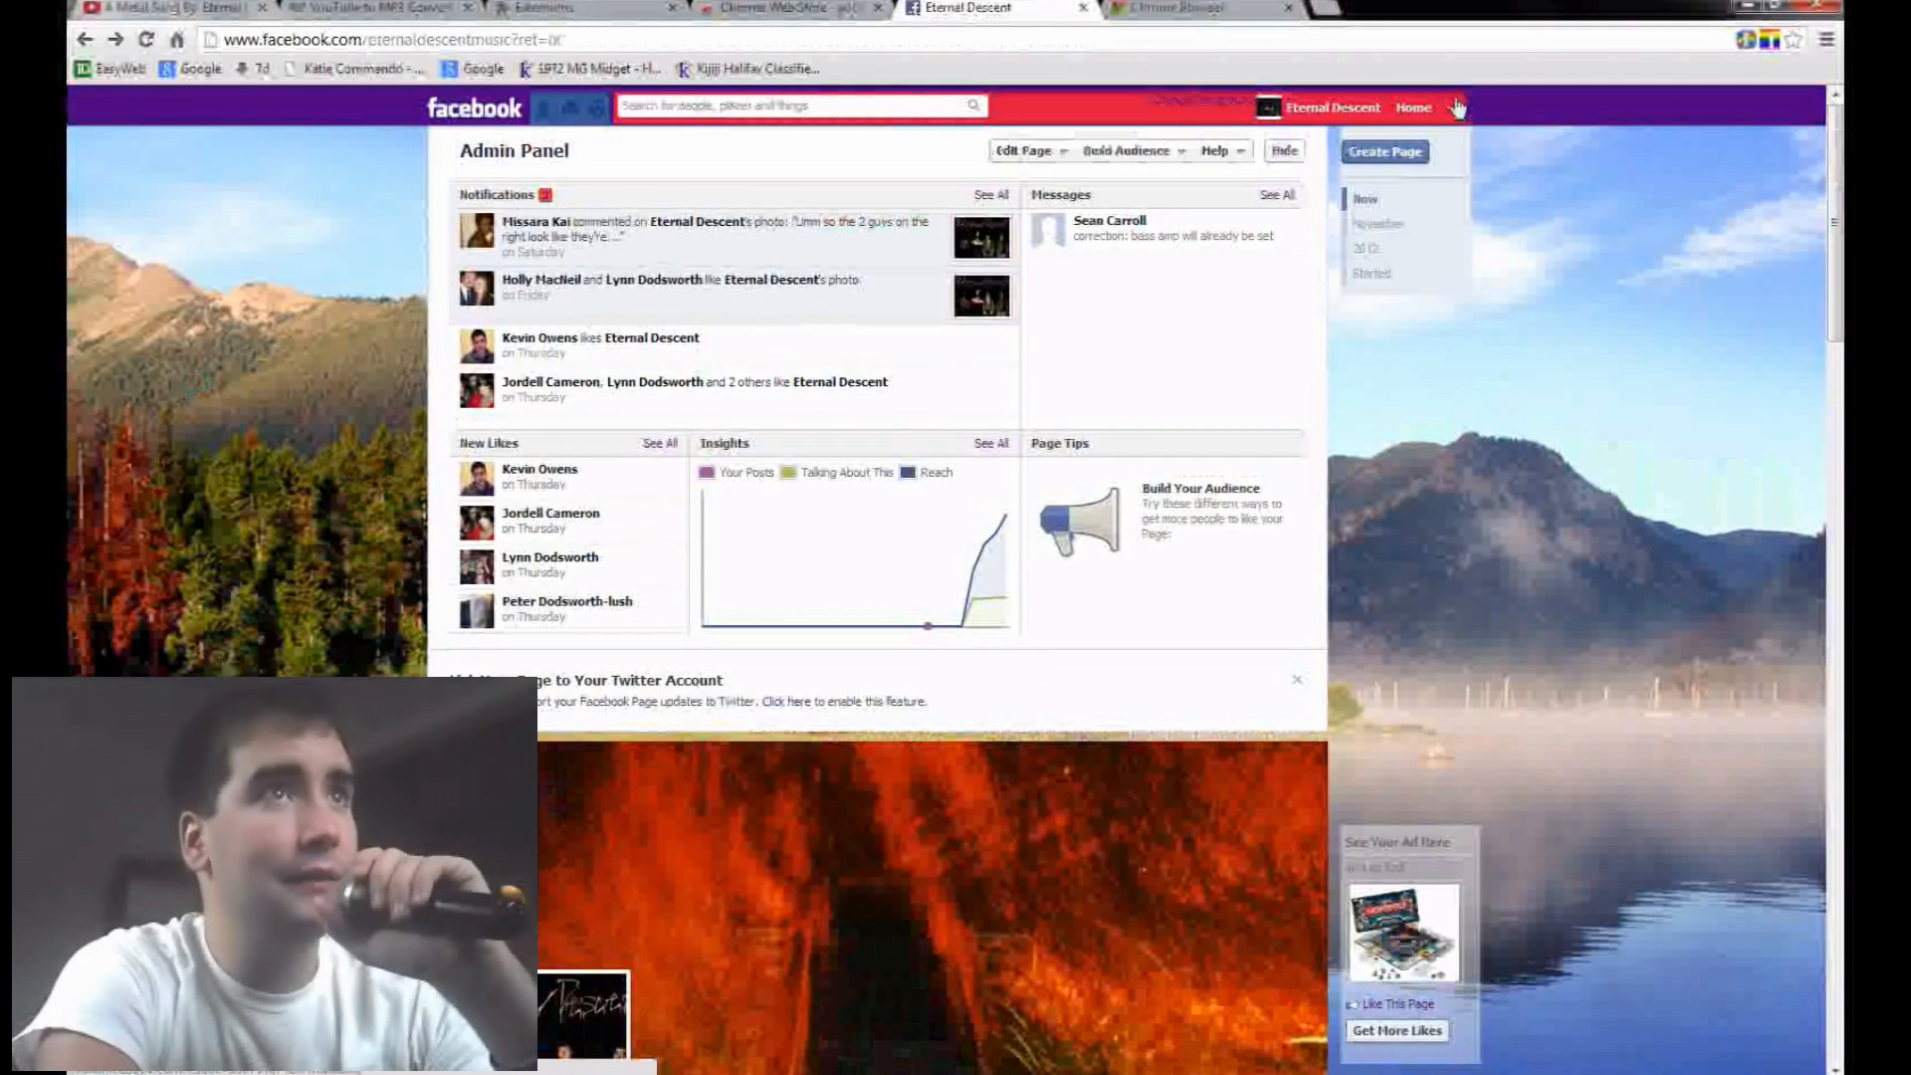
- Switch Facebook back to acting as the Canadiandorkguy page via the account dropdown
click(1451, 107)
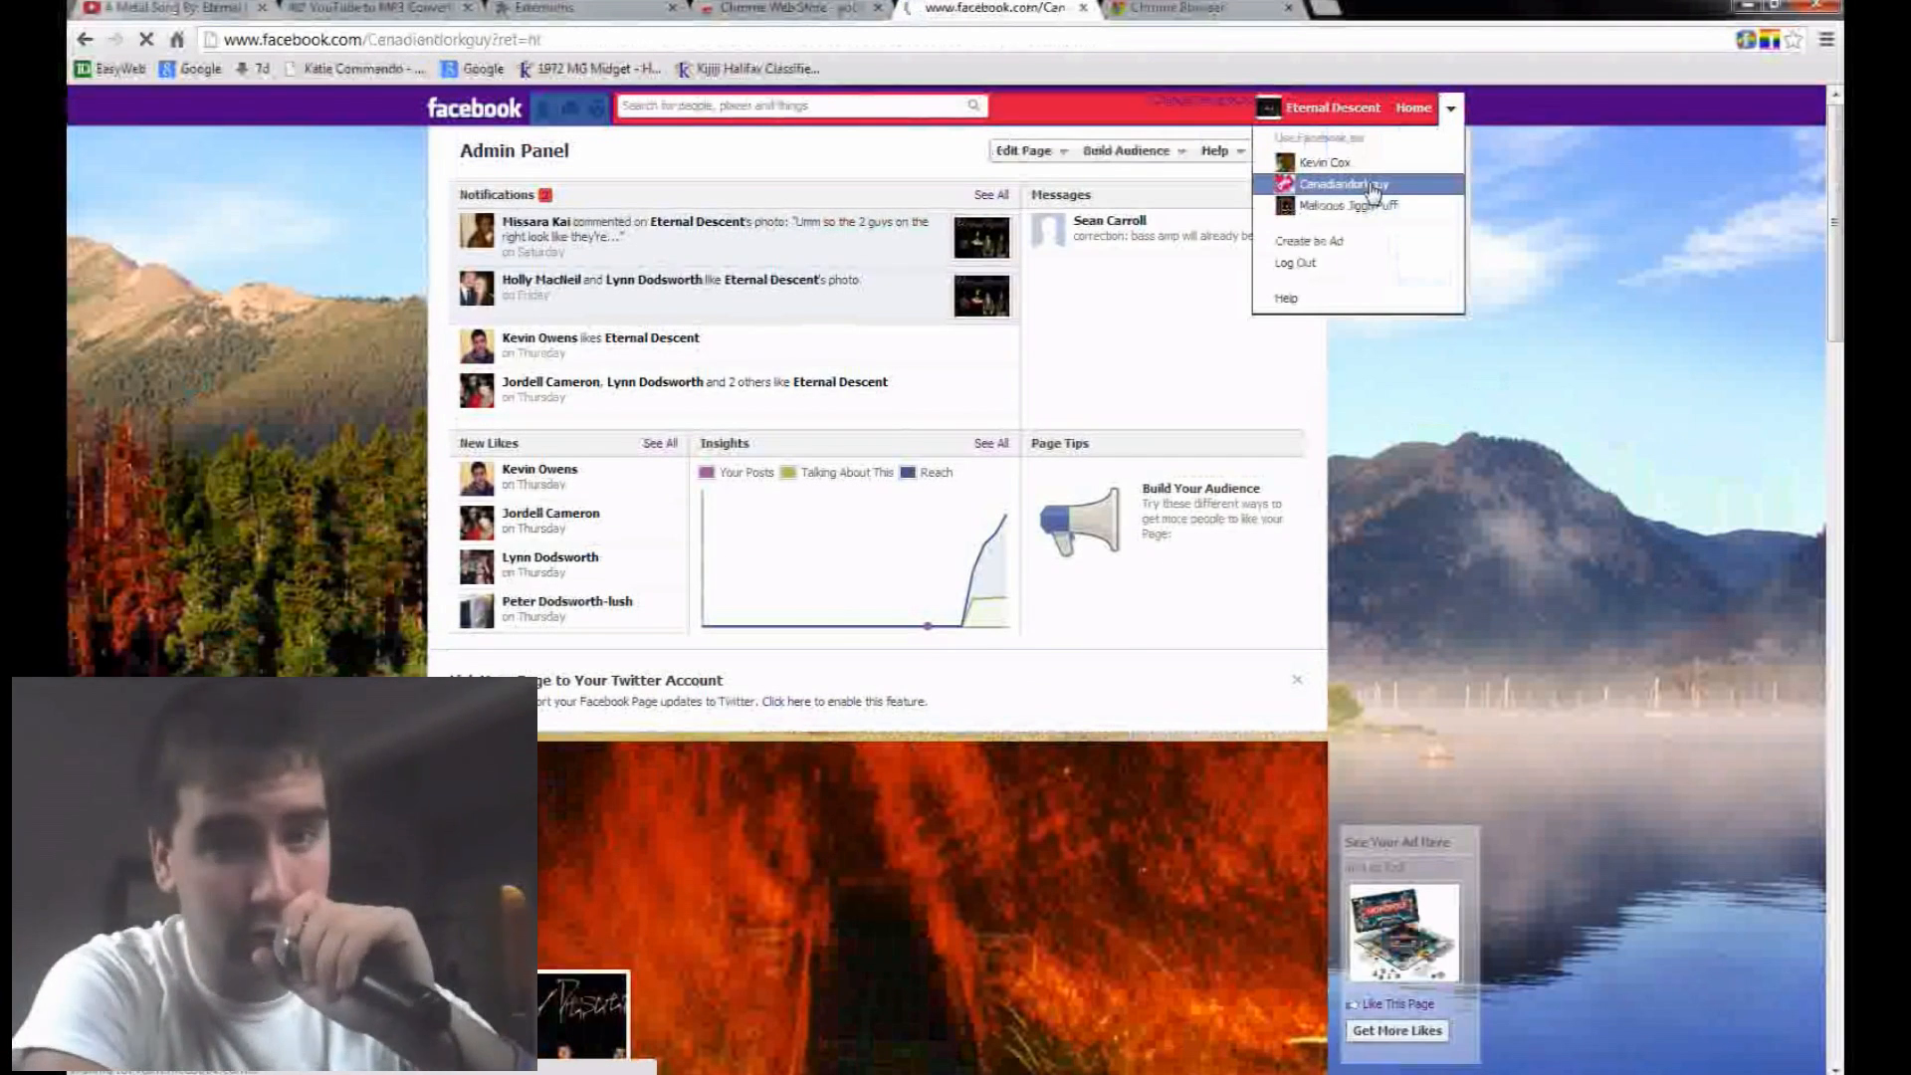
click(1342, 184)
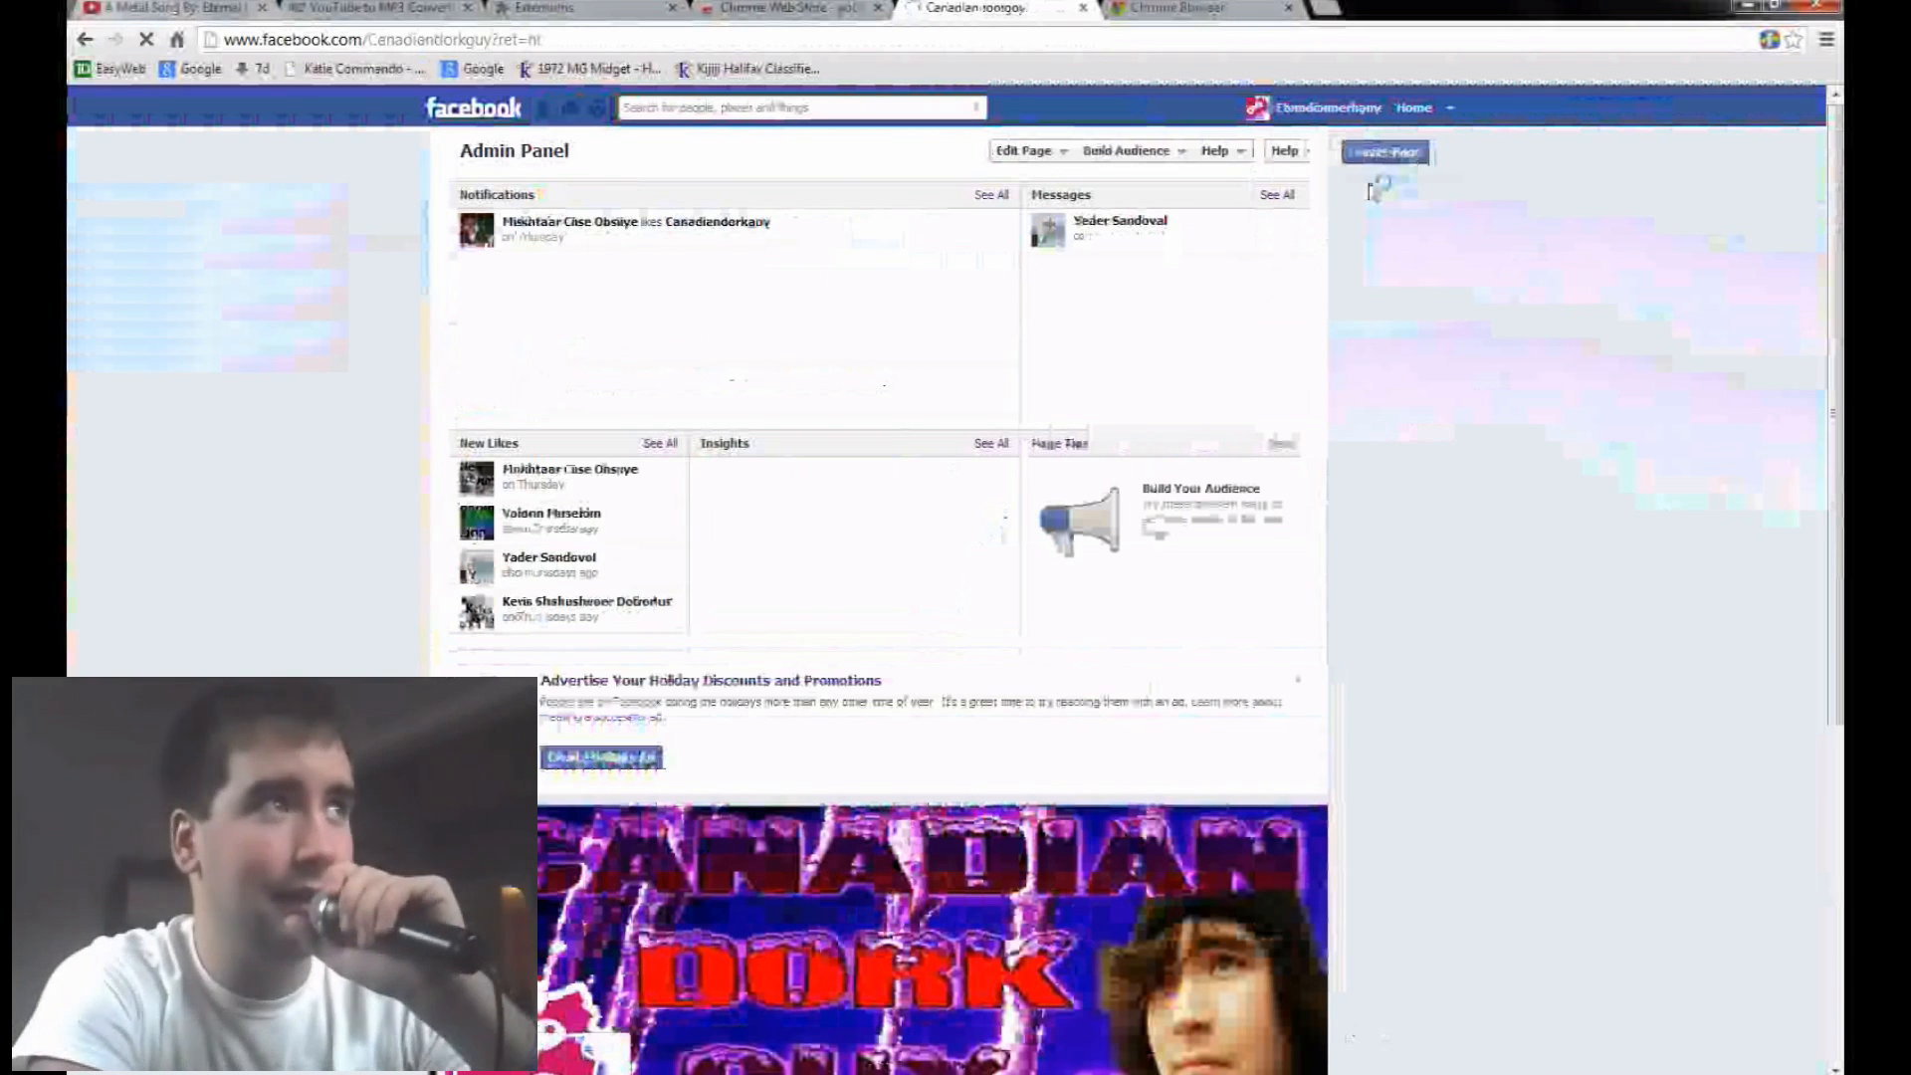